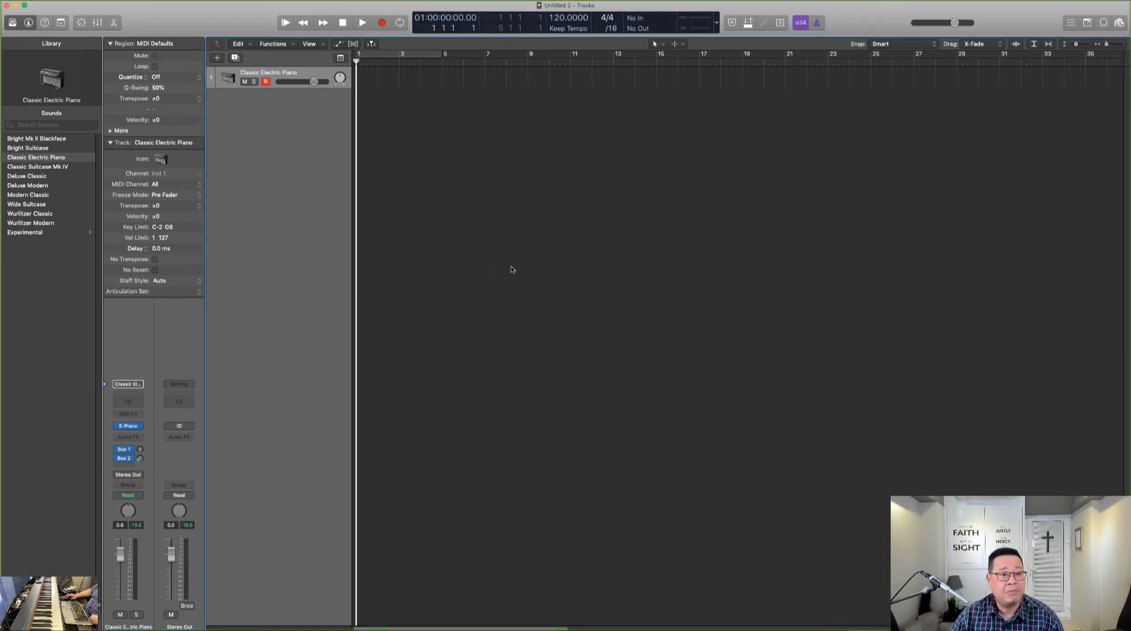
mouse_move(530, 257)
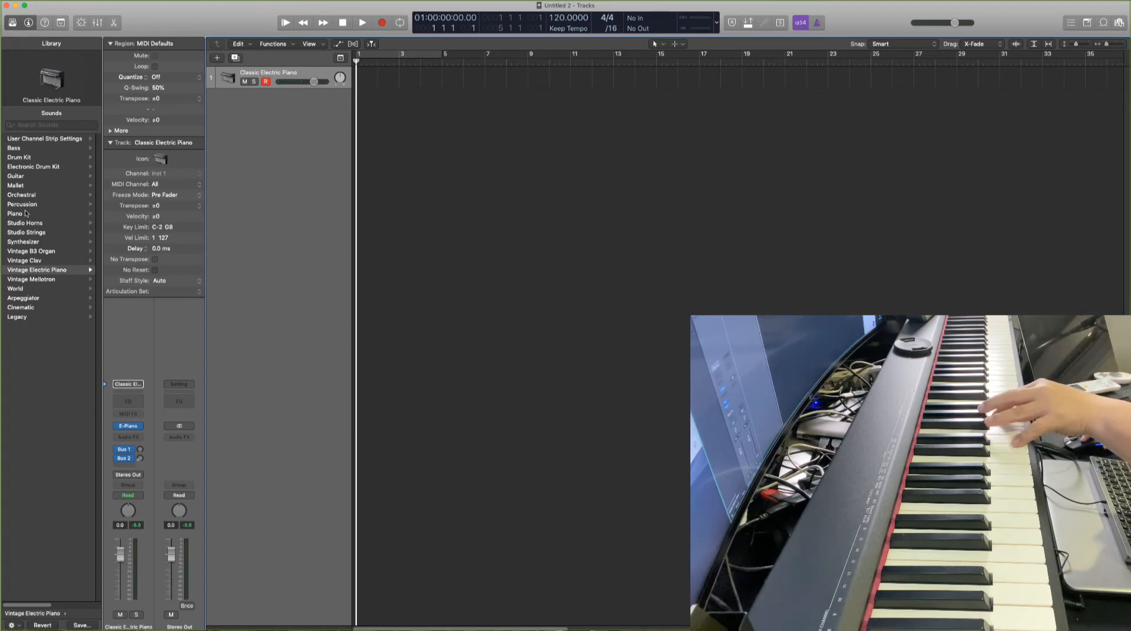
Load the Steinway Grand Piano patch from the Library's Piano category
left_click(15, 213)
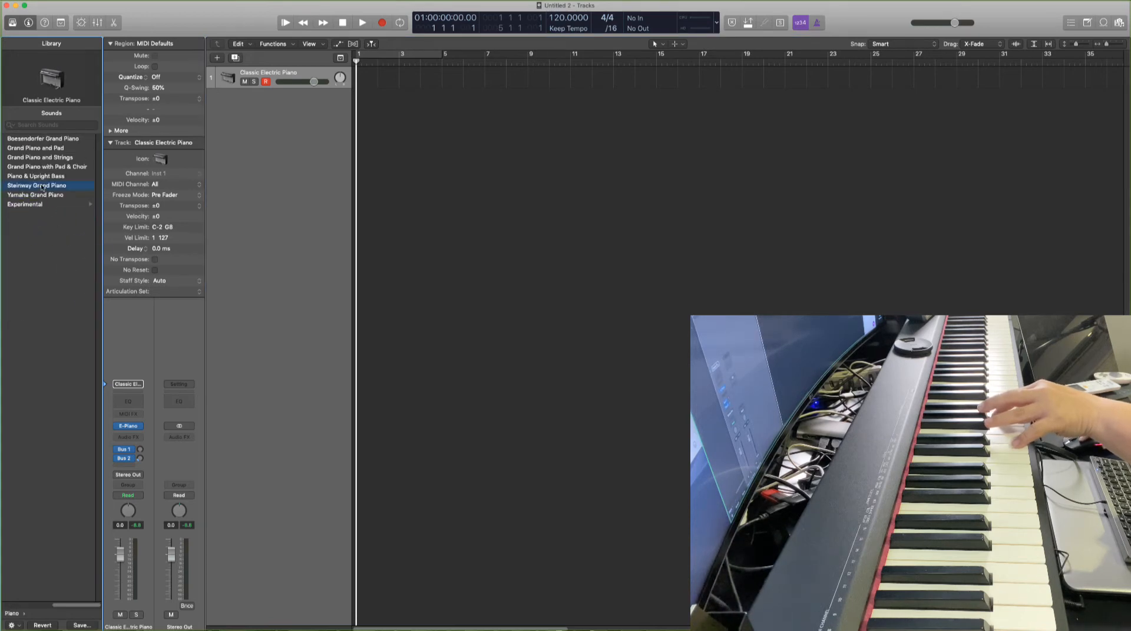
left_click(36, 186)
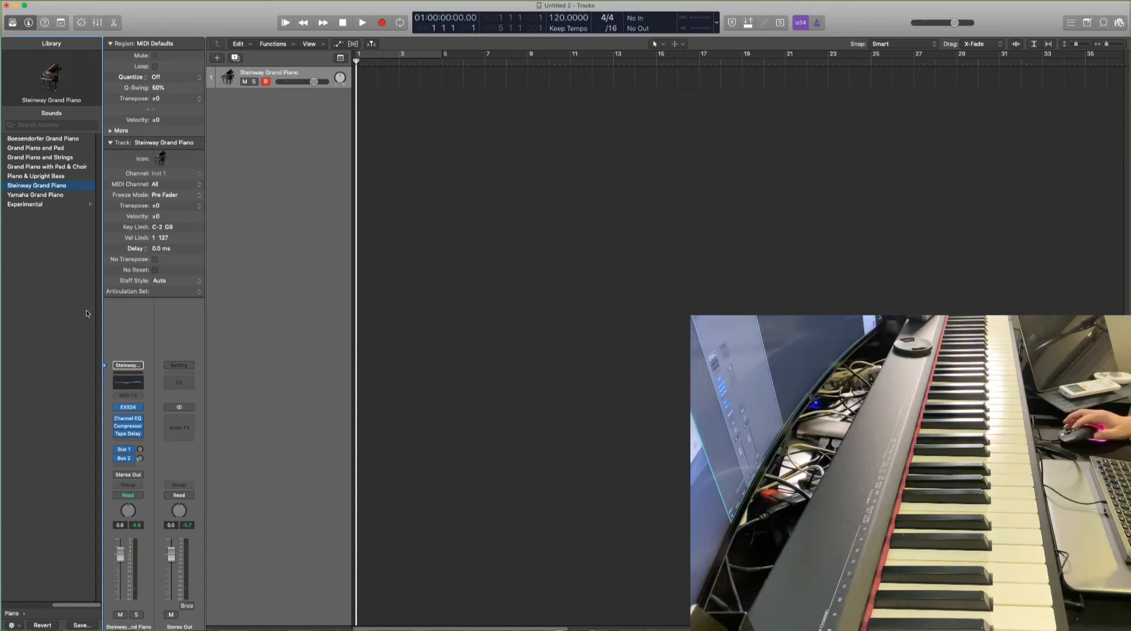
mouse_move(485, 176)
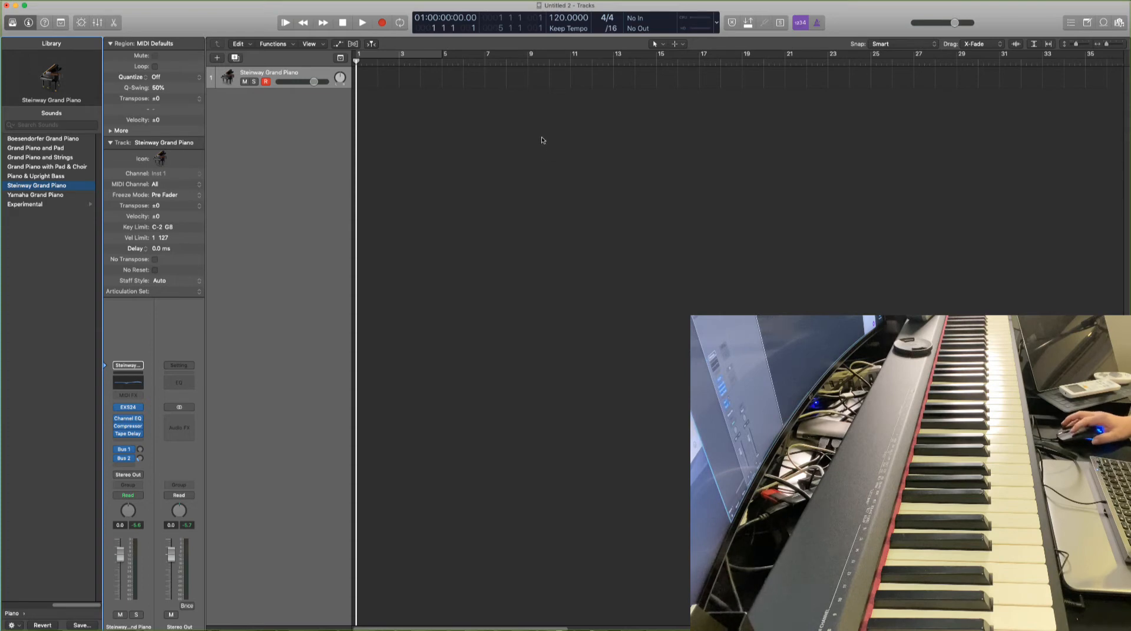
mouse_move(548, 119)
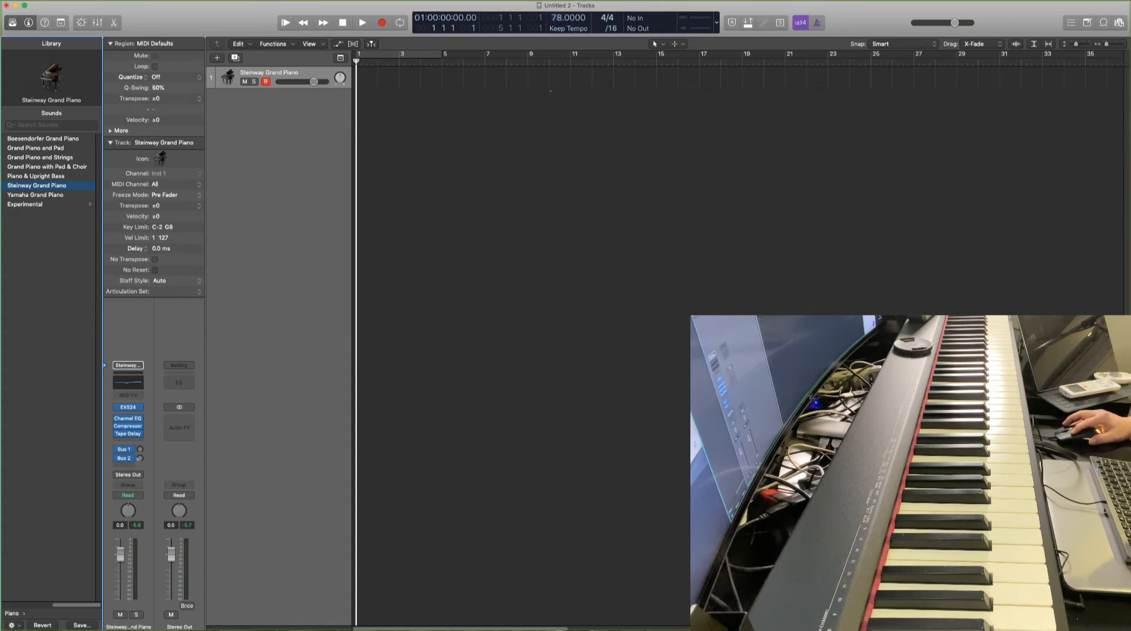
Enter 78 in the tempo display, then start and stop the transport
left_click(567, 18)
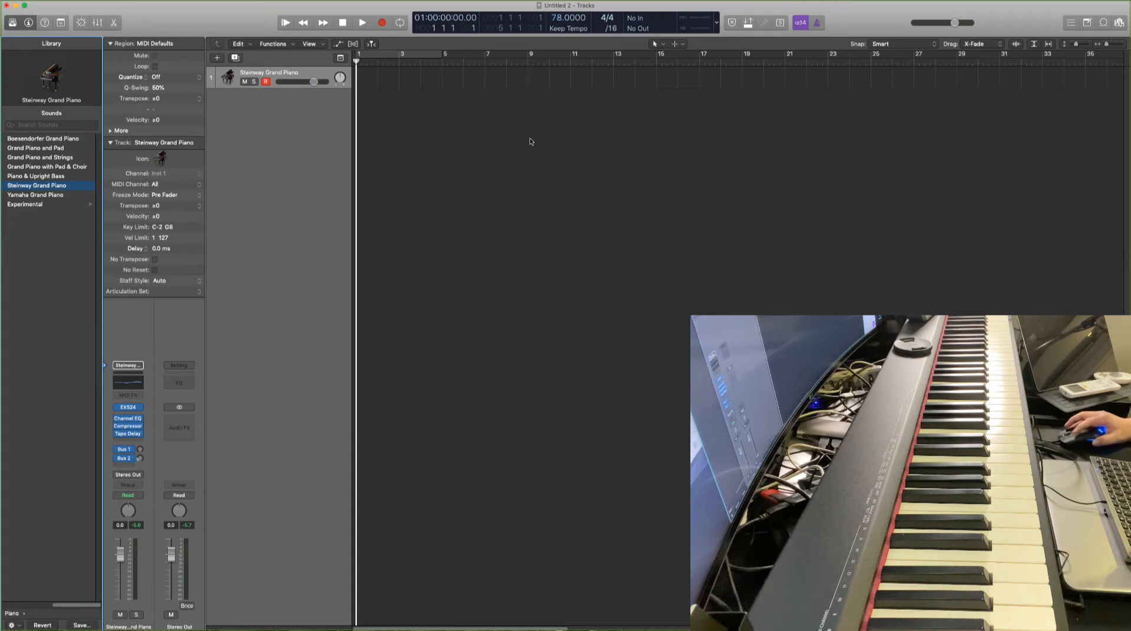
left_click(606, 22)
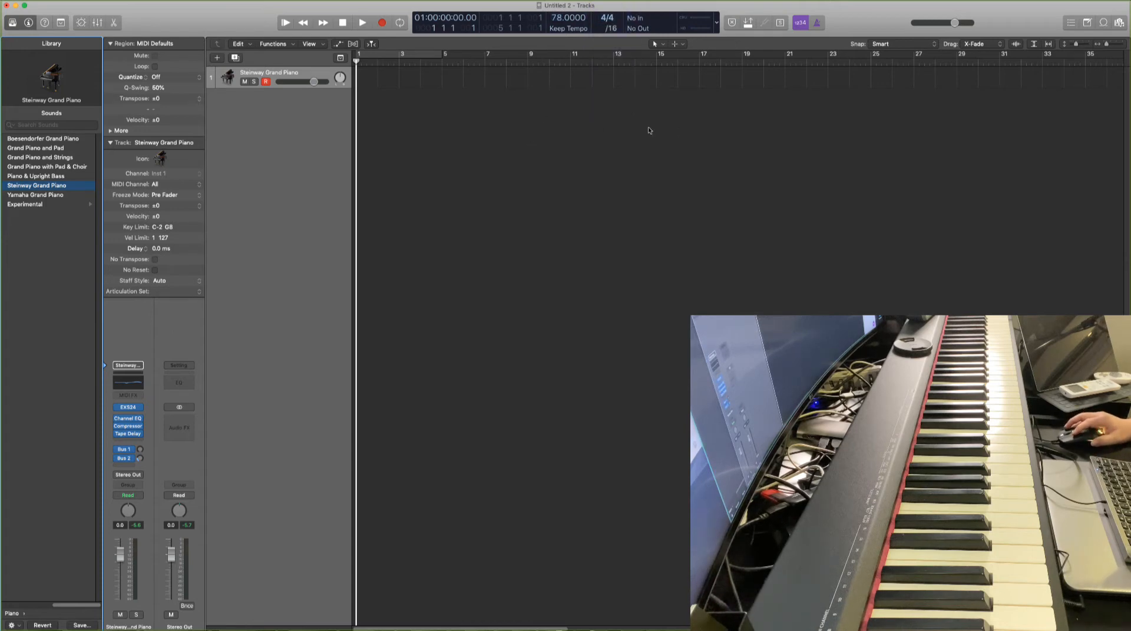
left_click(382, 22)
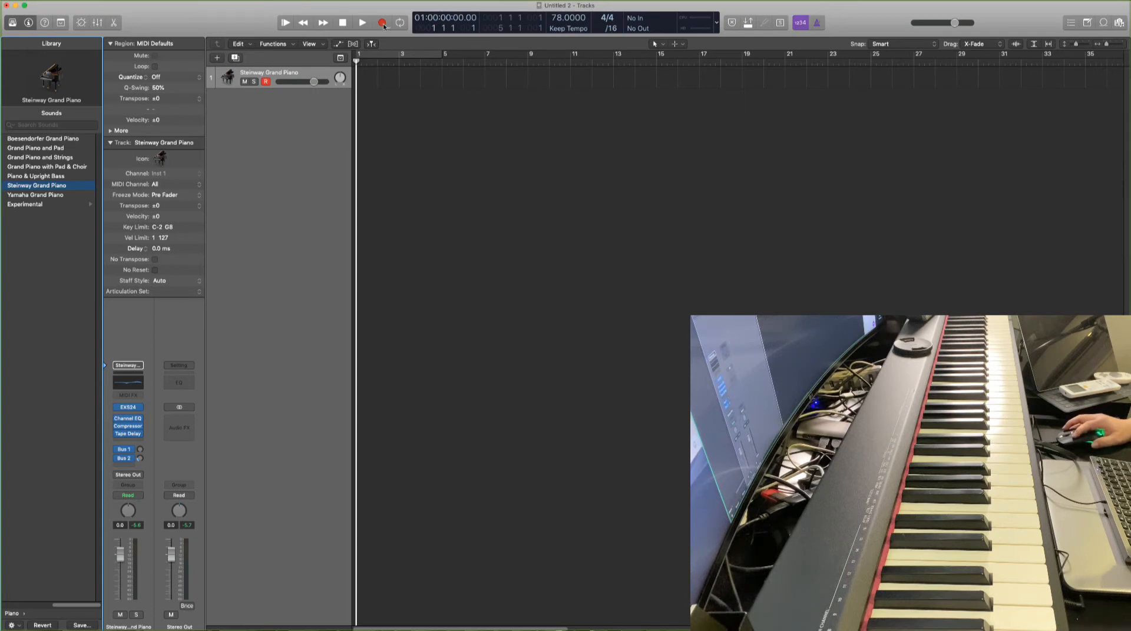
left_click(383, 22)
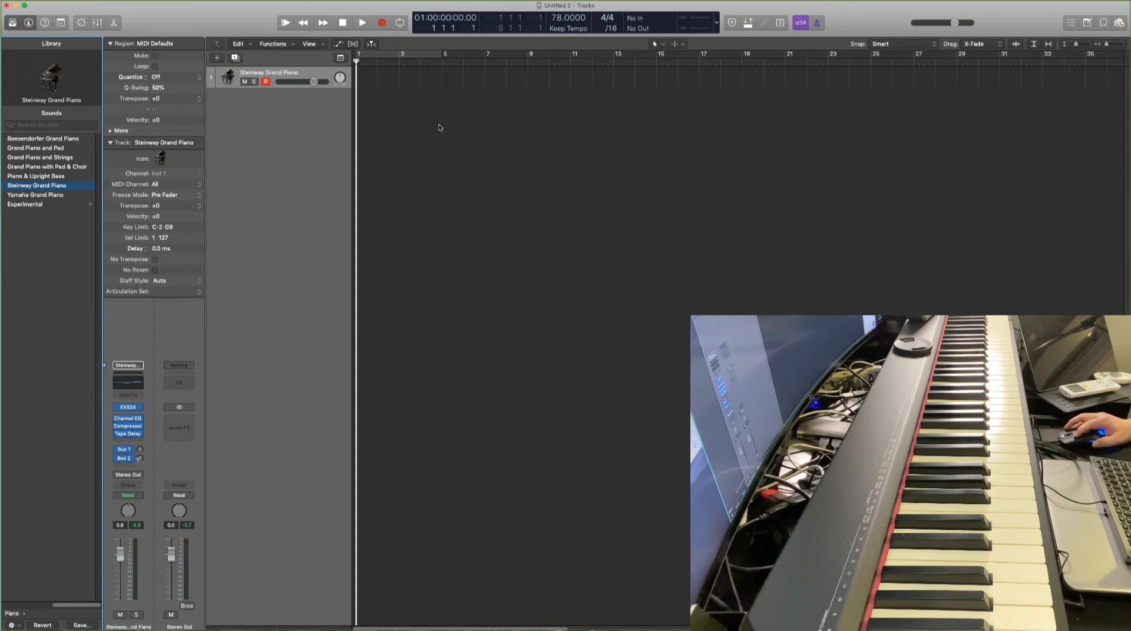
mouse_move(491, 101)
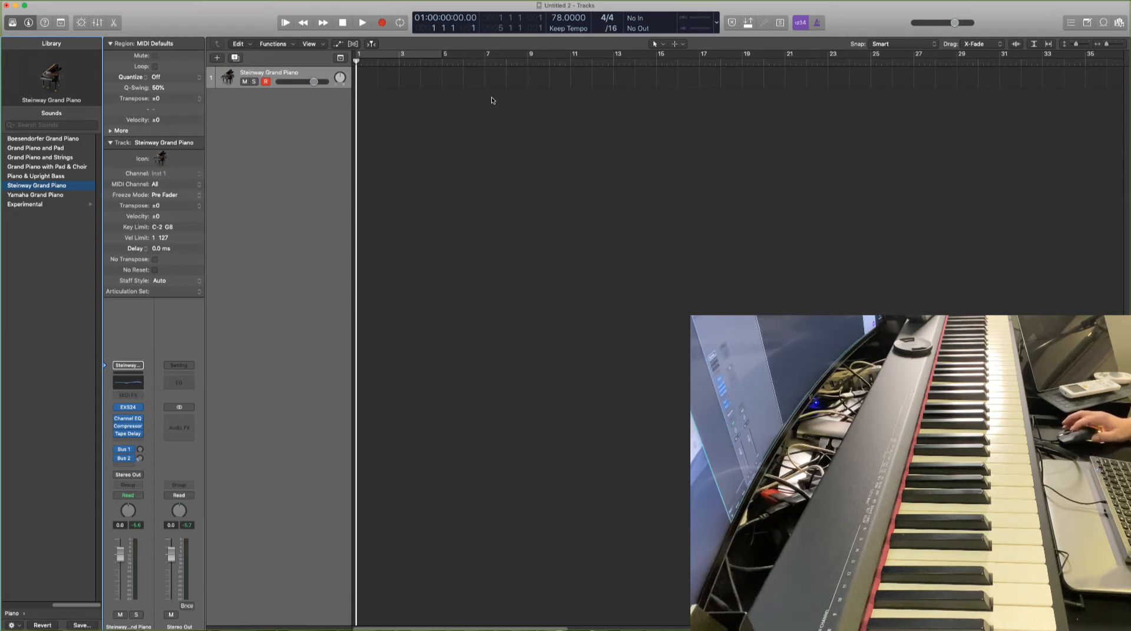
mouse_move(581, 123)
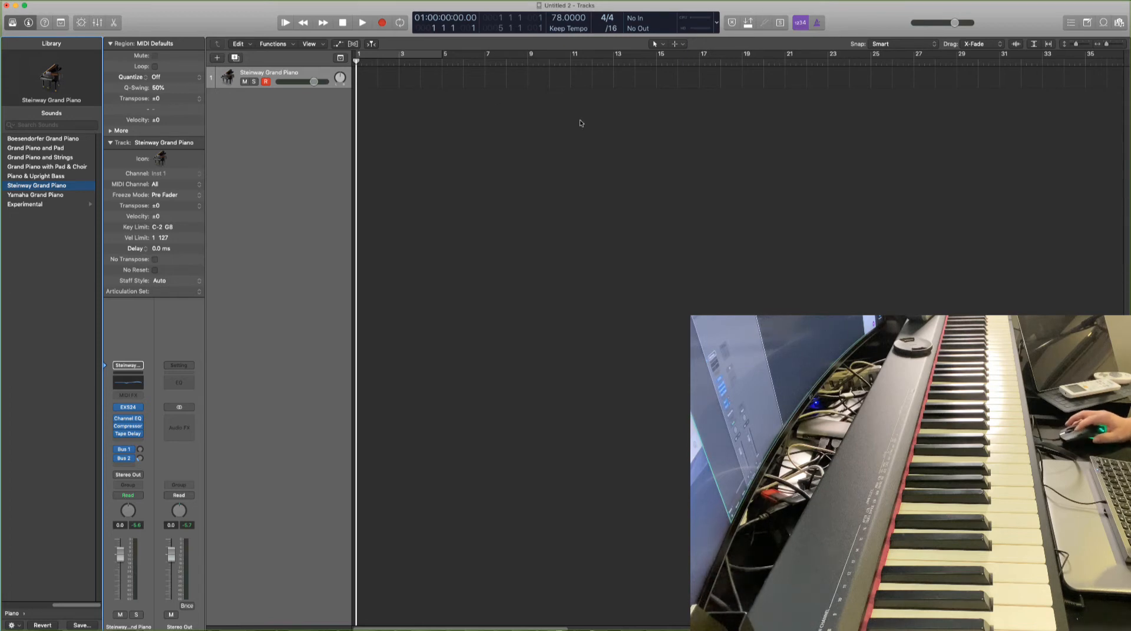
mouse_move(535, 87)
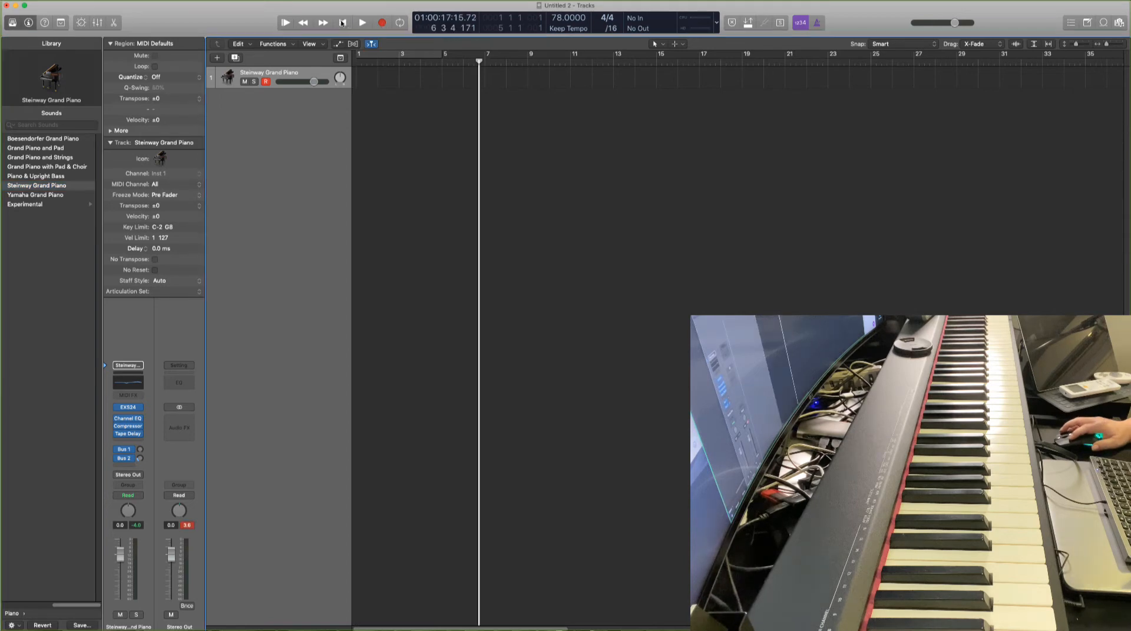
Stop the transport after recording the Steinway Grand Piano part
left_click(362, 22)
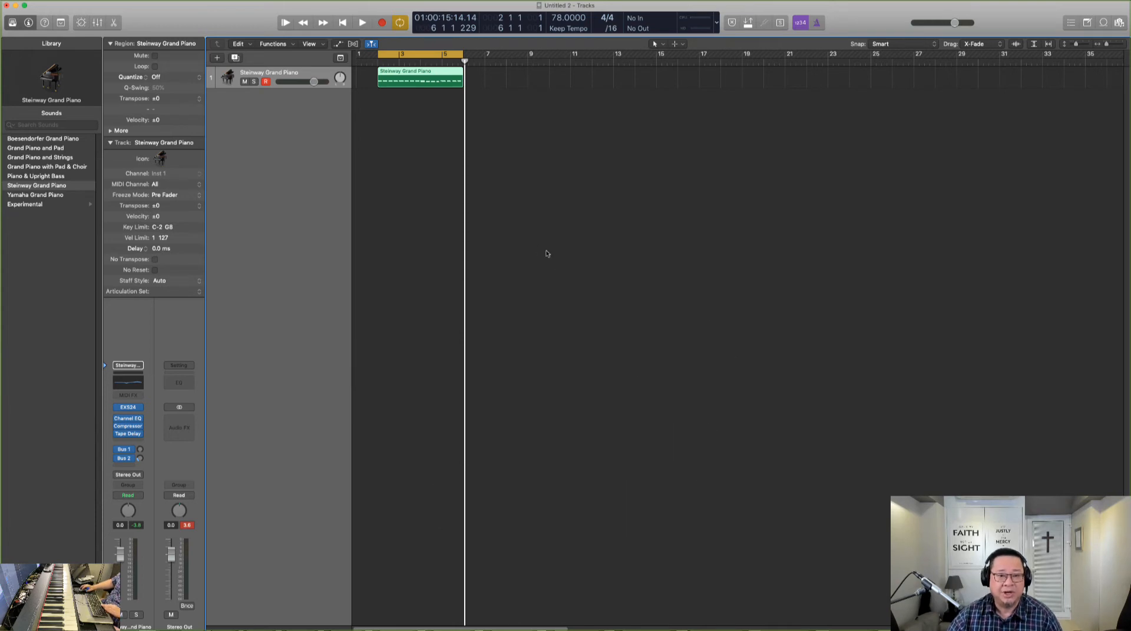
Play back the recorded Steinway Grand Piano region, then stop playback
left_click(361, 23)
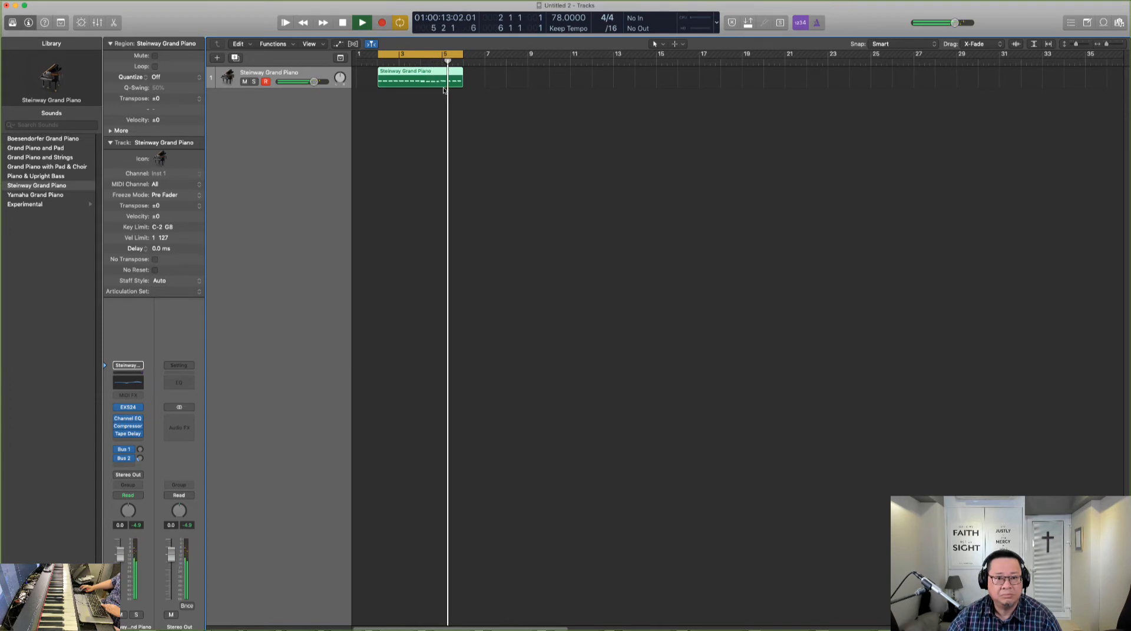
left_click(342, 23)
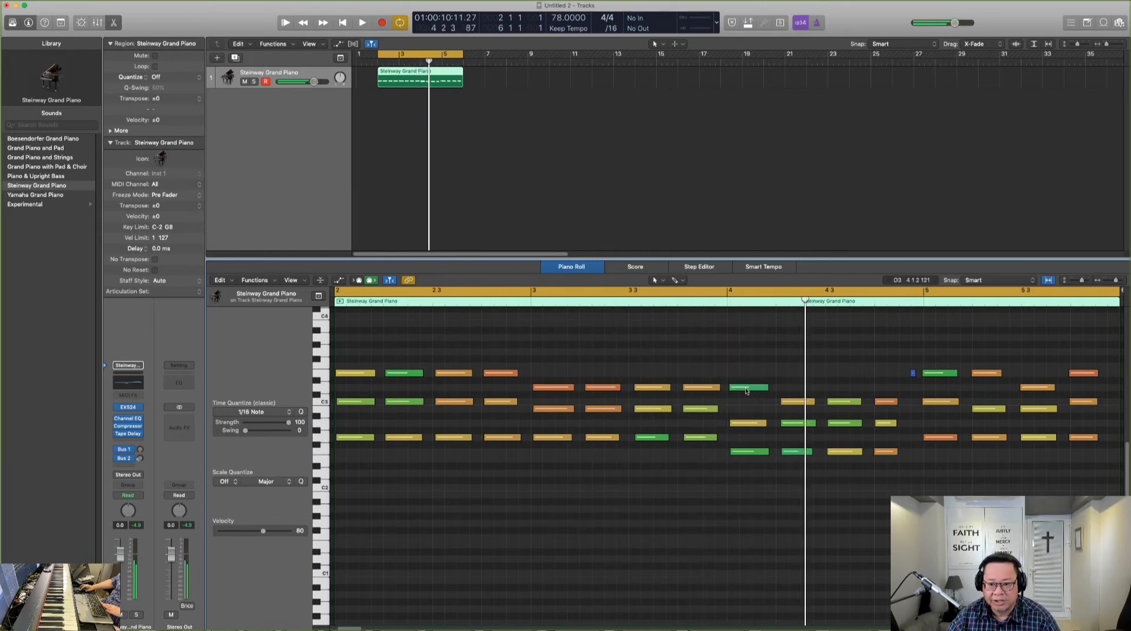
Select a piano note near bar 4 in the Piano Roll, then click the control bar
left_click(748, 402)
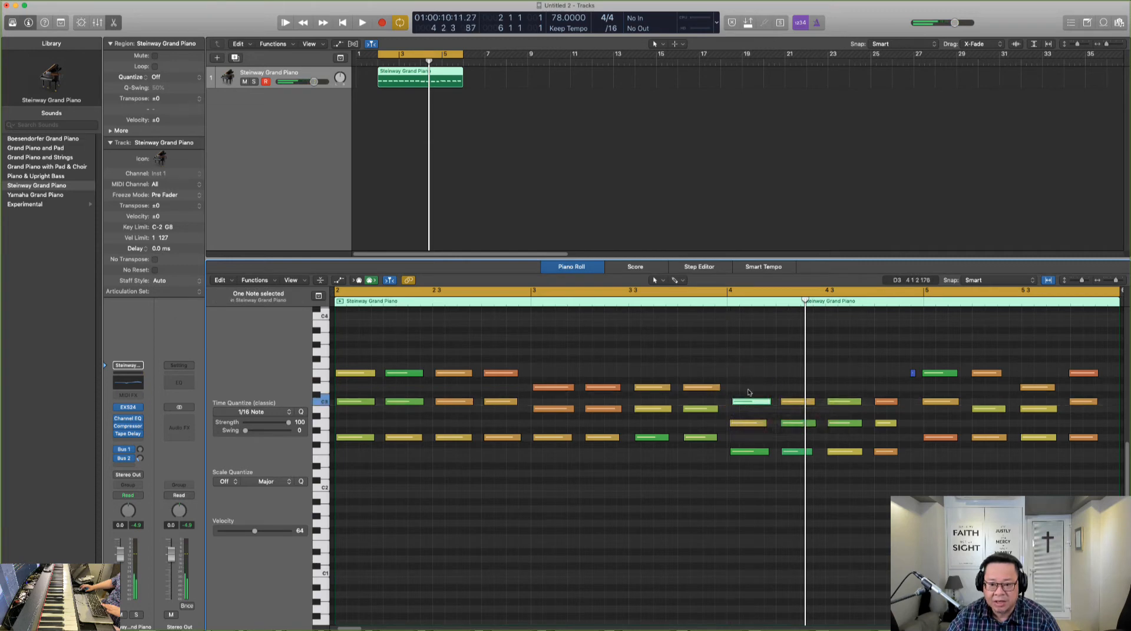
left_click(362, 22)
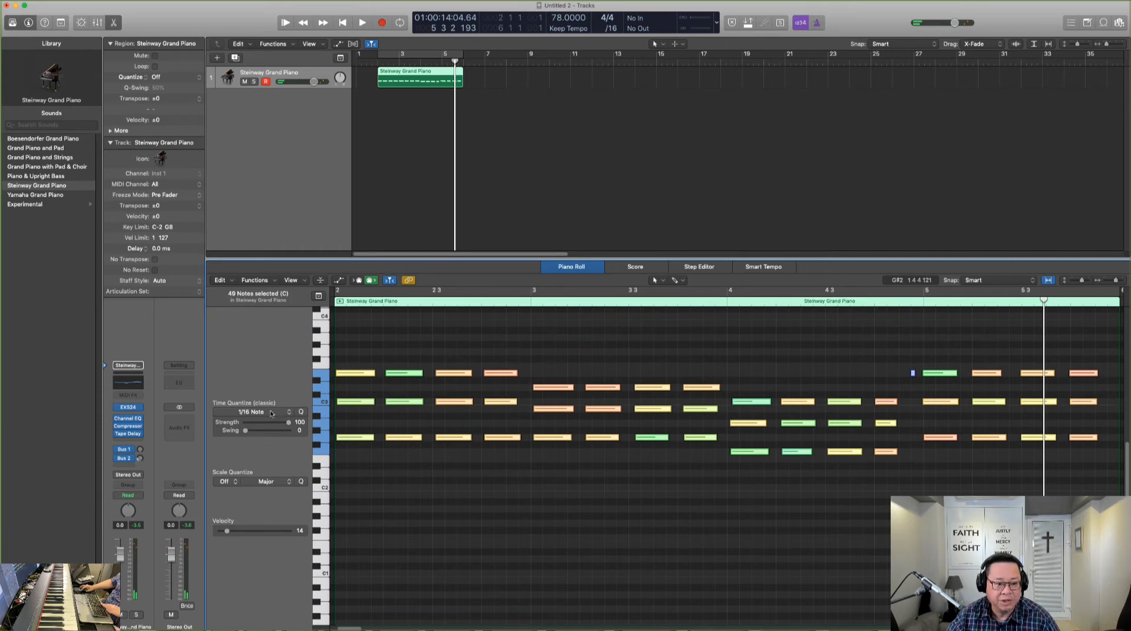
Quantize the selected piano notes to 1/8 Note and replay the part
left_click(260, 412)
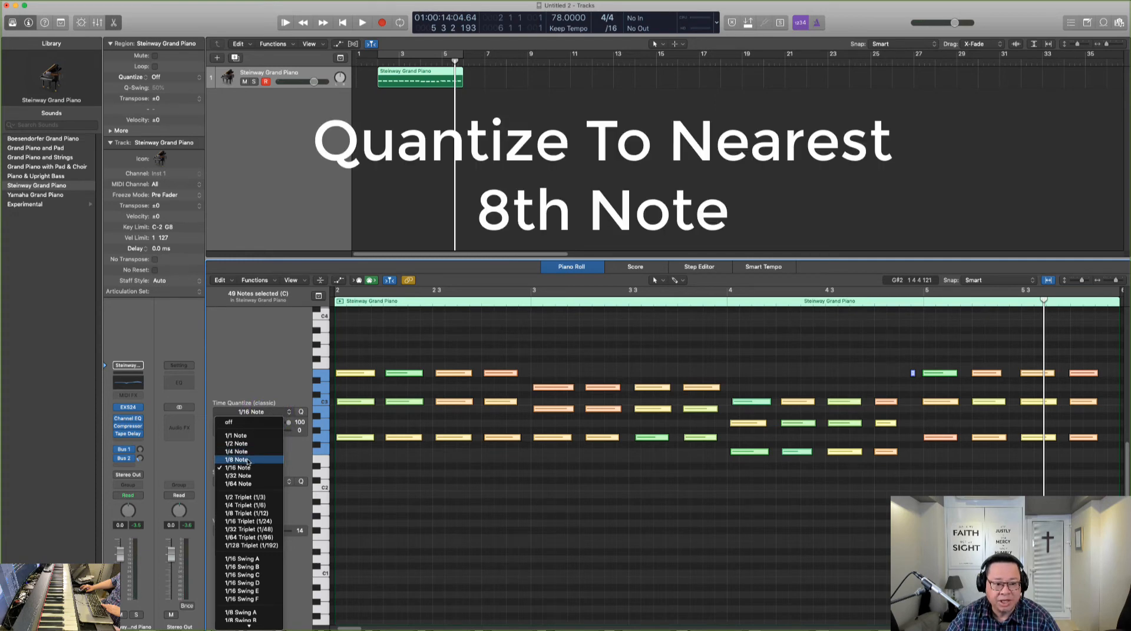
left_click(237, 459)
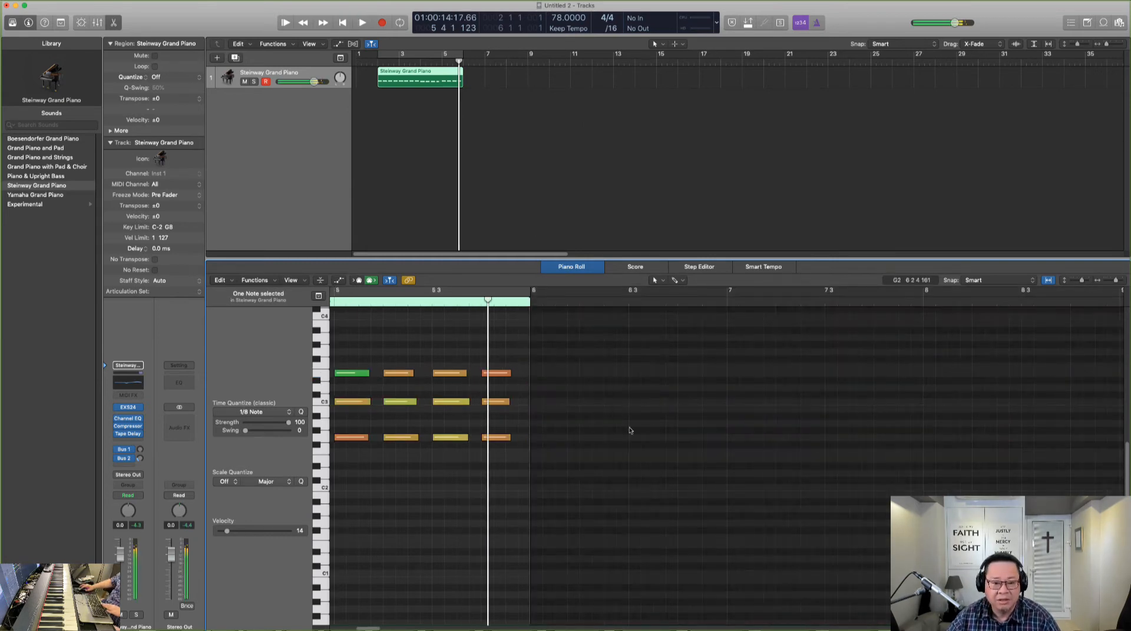
left_click(362, 23)
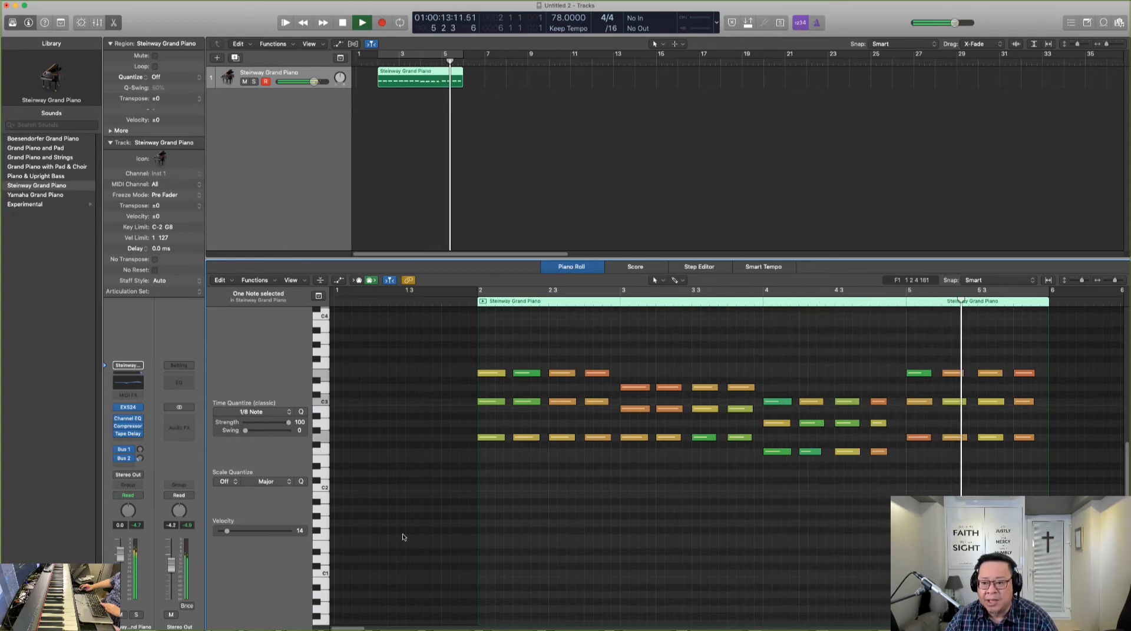
left_click(362, 23)
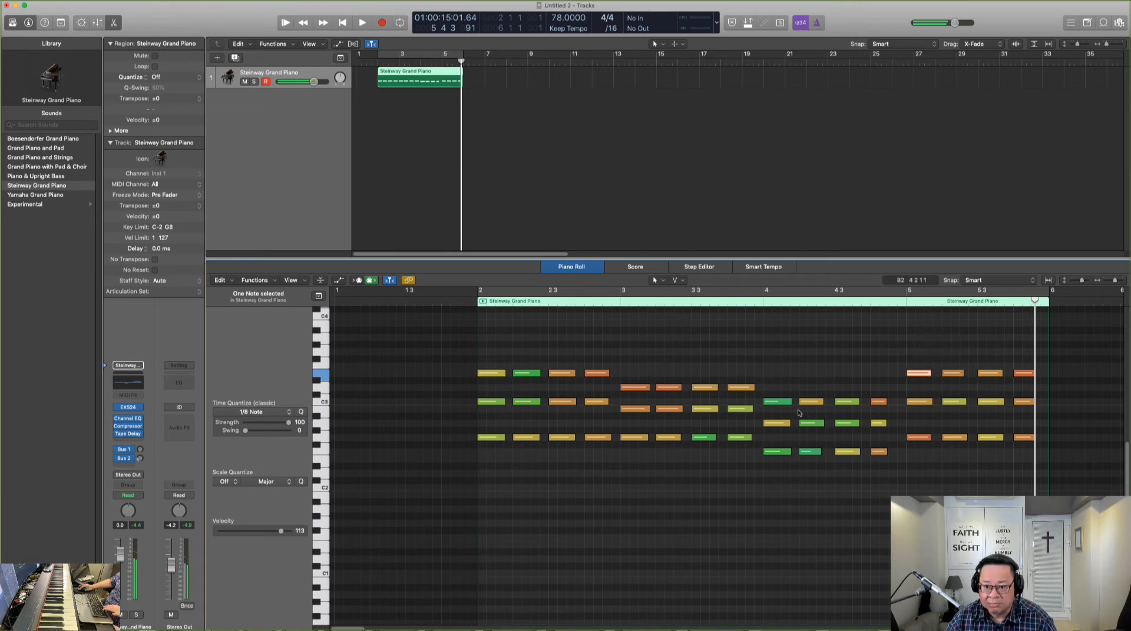
Switch Cycle back on so bars 3–5 loop
left_click(526, 372)
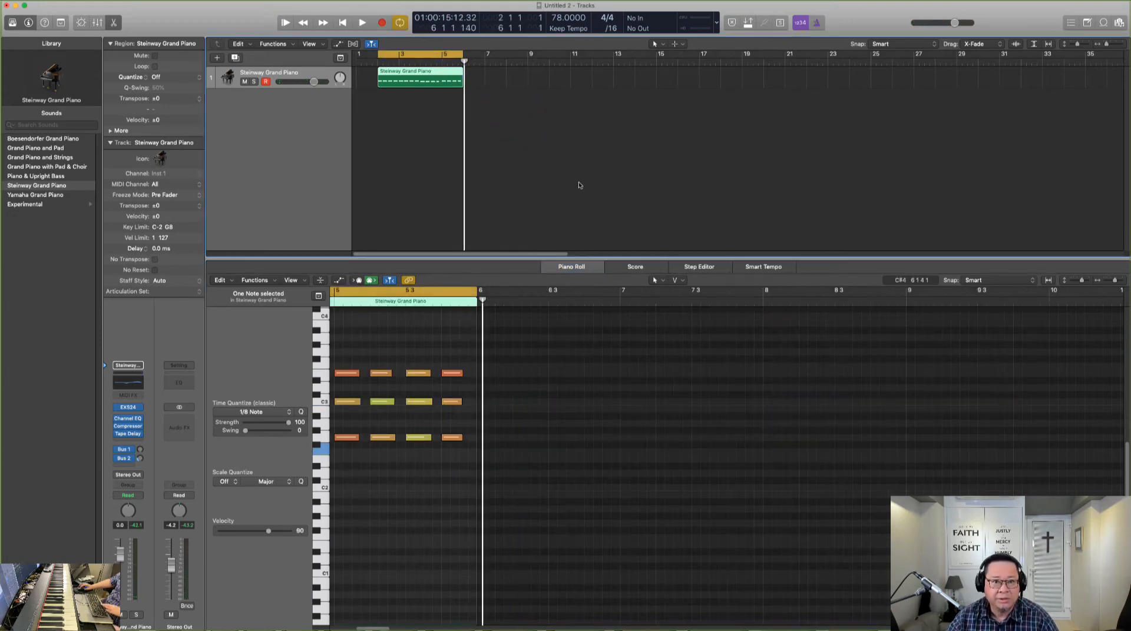
mouse_move(525, 148)
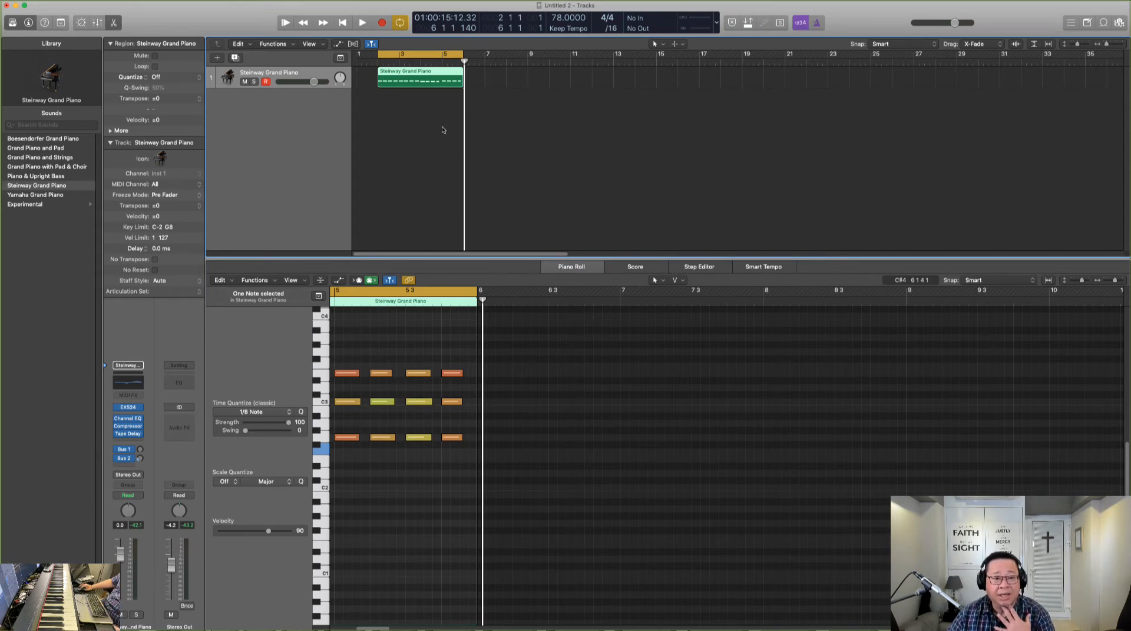
mouse_move(432, 138)
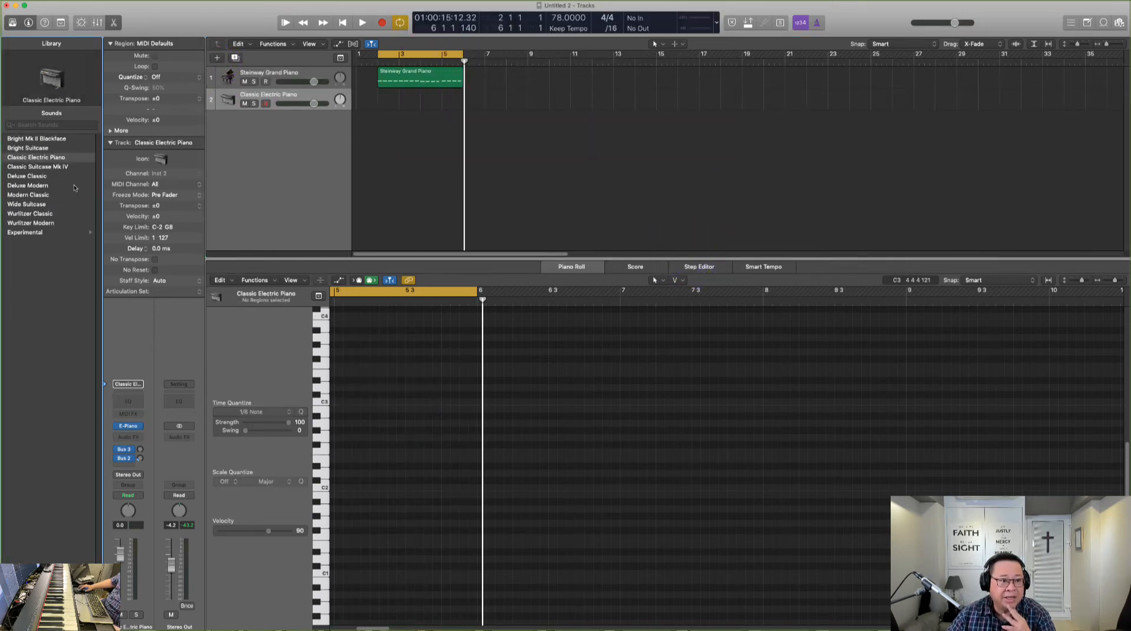
Load the Bluebird kit from the Library's Drum Kits list onto track 2
left_click(36, 270)
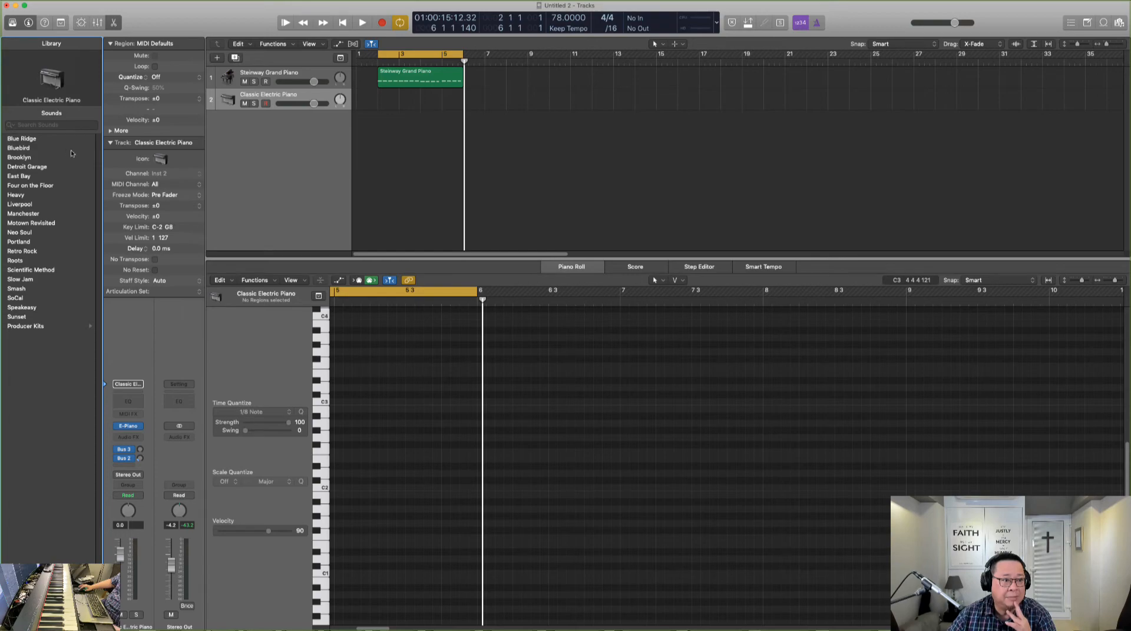
left_click(18, 148)
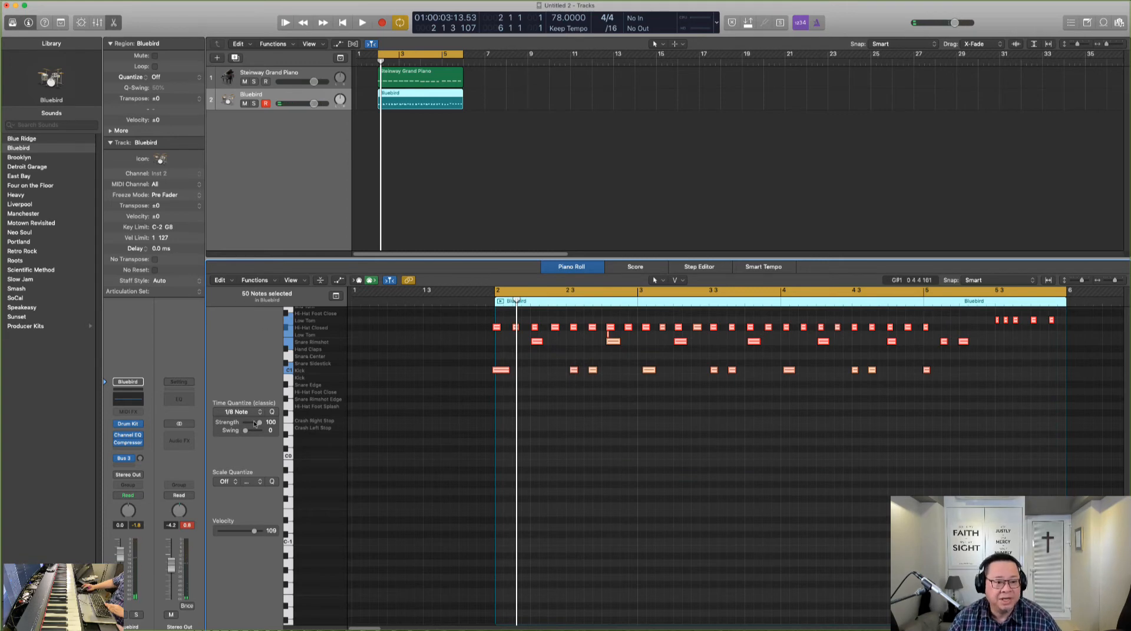
Quantize the Bluebird drum notes to 1/16 Note, then grab a drum note
left_click(241, 412)
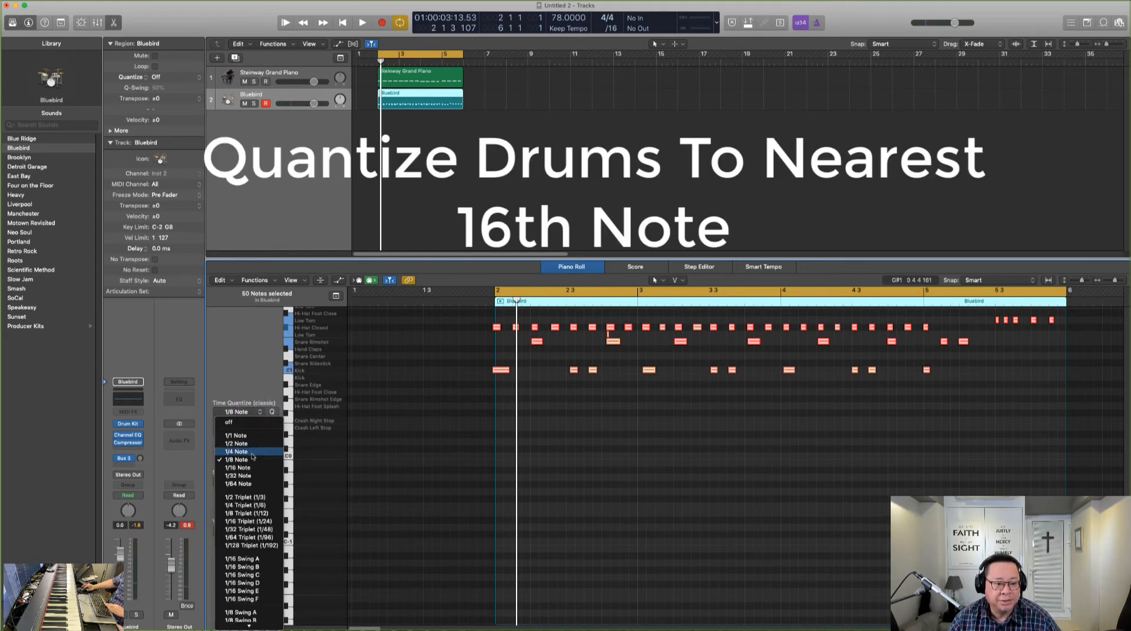
left_click(236, 467)
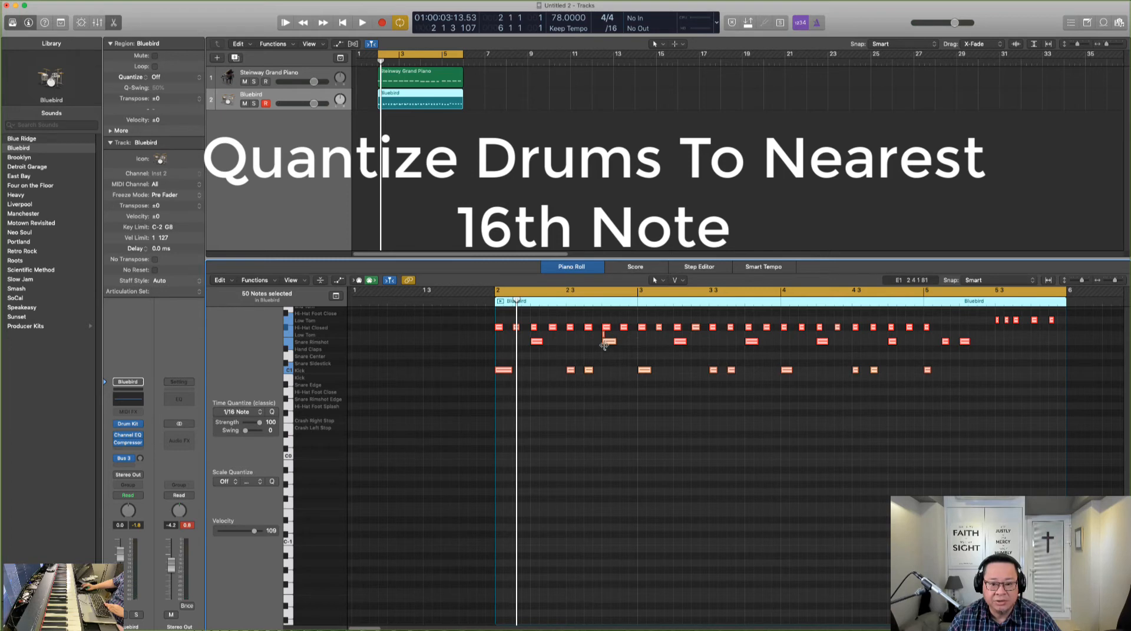
left_click(608, 341)
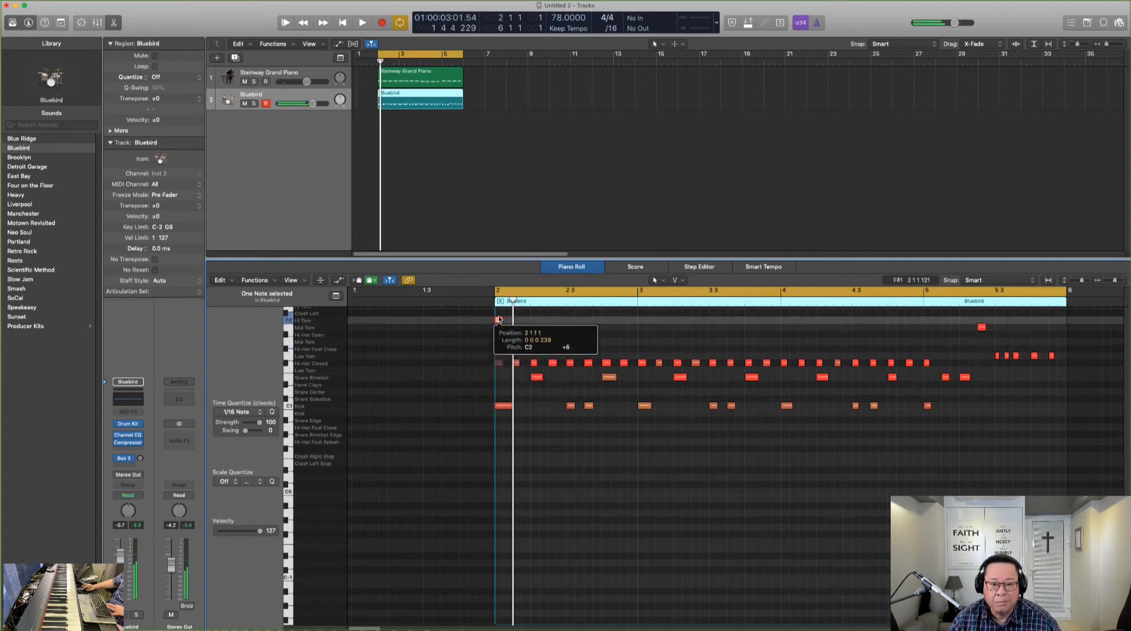
Move the first Hi-Hat Closed note up six semitones to the Crash Left row
left_click(361, 23)
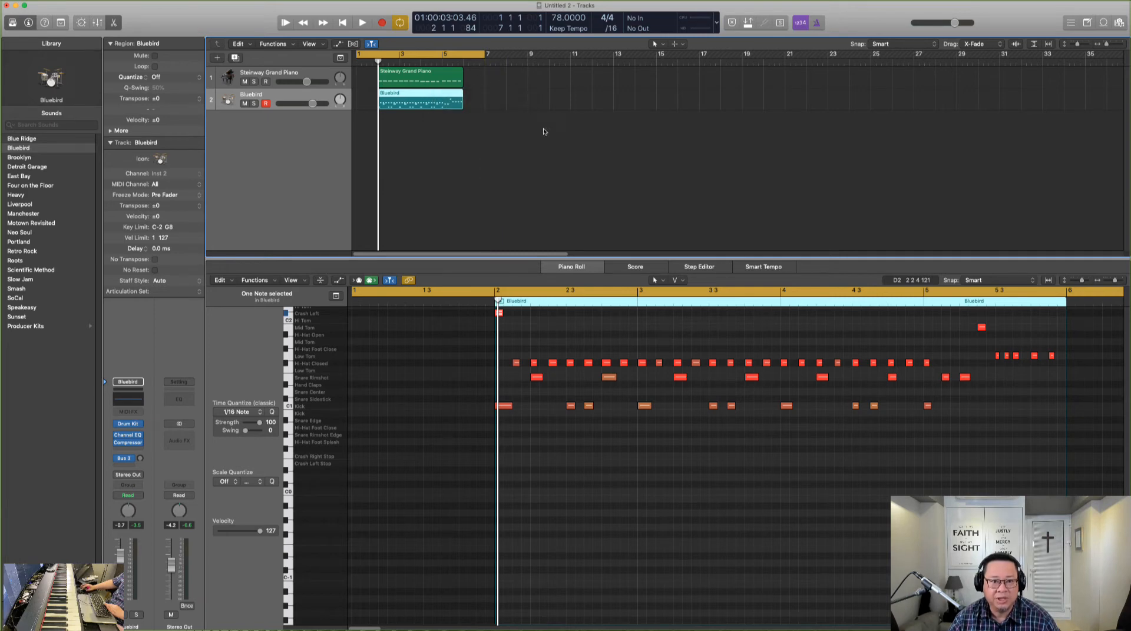
mouse_move(409, 125)
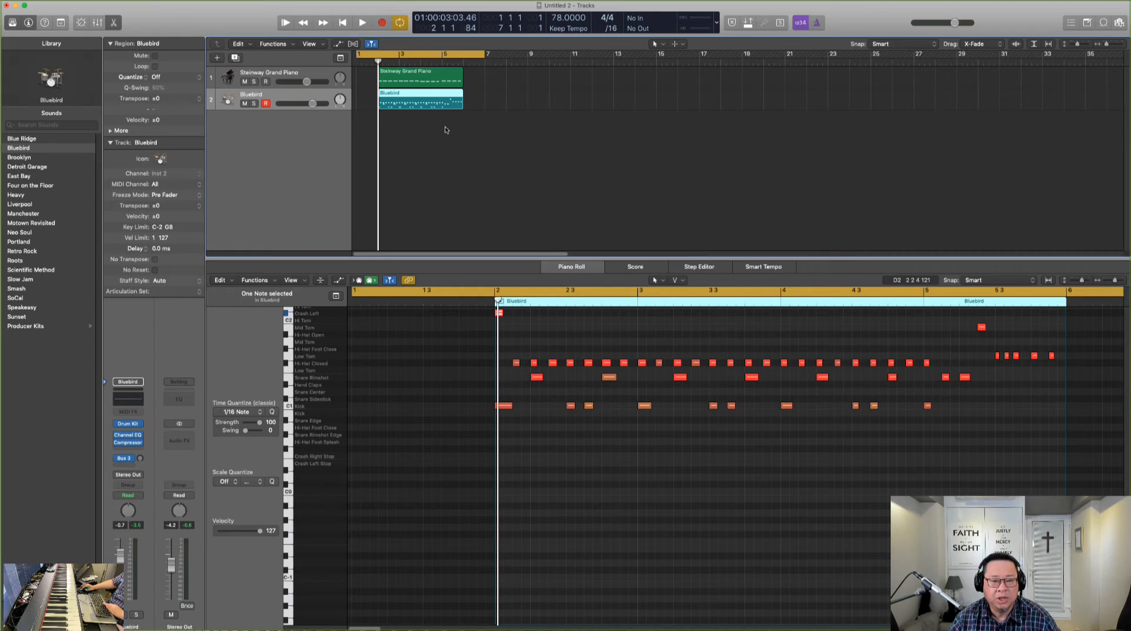
mouse_move(445, 93)
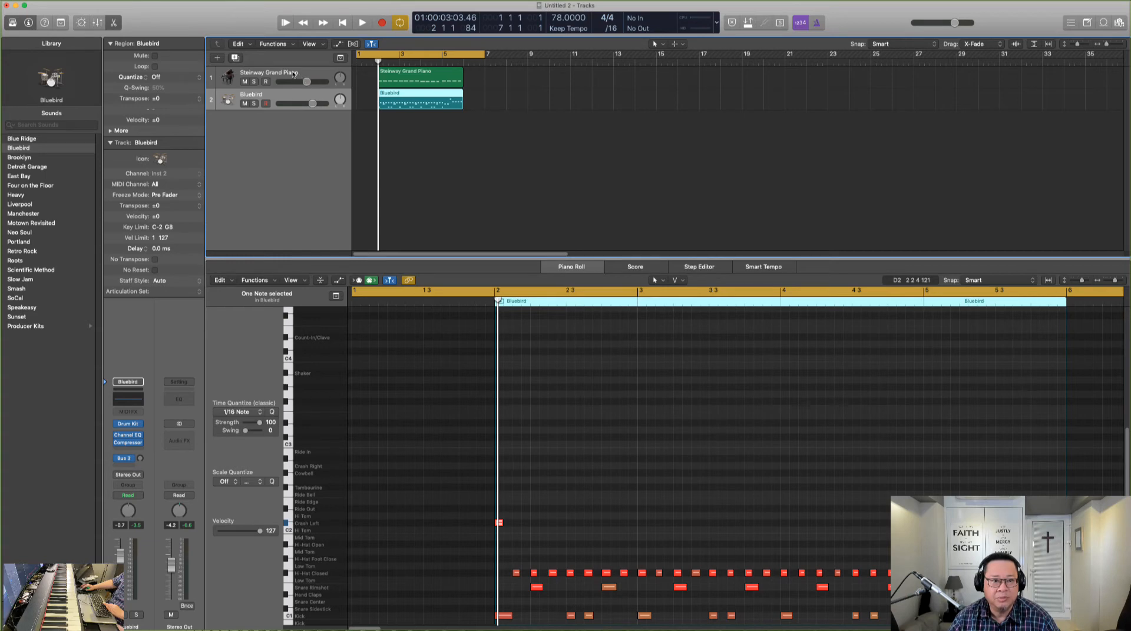
Select the Steinway Grand Piano track to show its quantized region in the Piano Roll
left_click(267, 72)
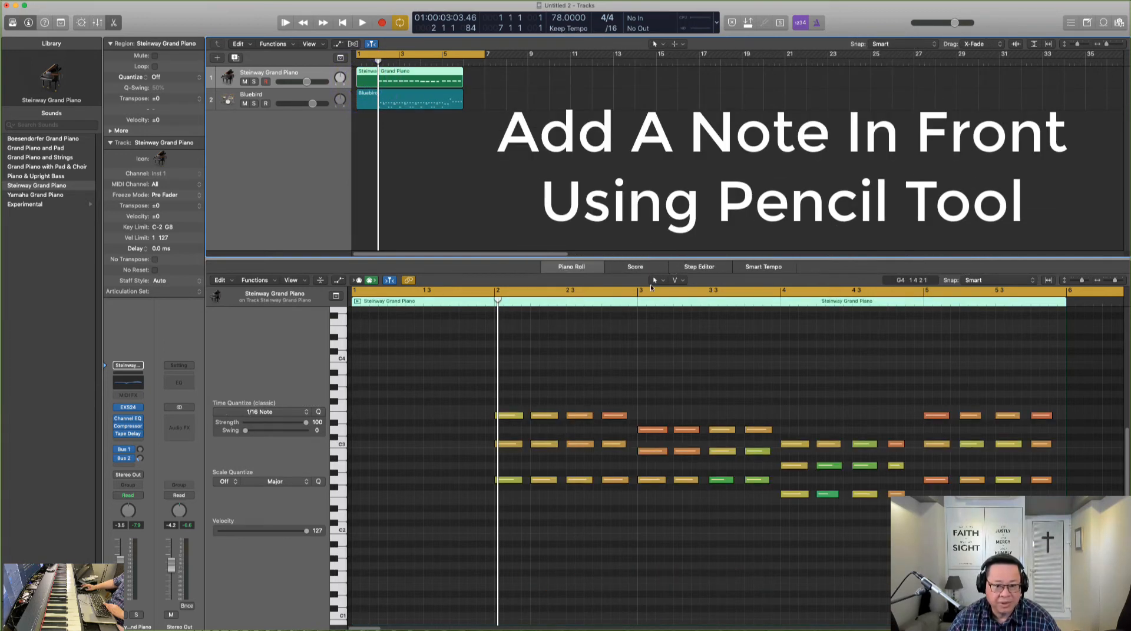
With the Pencil tool, draw a lead-in piano note and a hi-hat hit before bar 2
left_click(655, 281)
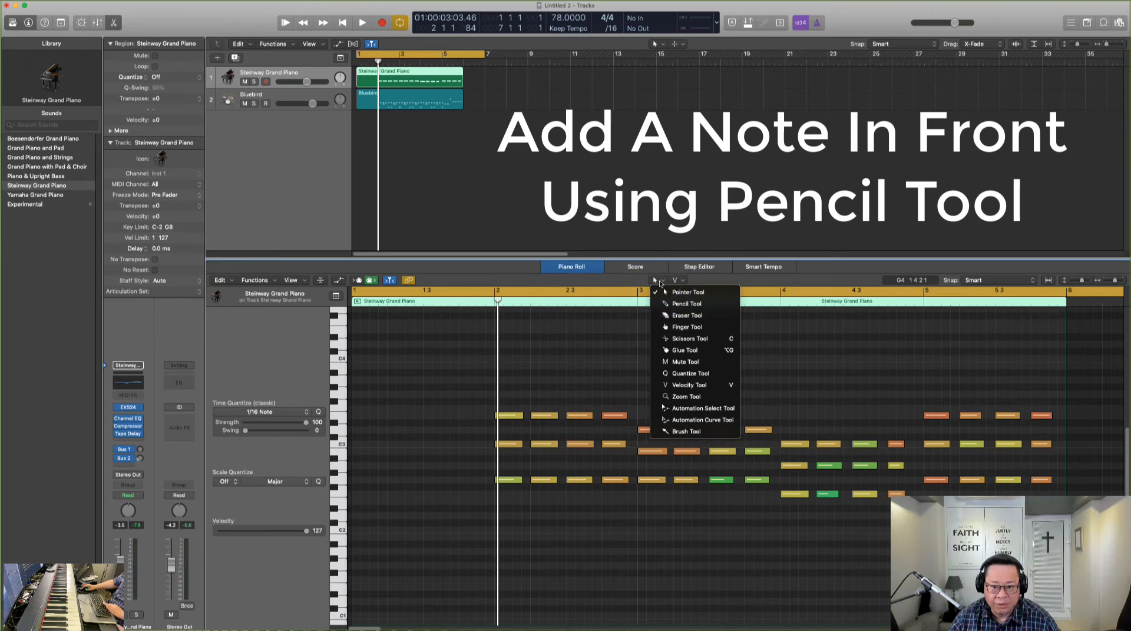
mouse_move(684, 303)
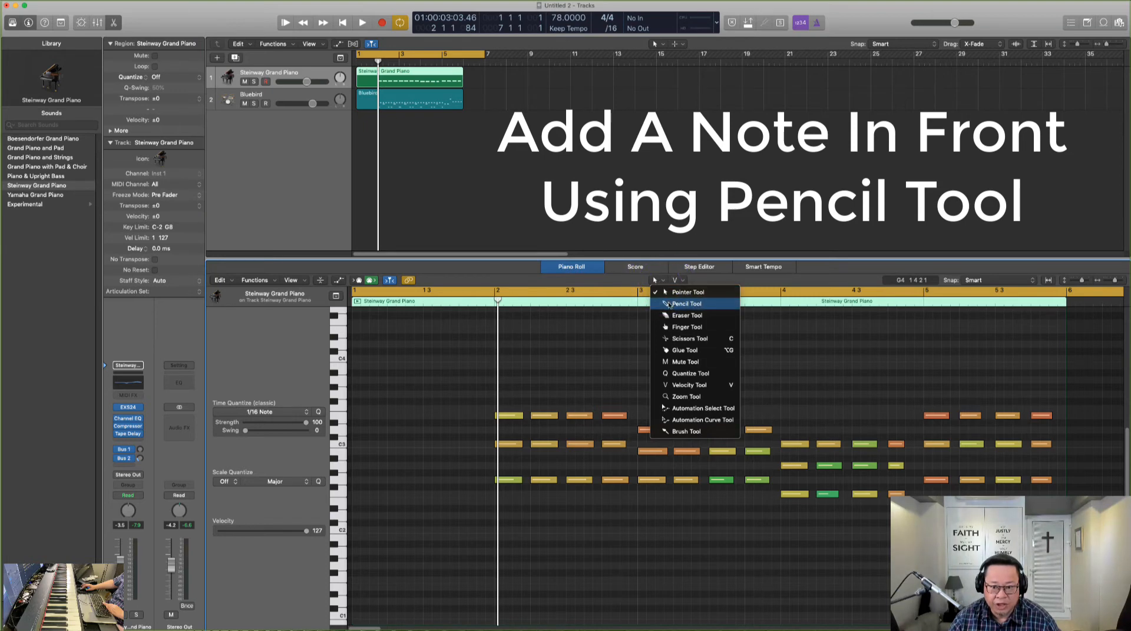
left_click(684, 304)
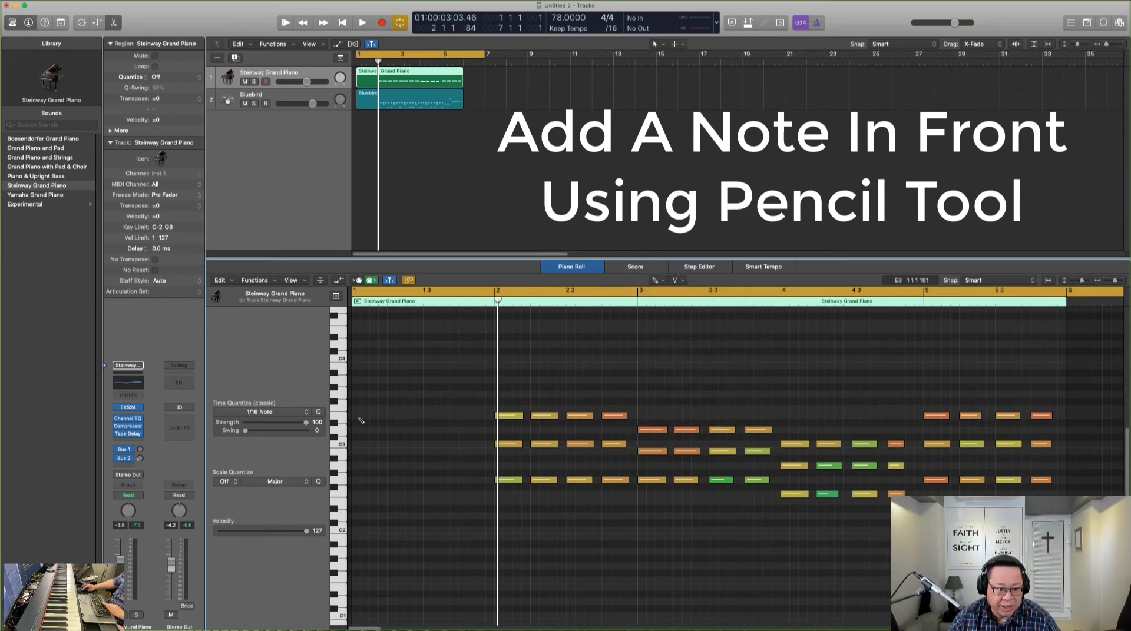
left_click(354, 417)
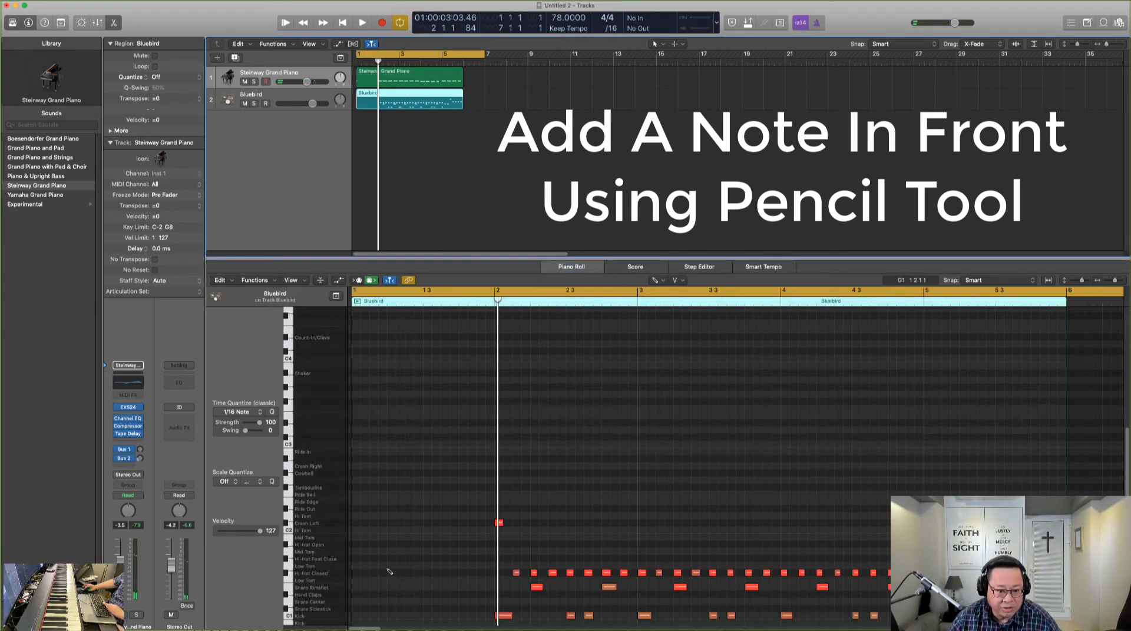
left_click(356, 573)
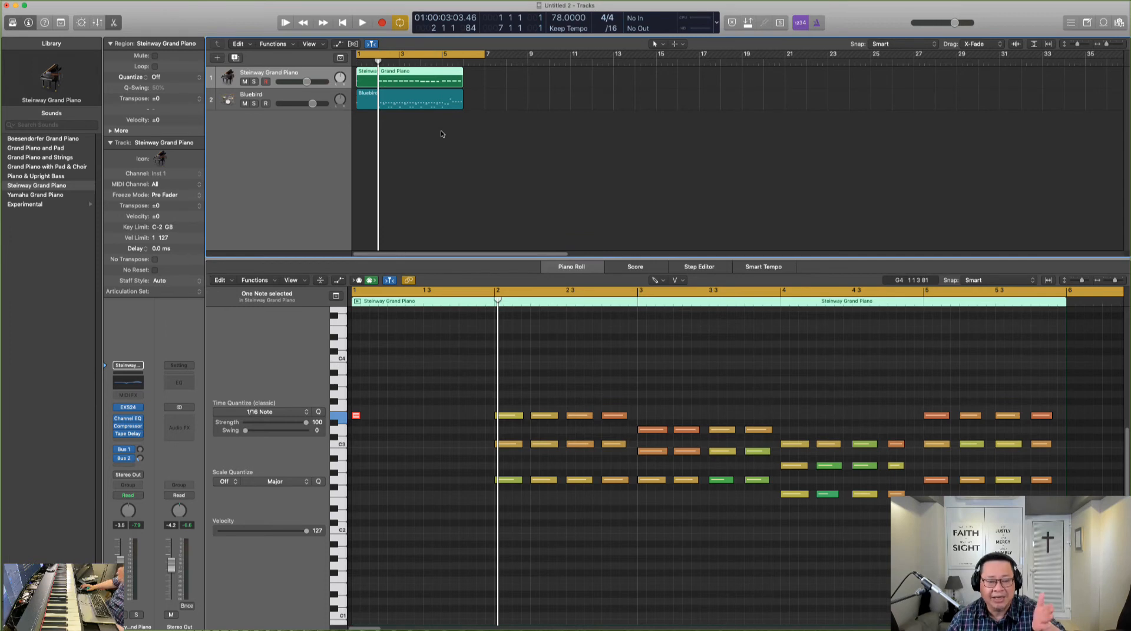
mouse_move(408, 152)
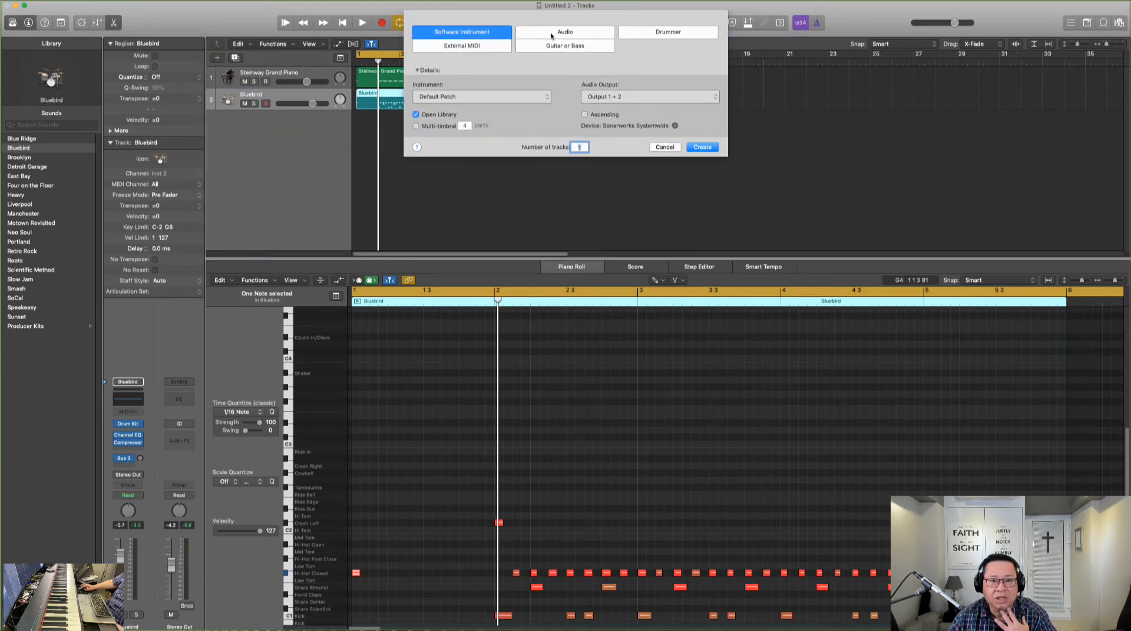
Create a new audio track, Audio 1, keeping Input 2
left_click(564, 32)
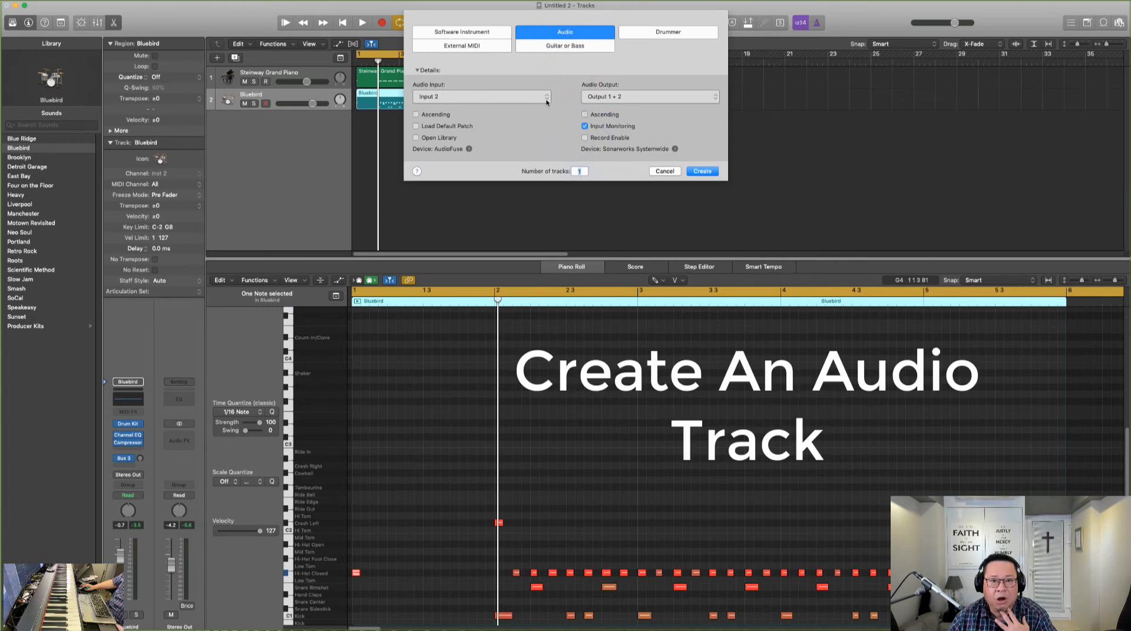
left_click(700, 171)
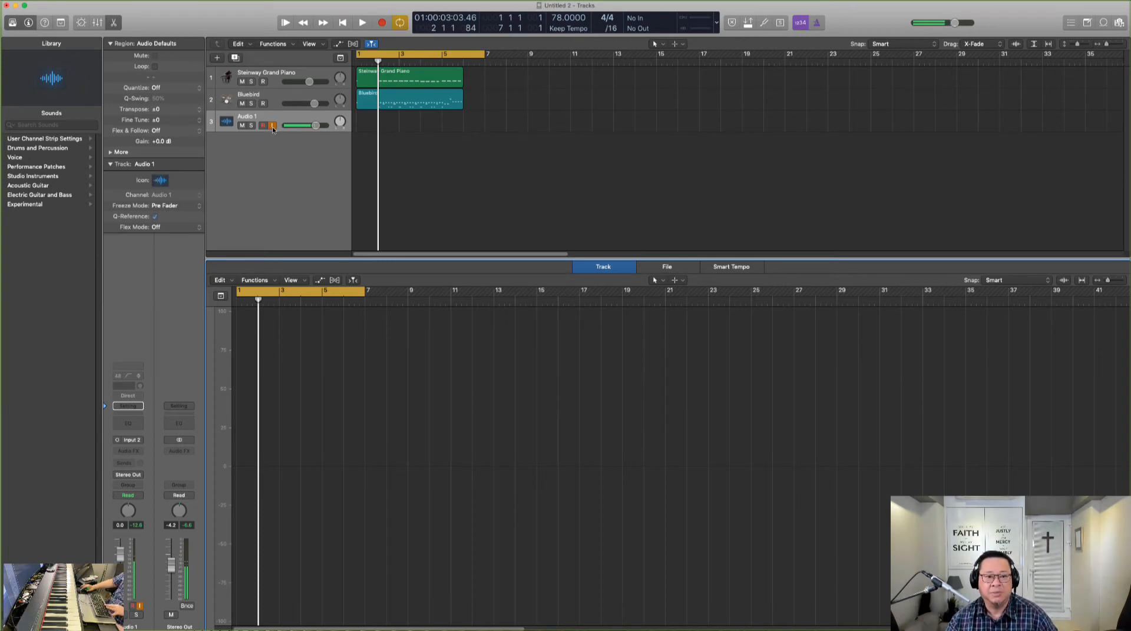
Arm Audio 1, record a take over the opening bars, and play it back
left_click(262, 125)
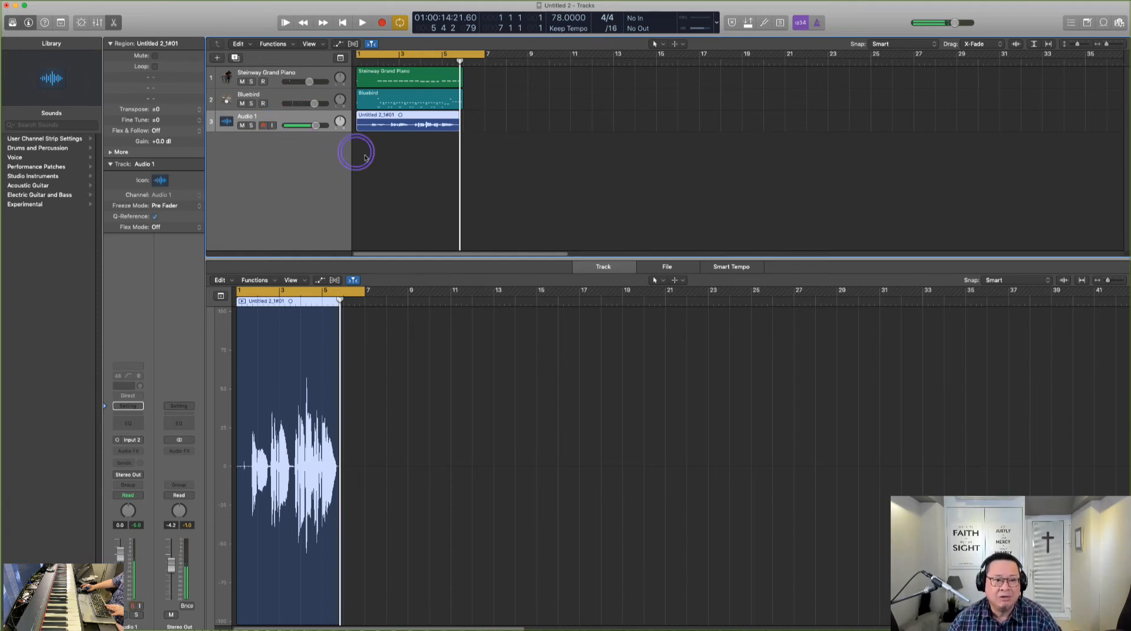
left_click(362, 22)
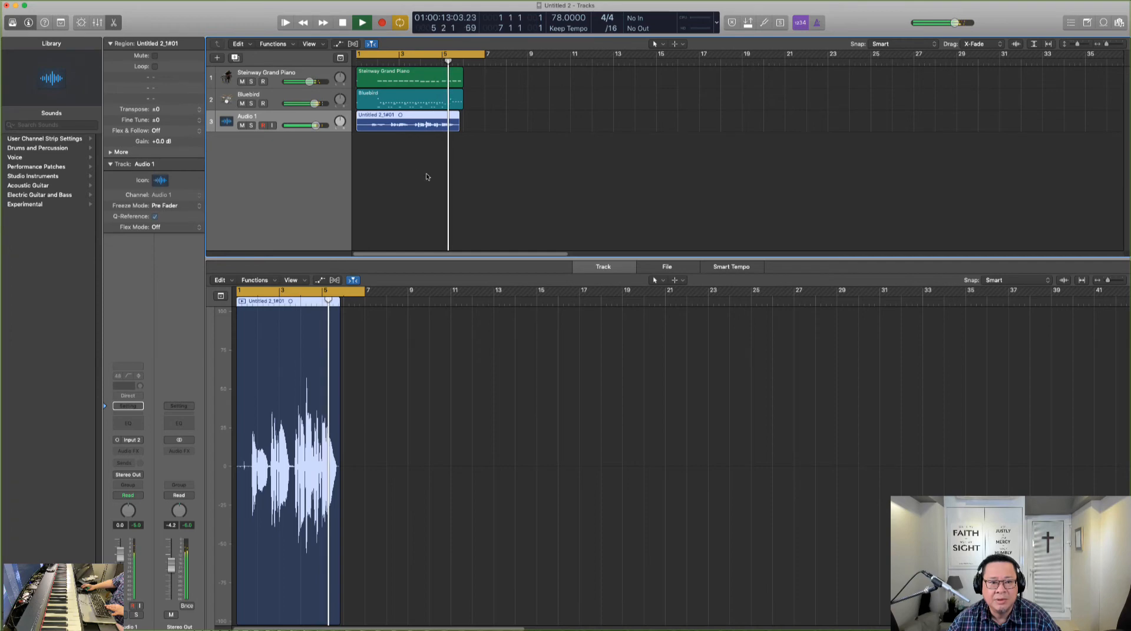
left_click(363, 22)
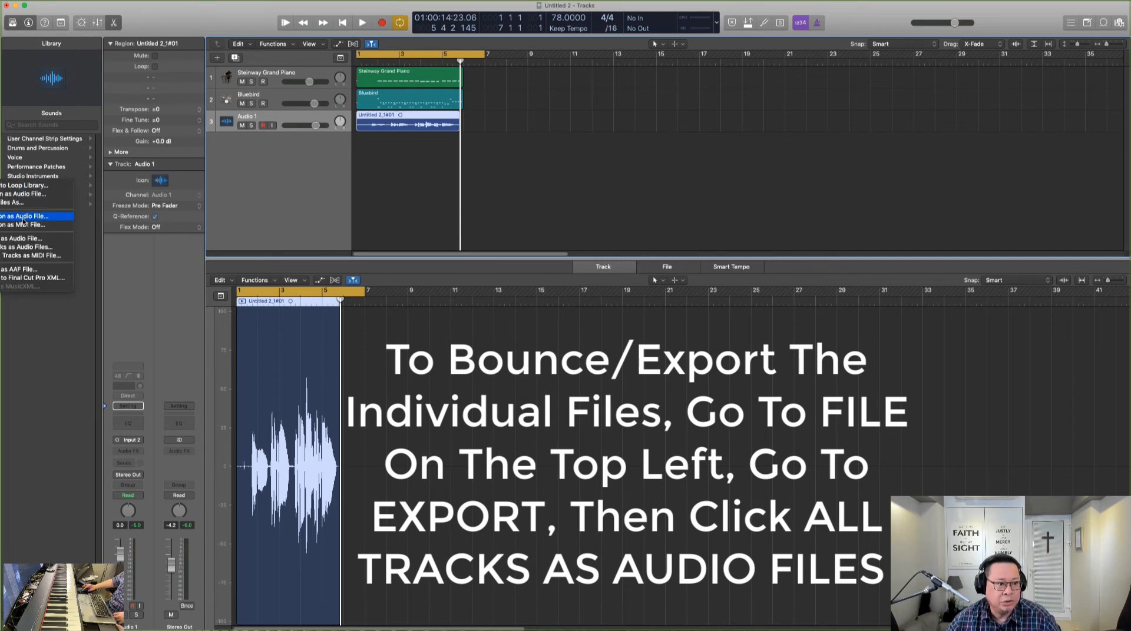
mouse_move(29, 247)
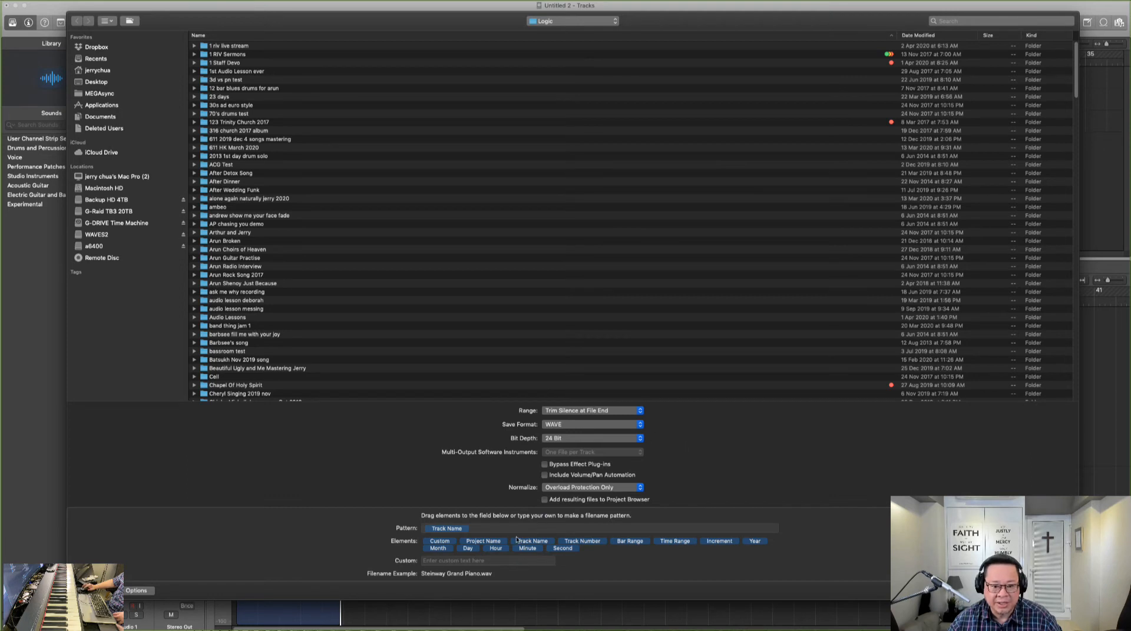
mouse_move(302, 123)
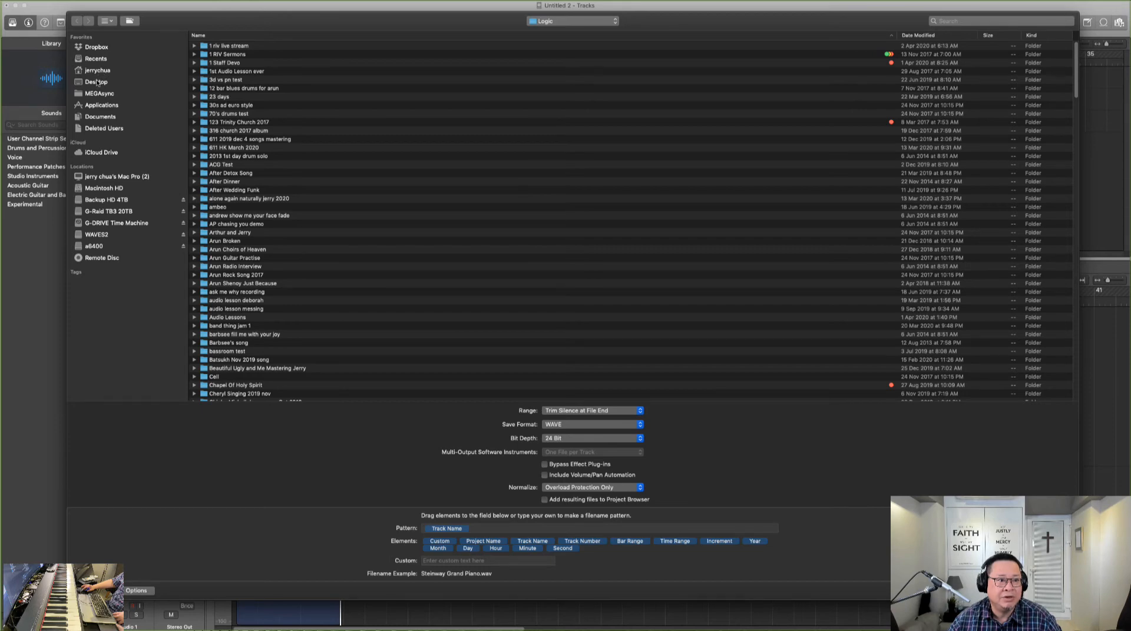
Make a new Desktop folder named 'hey jude tracks' as the export destination
left_click(96, 81)
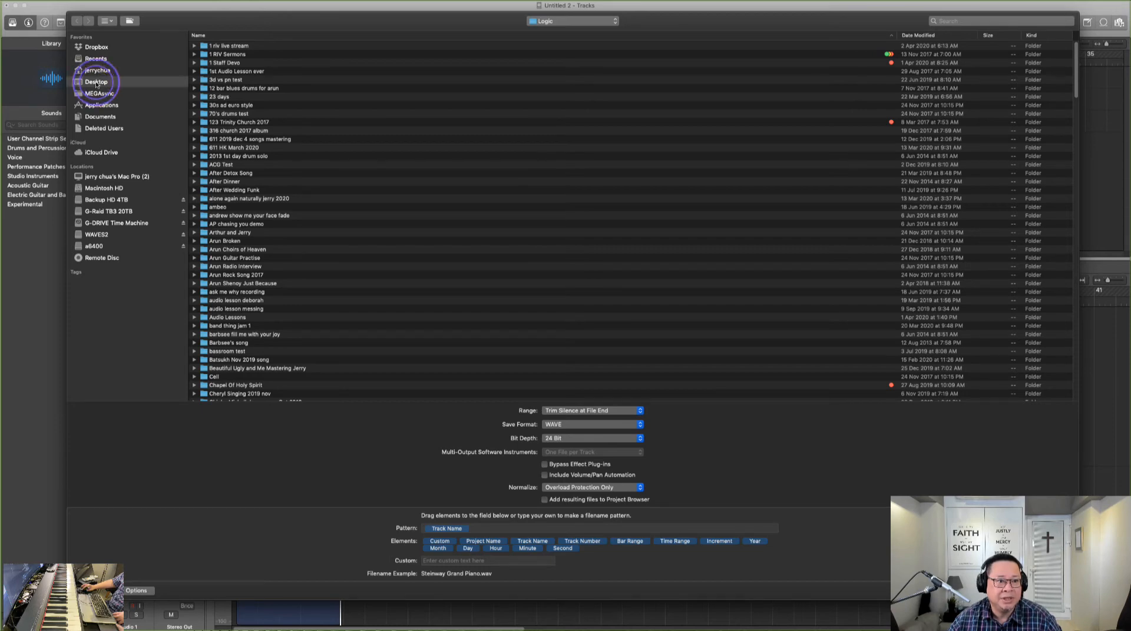
left_click(96, 82)
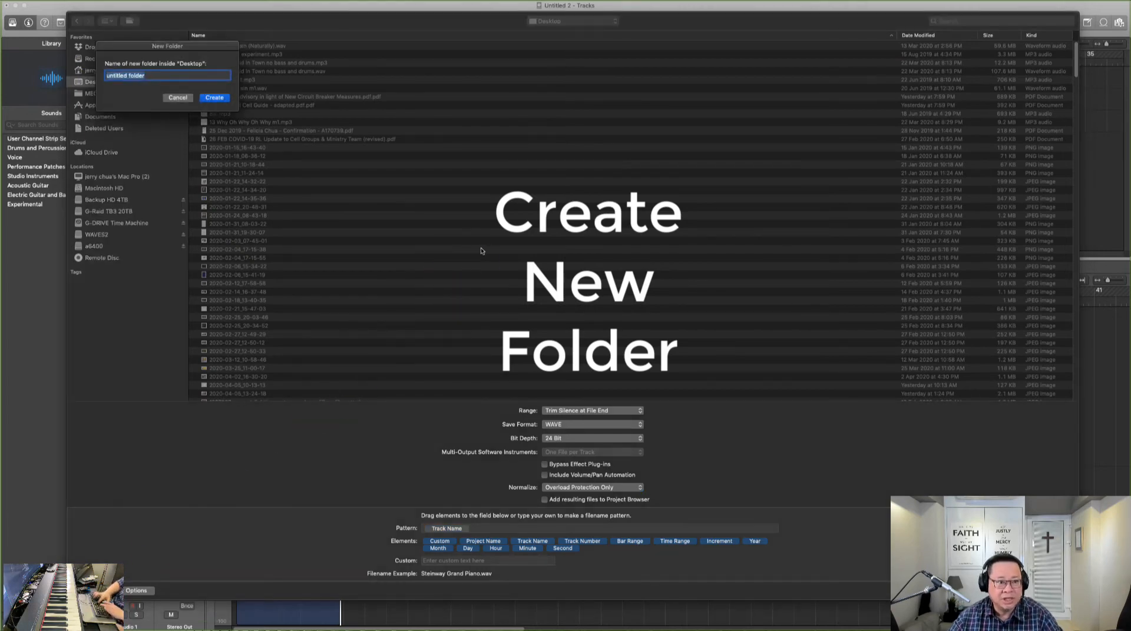
type("hey")
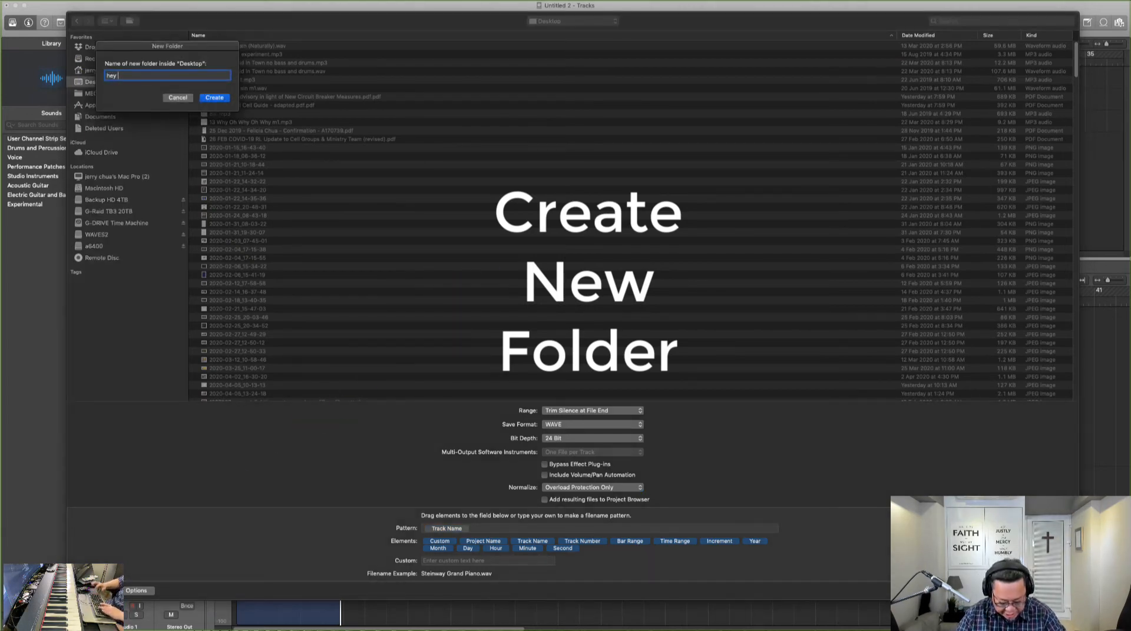
type("jude")
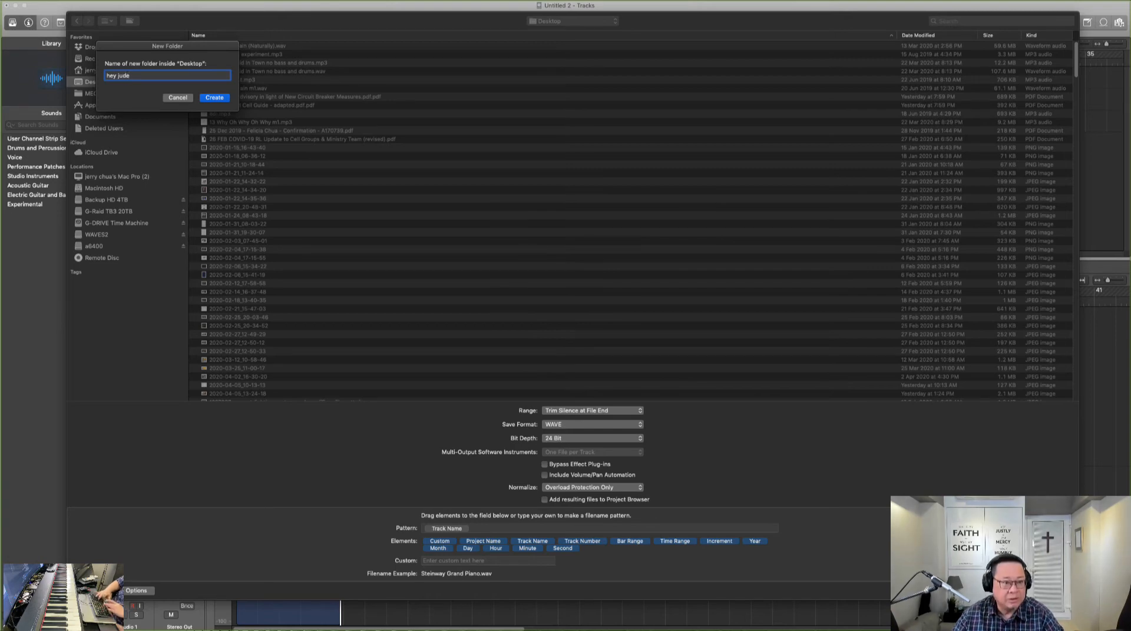
type("tracks")
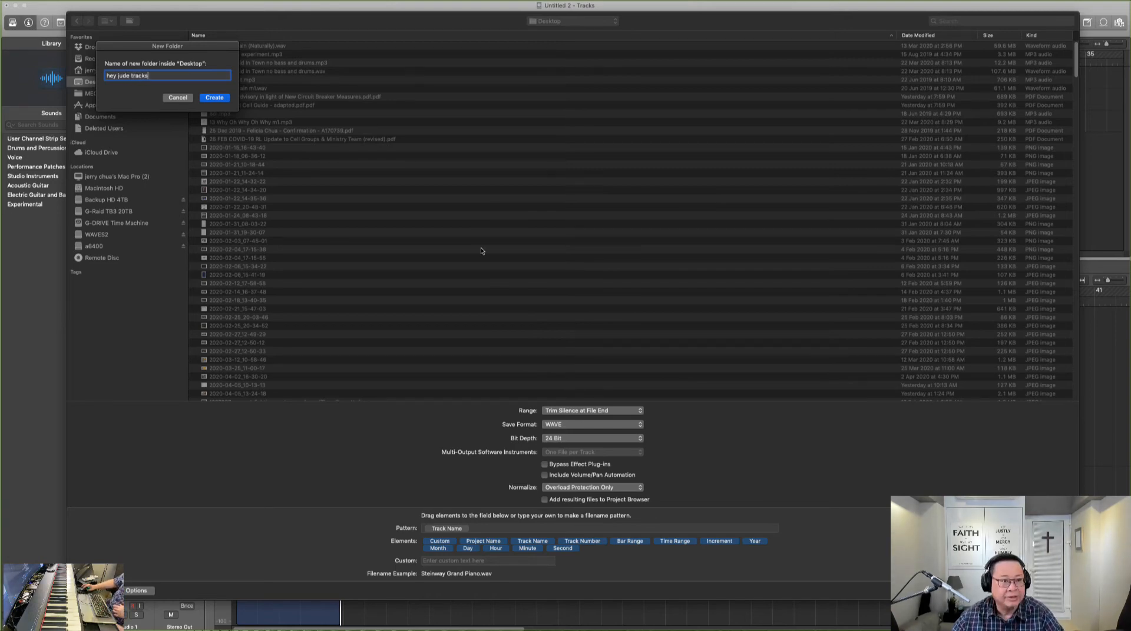
left_click(215, 97)
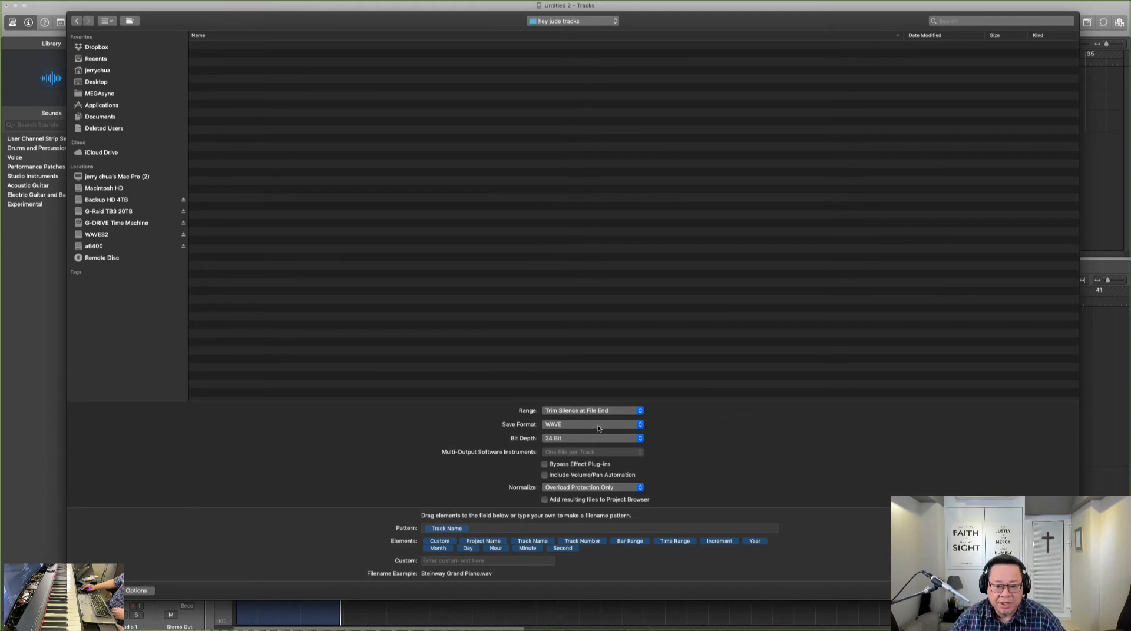
mouse_move(599, 438)
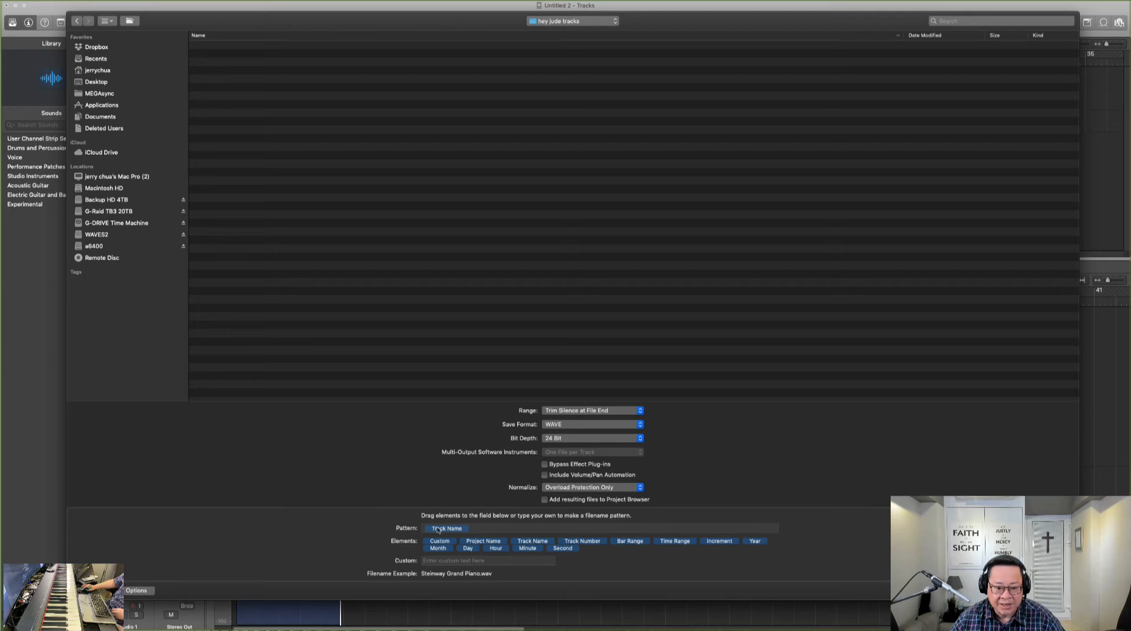
mouse_move(529, 446)
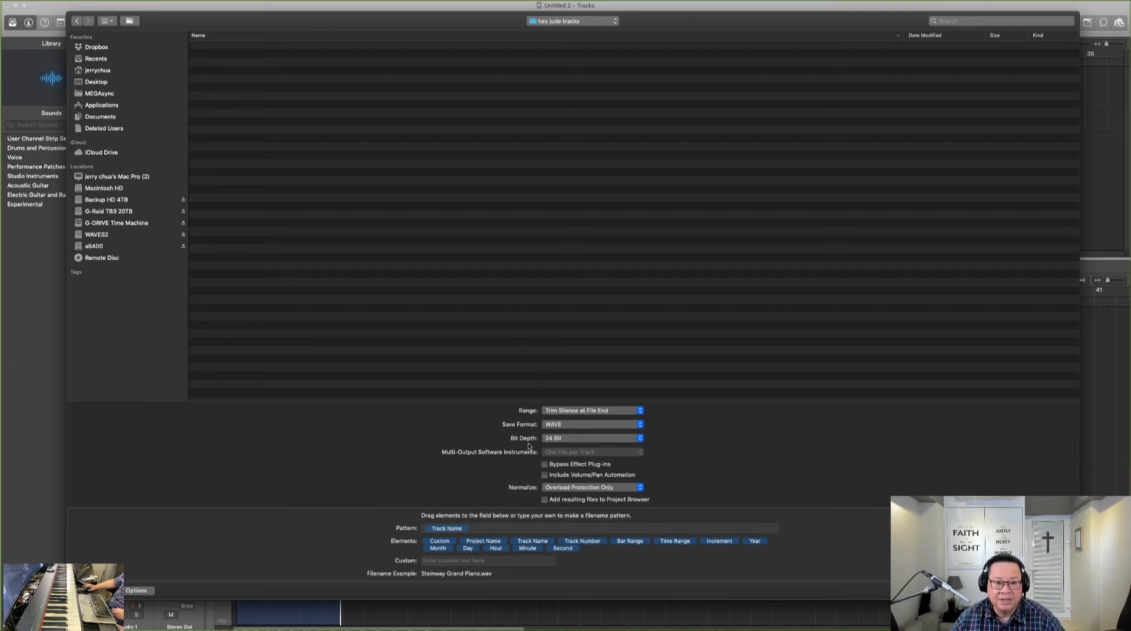
mouse_move(482, 528)
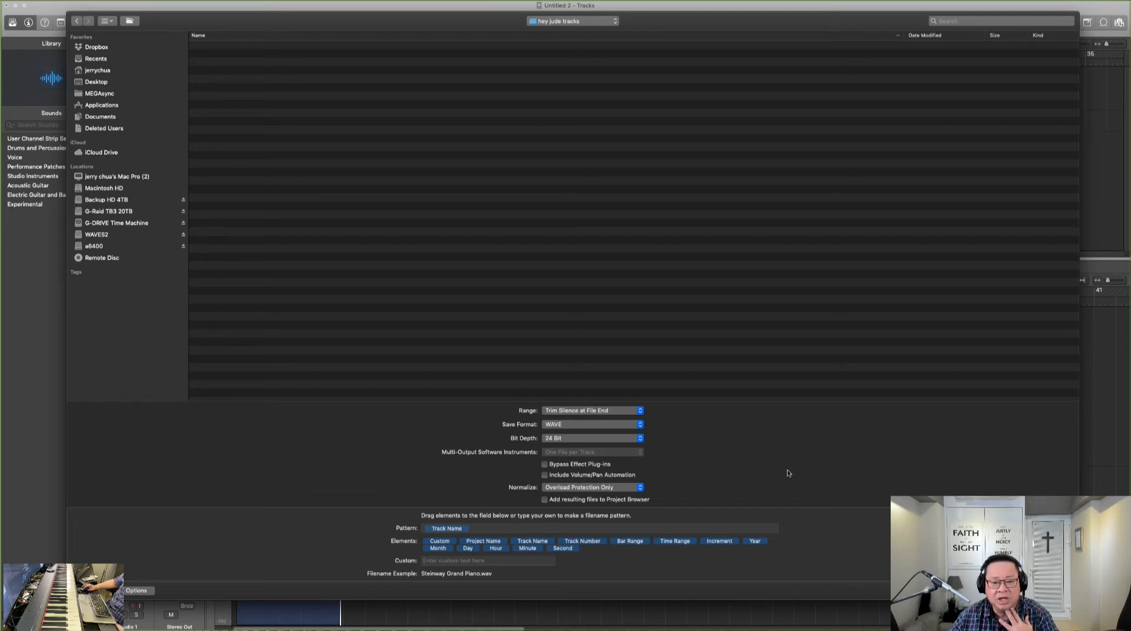
mouse_move(795, 484)
type("piano")
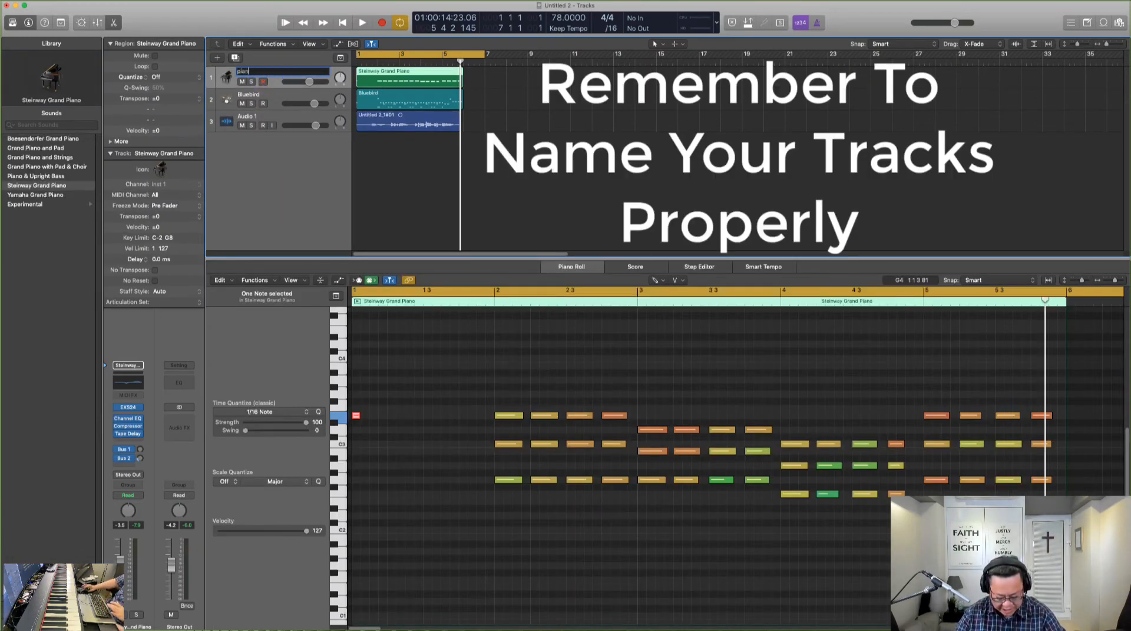
Confirm the track name and rename the third track to 'vocals'
type("drums")
key("Return")
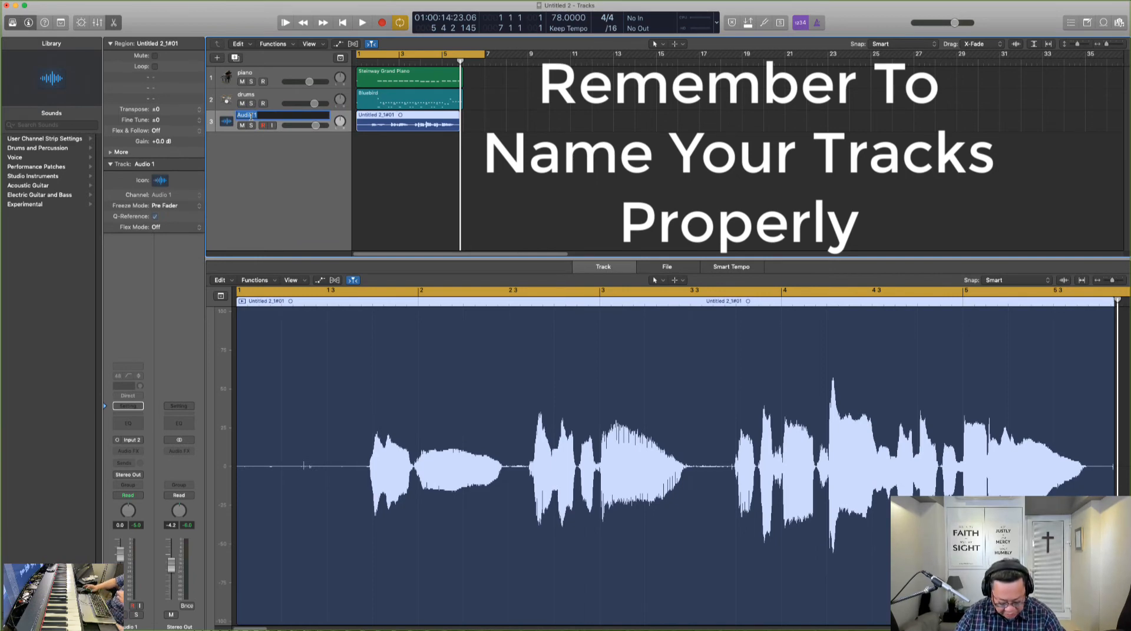
type("vocals")
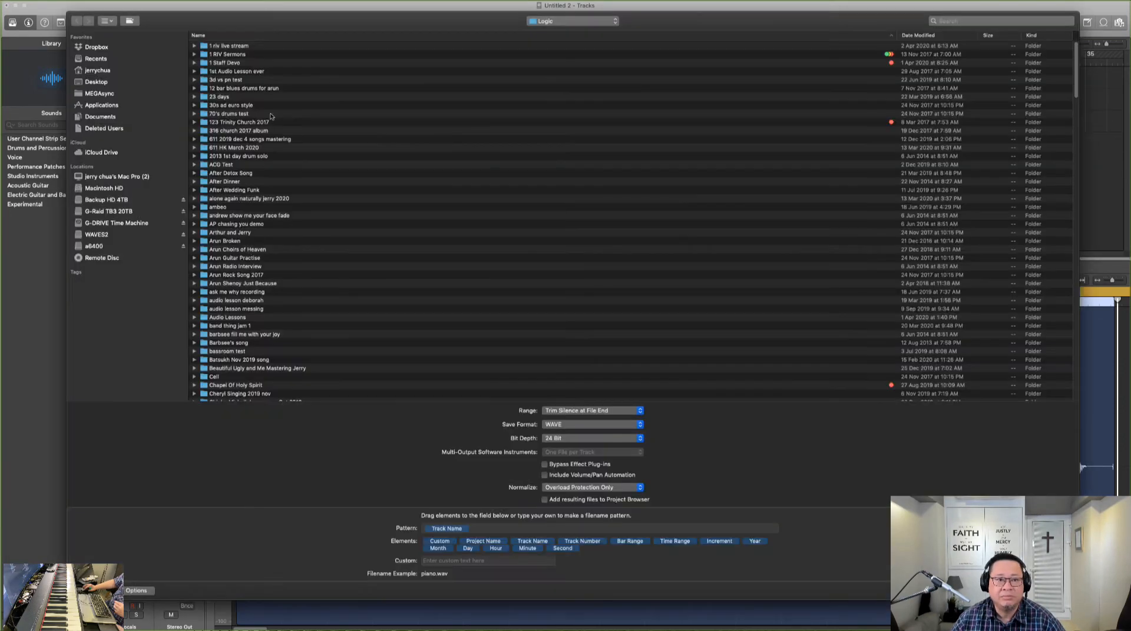
mouse_move(303, 248)
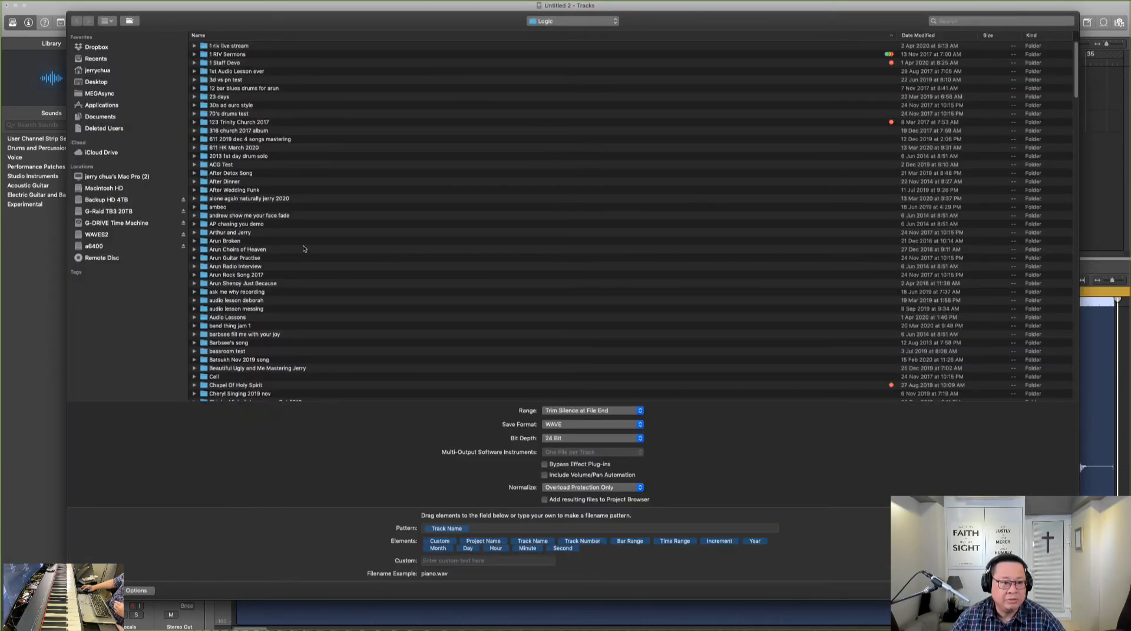
Export all tracks as WAVE files into Desktop/hey jude tracks
left_click(97, 70)
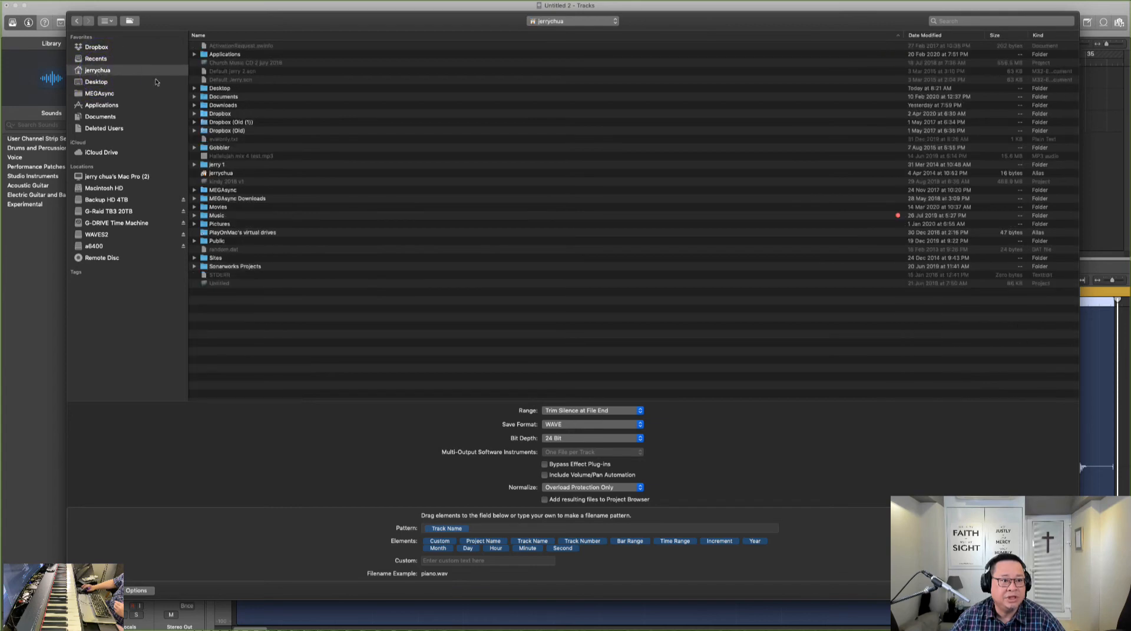
mouse_move(106, 77)
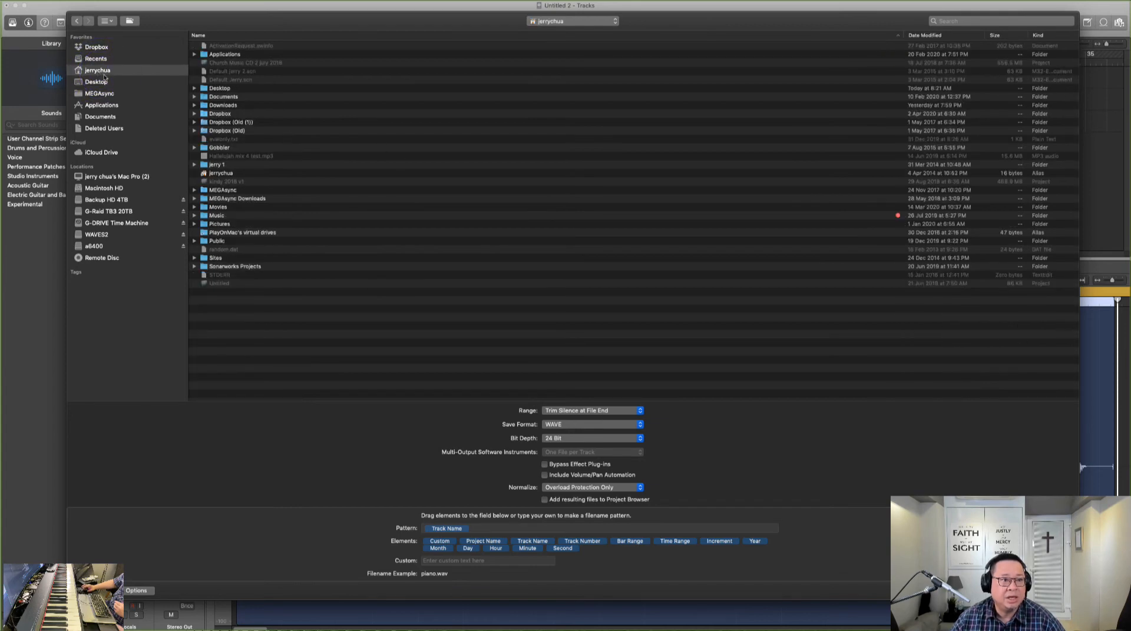
left_click(96, 81)
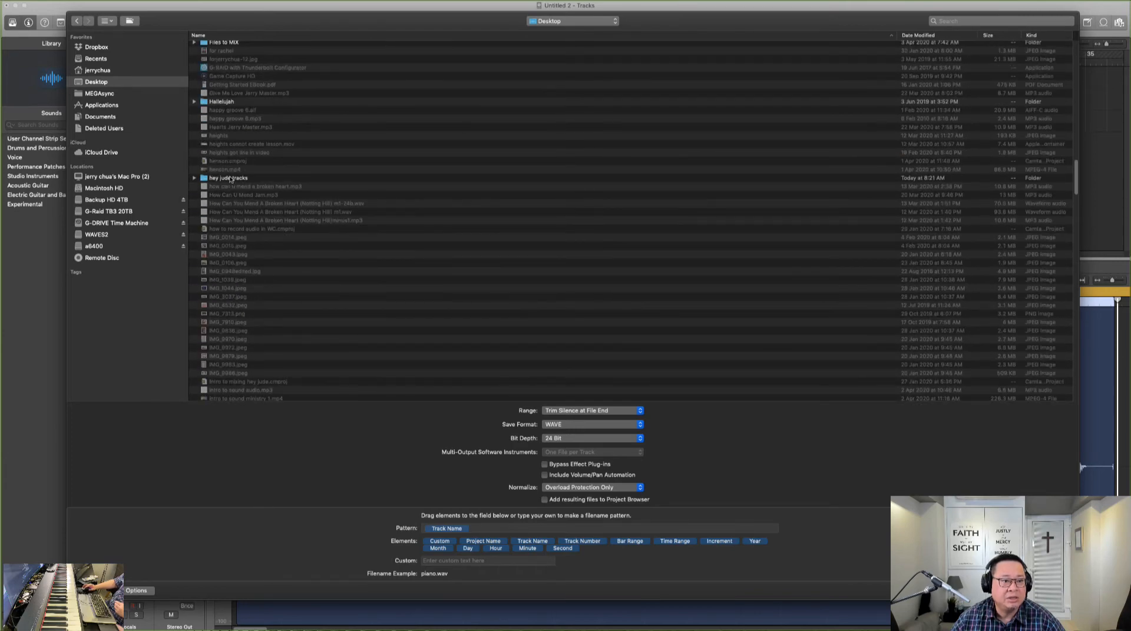
double_click(231, 179)
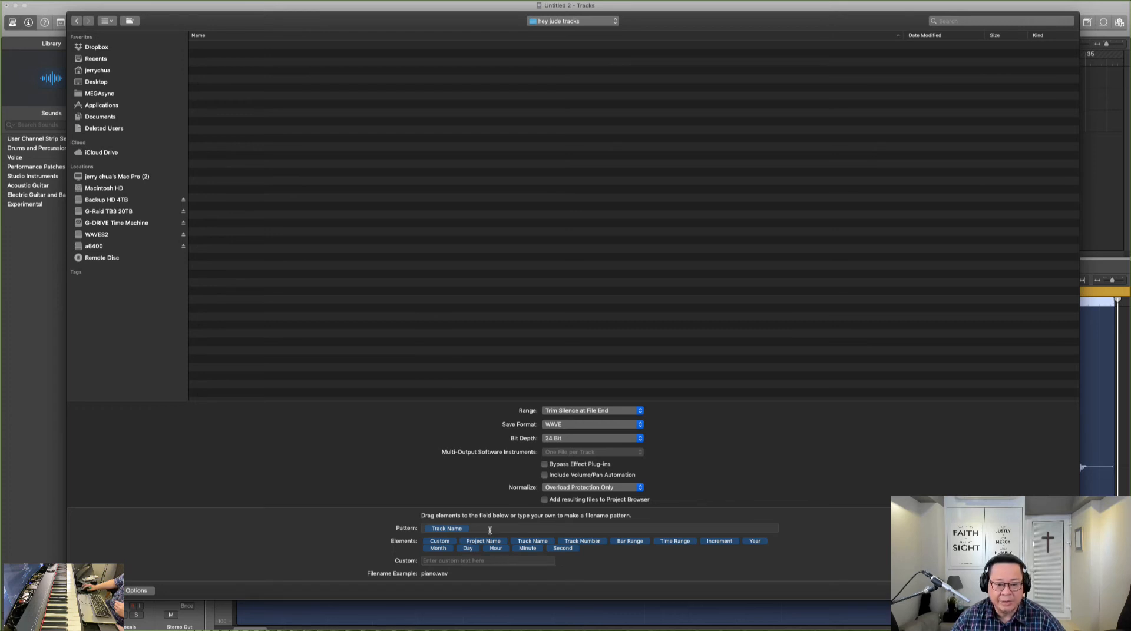
left_click(599, 528)
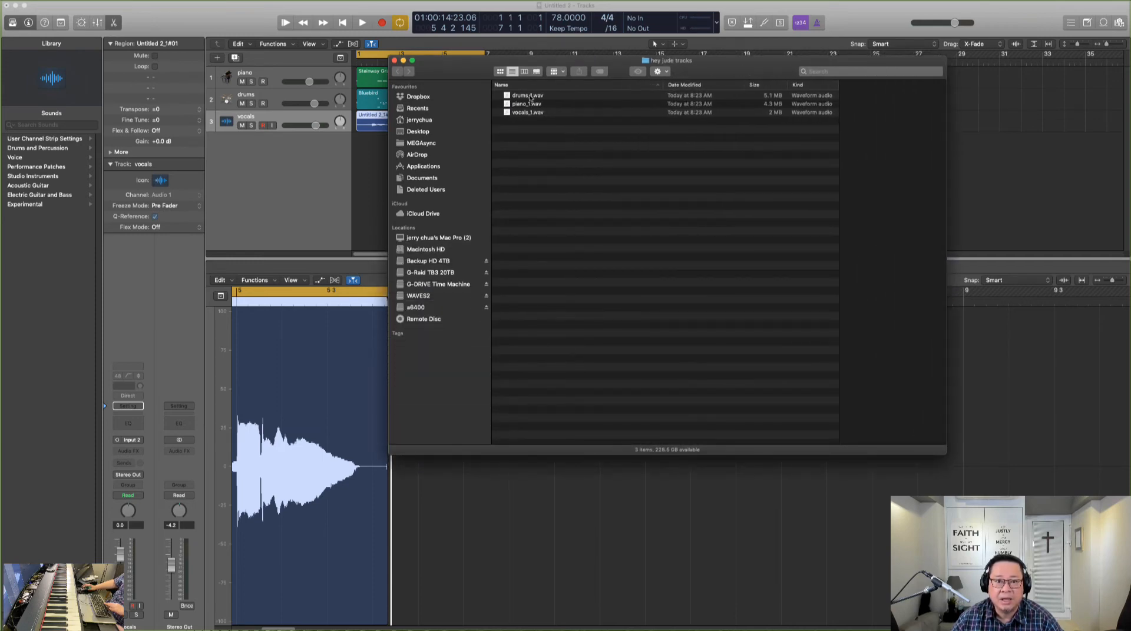
Preview drums_1.wav, piano_1.wav and vocals_1.wav in Quick Look, then close the preview
left_click(527, 95)
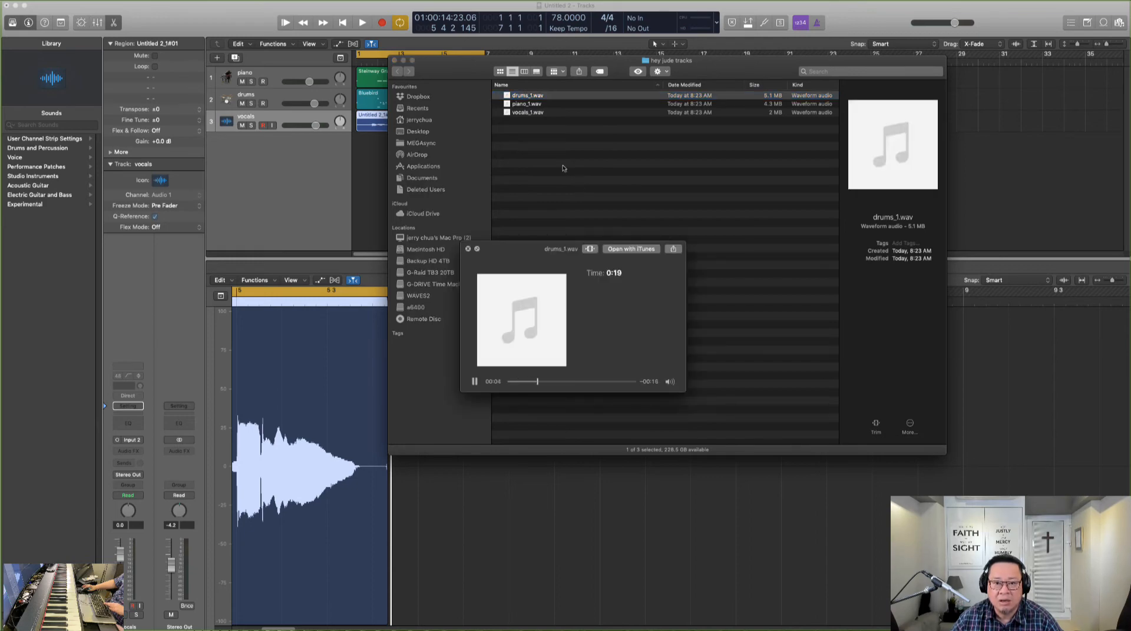
left_click(527, 94)
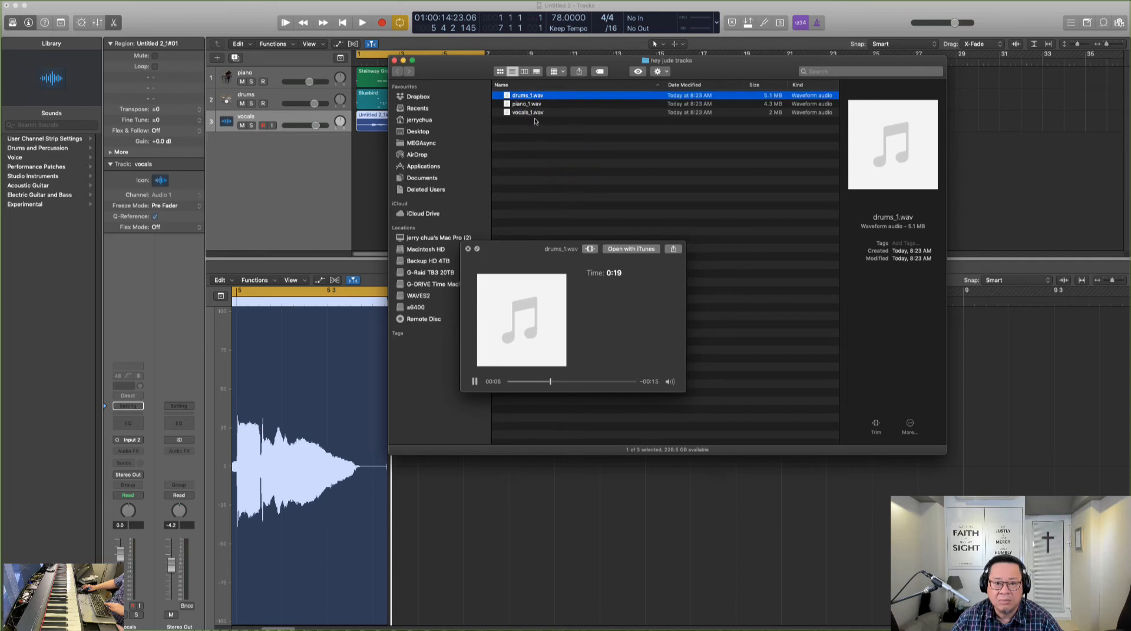
left_click(527, 103)
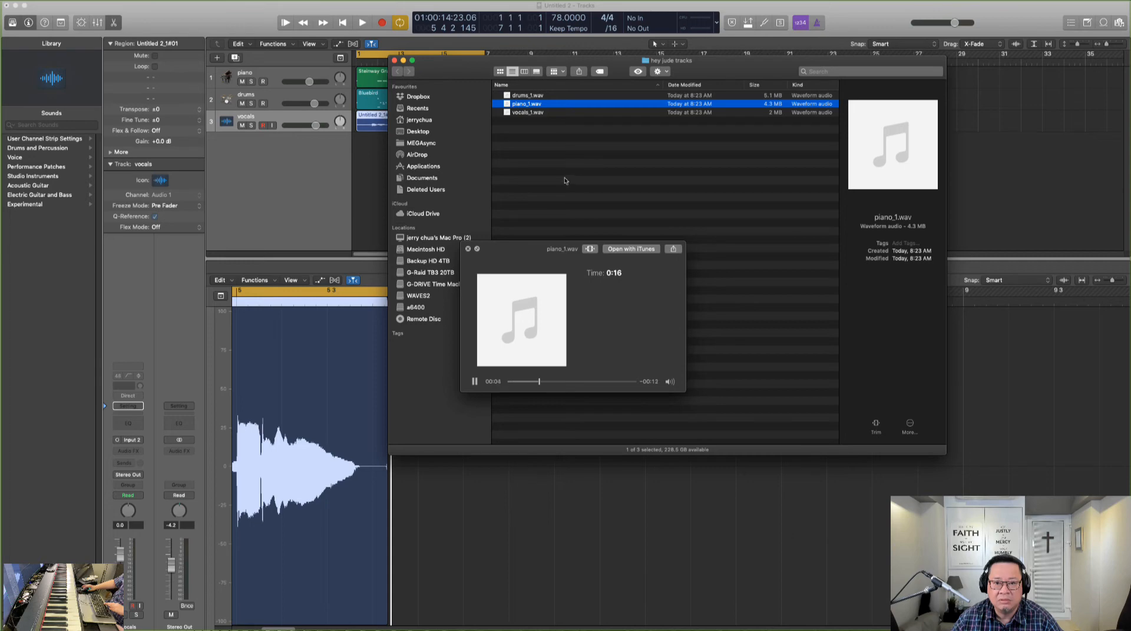
left_click(529, 112)
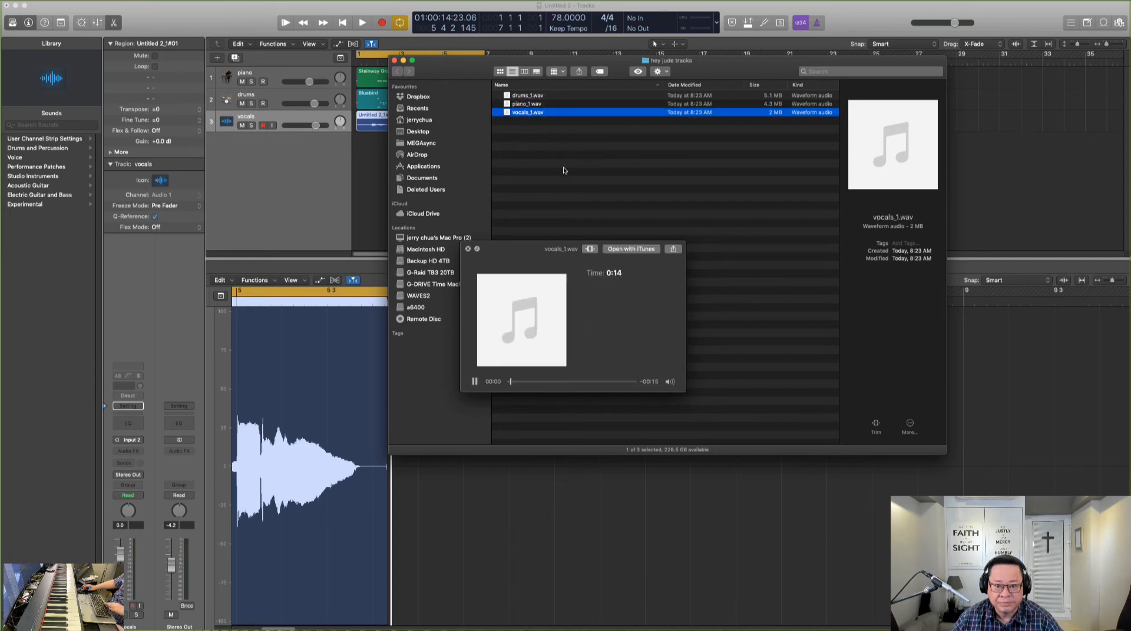
left_click(475, 381)
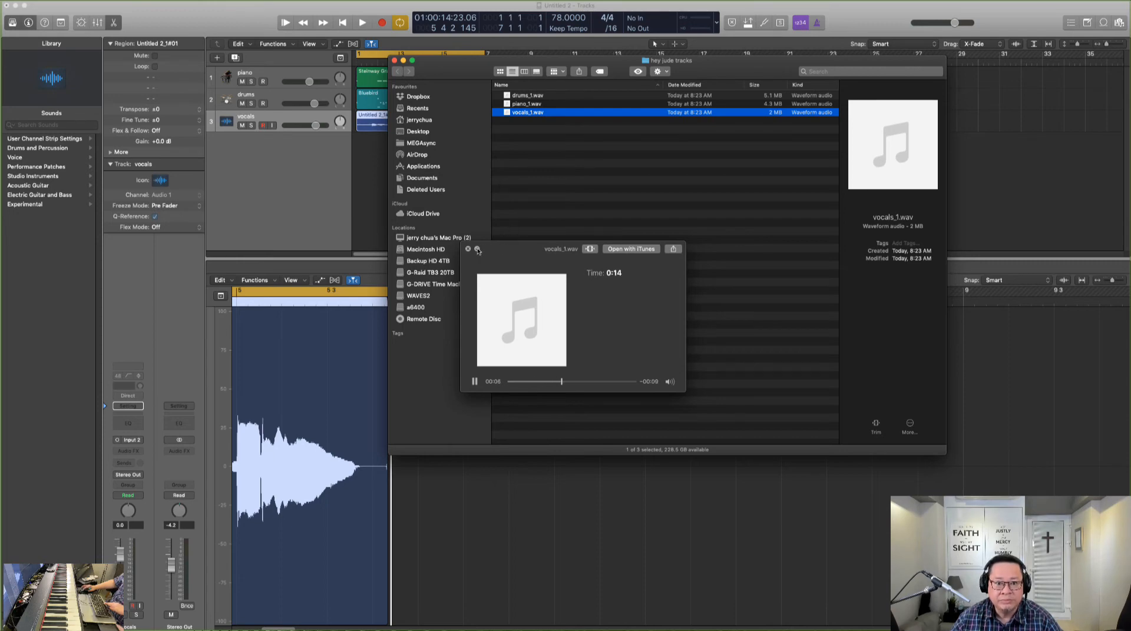
left_click(469, 249)
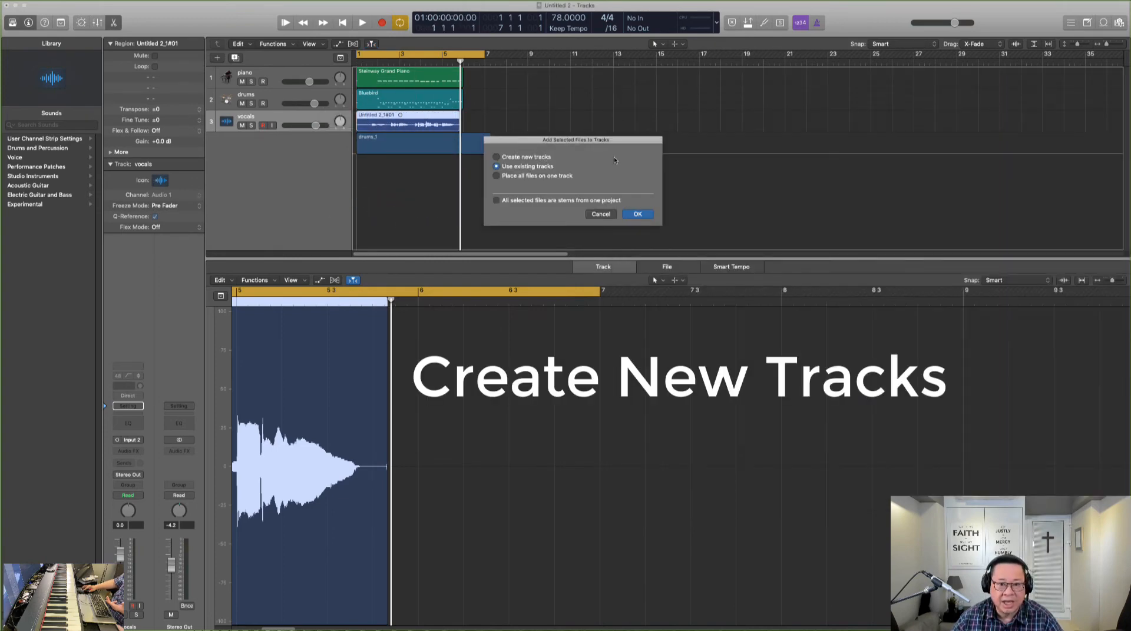
Add the dropped files as new tracks drums_1, piano_1, vocals_1 and play them
left_click(496, 157)
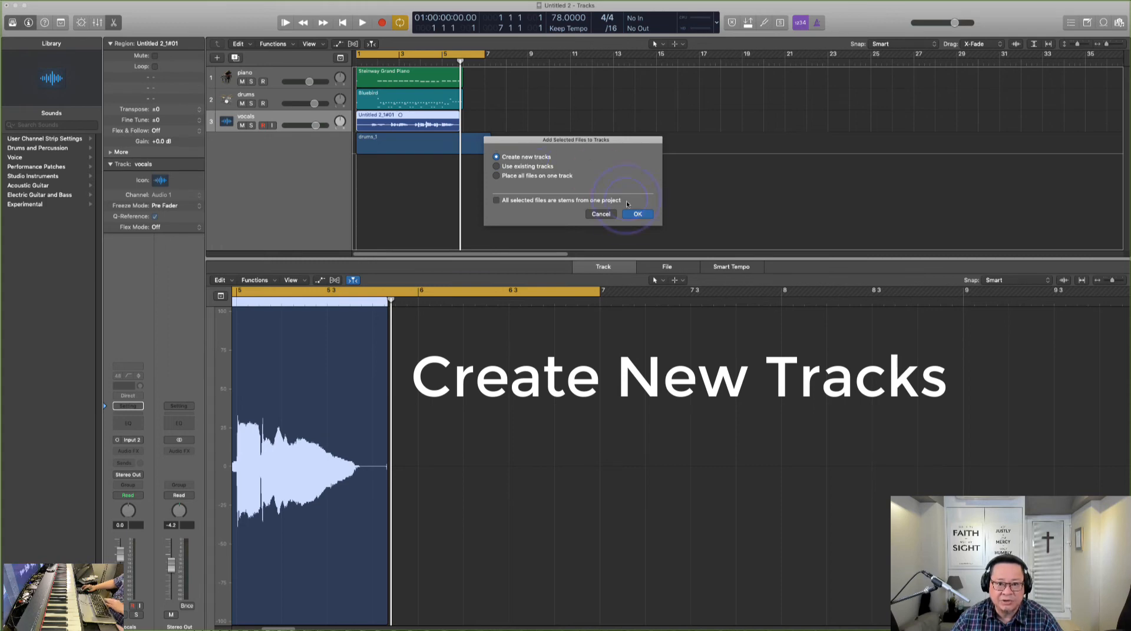
left_click(637, 213)
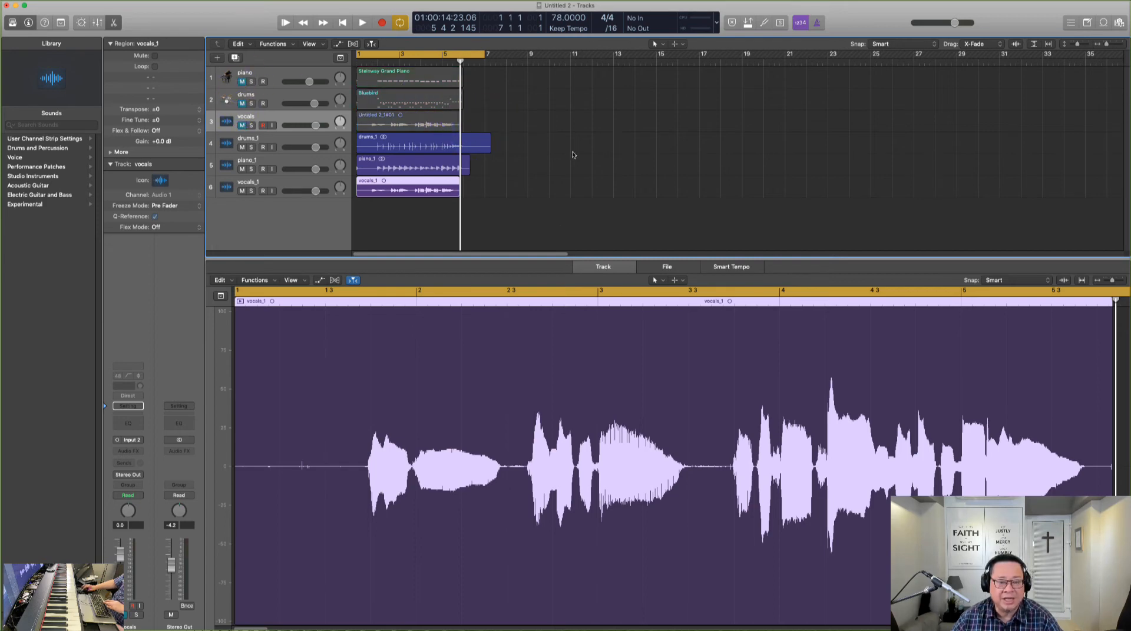
left_click(362, 23)
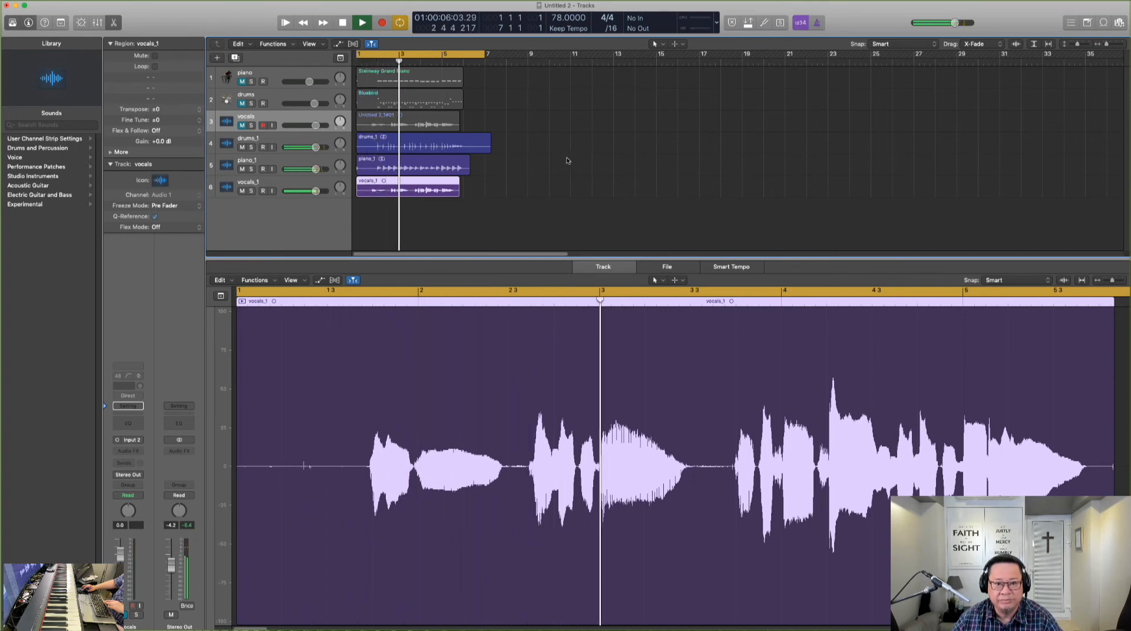
left_click(362, 22)
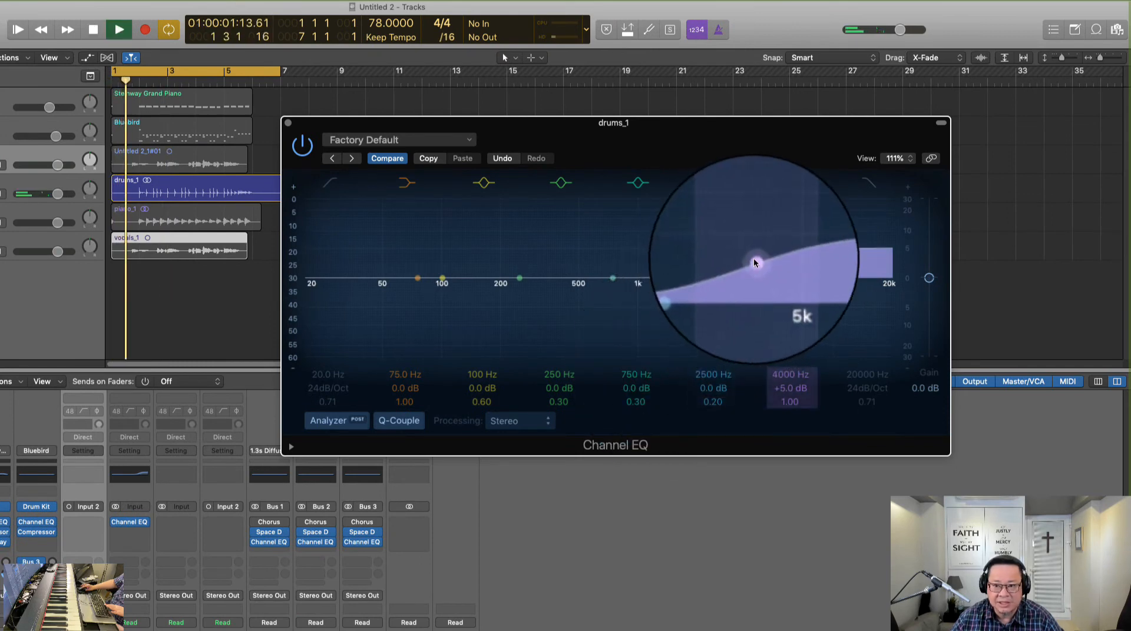
Boost the drums_1 EQ around 4000 Hz by 5 dB and adjust its 200 Hz band
left_click_drag(755, 263, 745, 257)
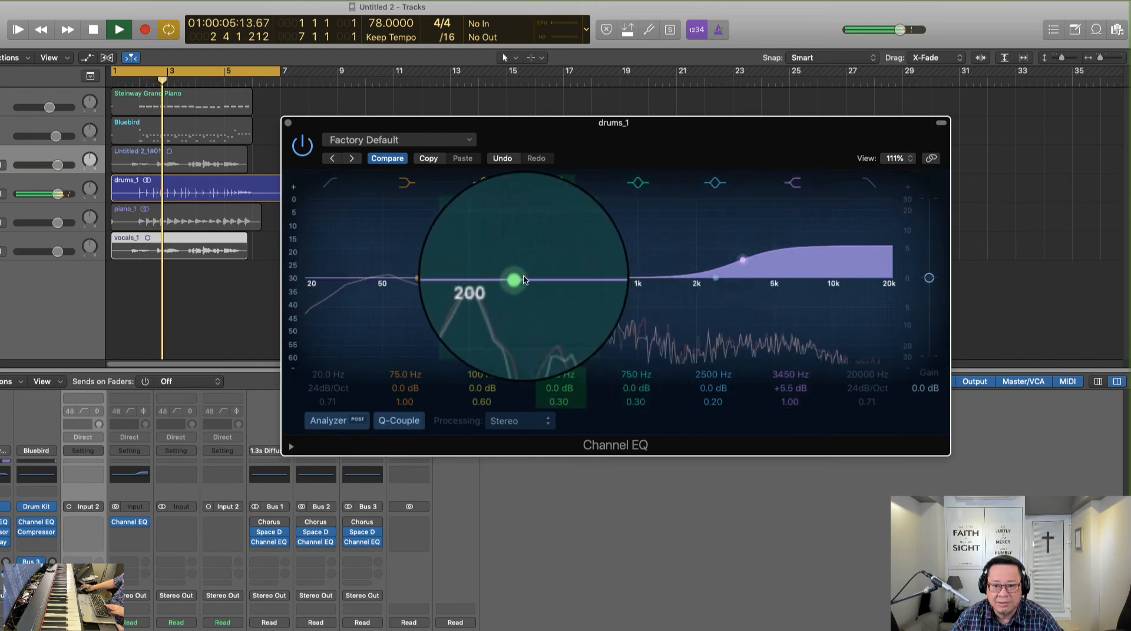
left_click_drag(523, 280, 436, 253)
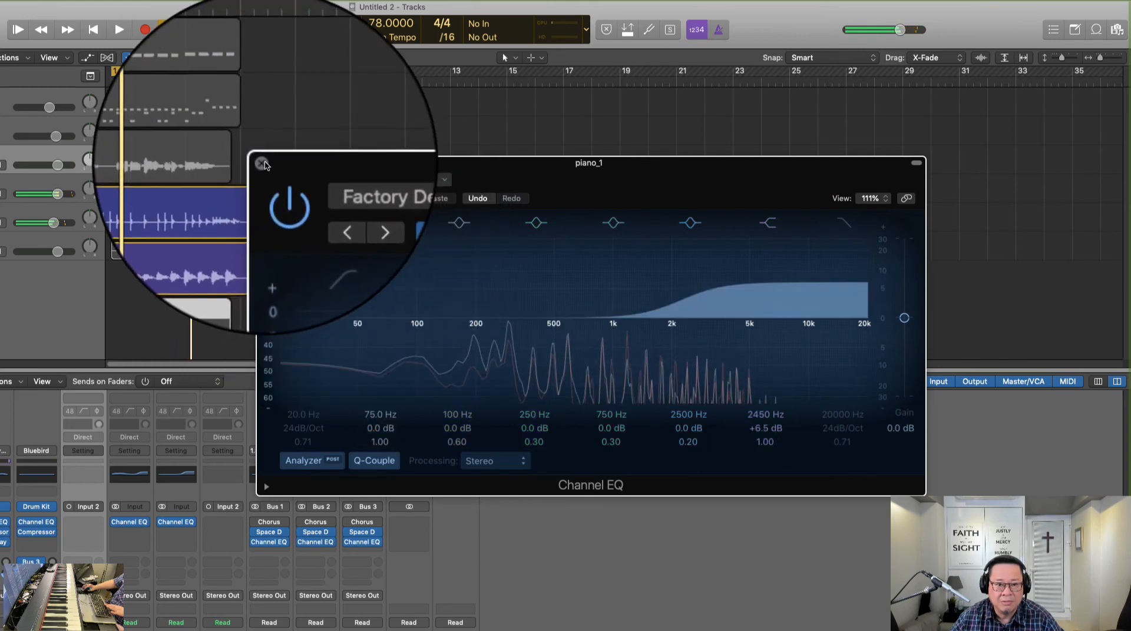
Boost the vocals_1 Channel EQ +4 dB at 190 Hz and +9.5 dB at 3 kHz, then bypass to compare
left_click(261, 164)
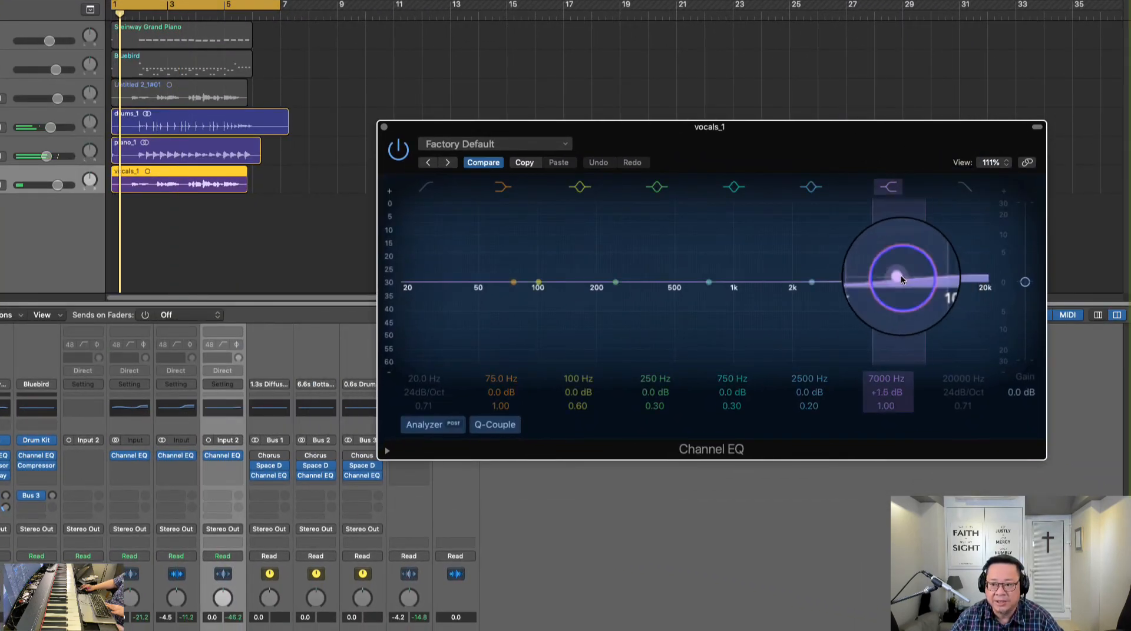
left_click_drag(902, 280, 828, 244)
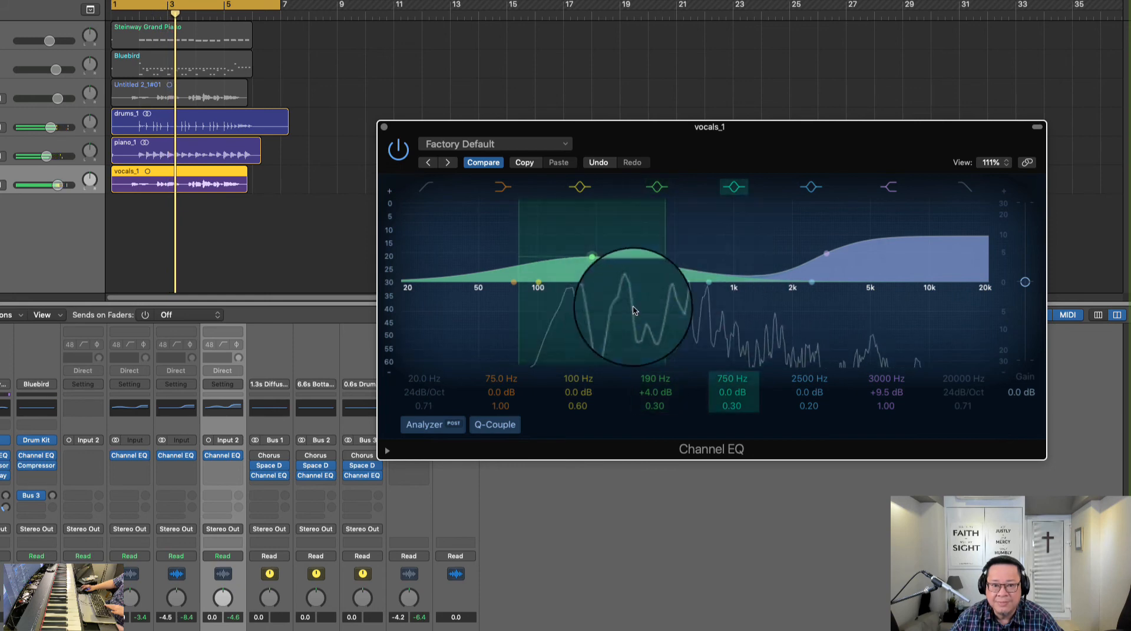
left_click(410, 144)
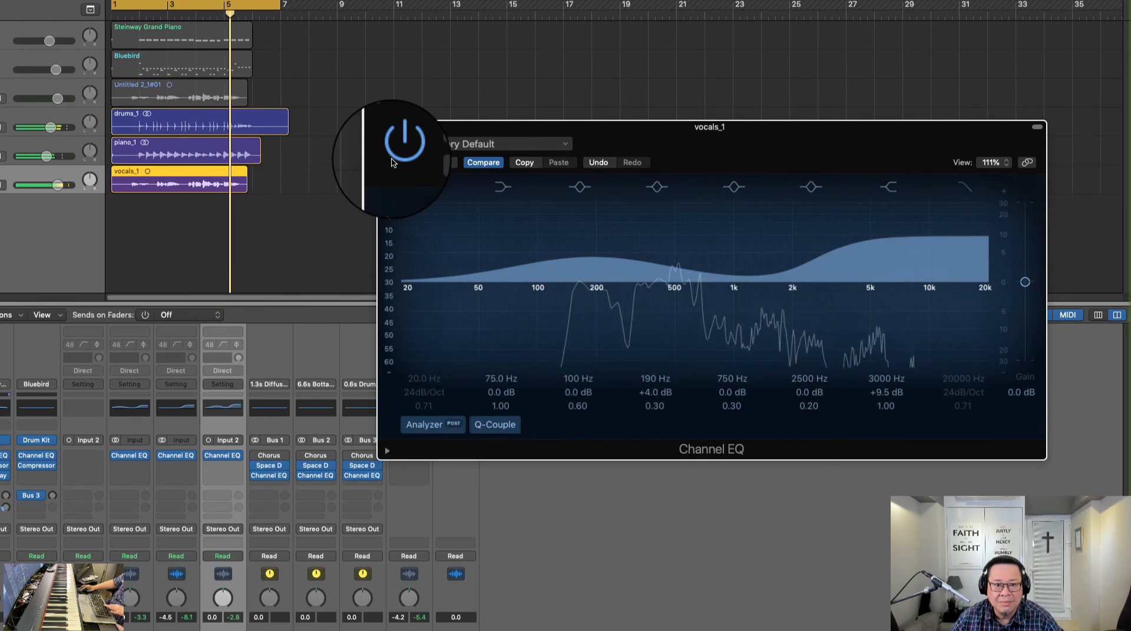
left_click(408, 138)
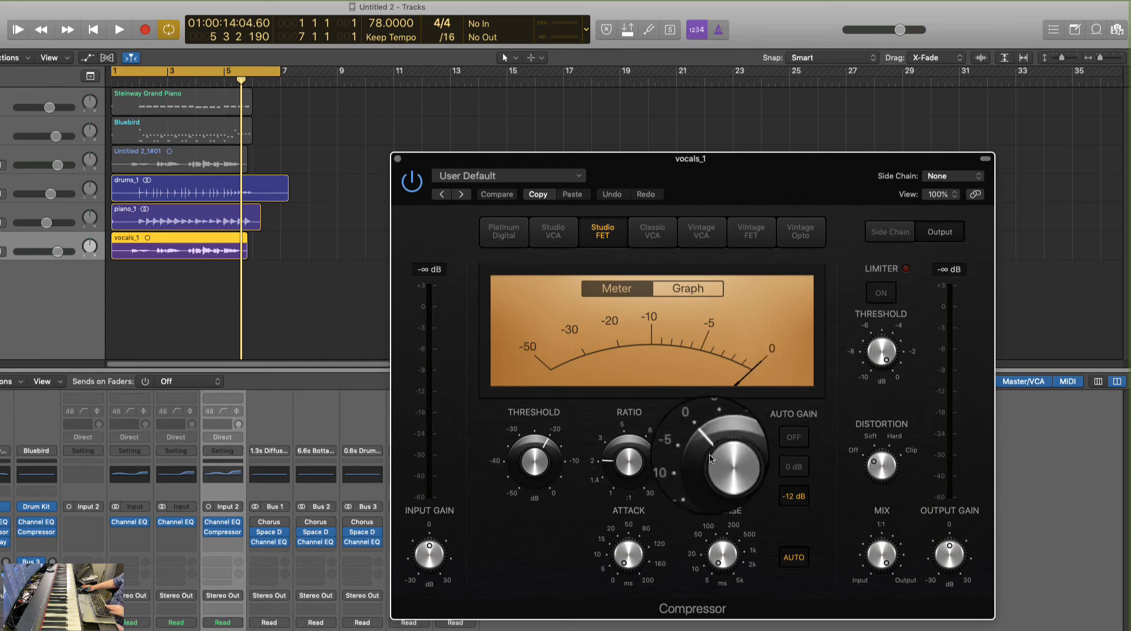
Switch the vocals_1 Compressor to the Studio VCA model and adjust its Threshold knob
left_click(502, 232)
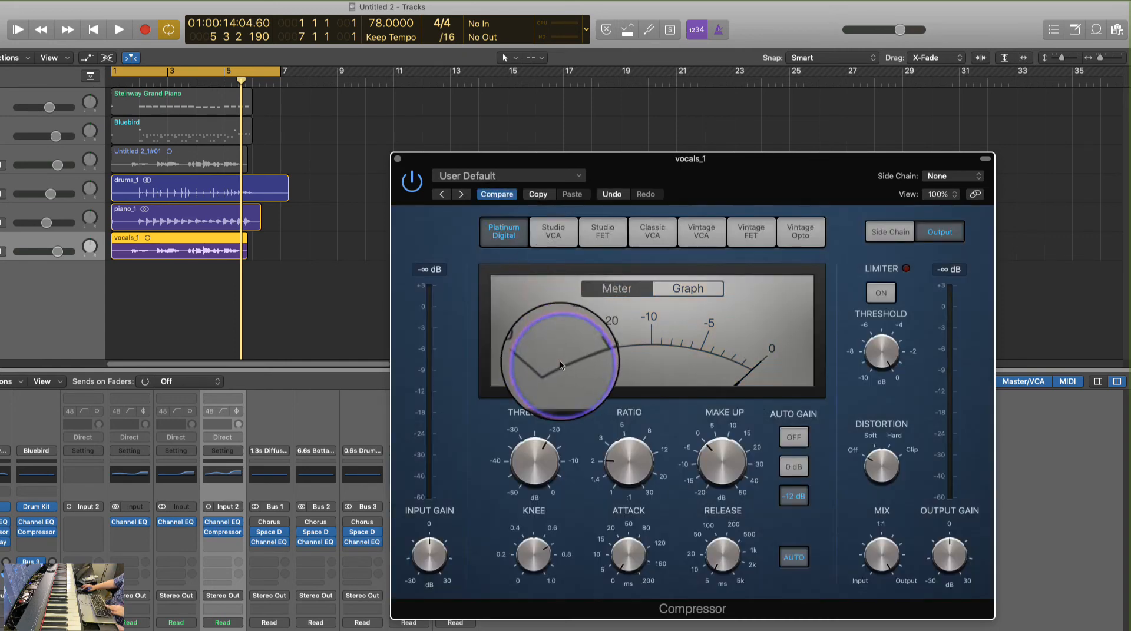
left_click(552, 232)
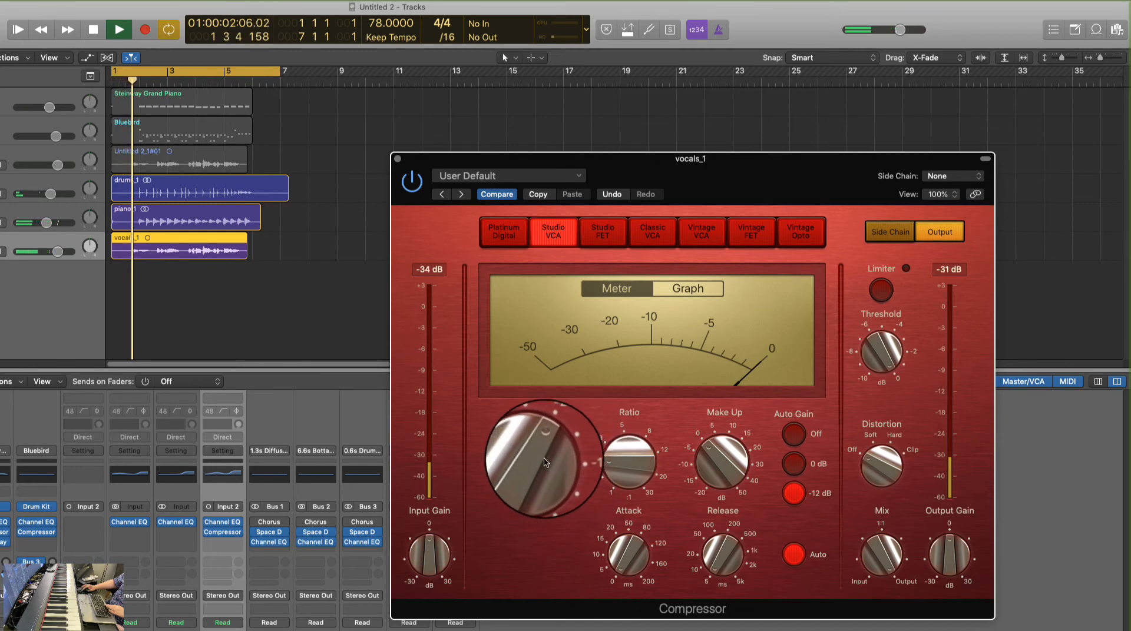
left_click_drag(541, 462, 533, 433)
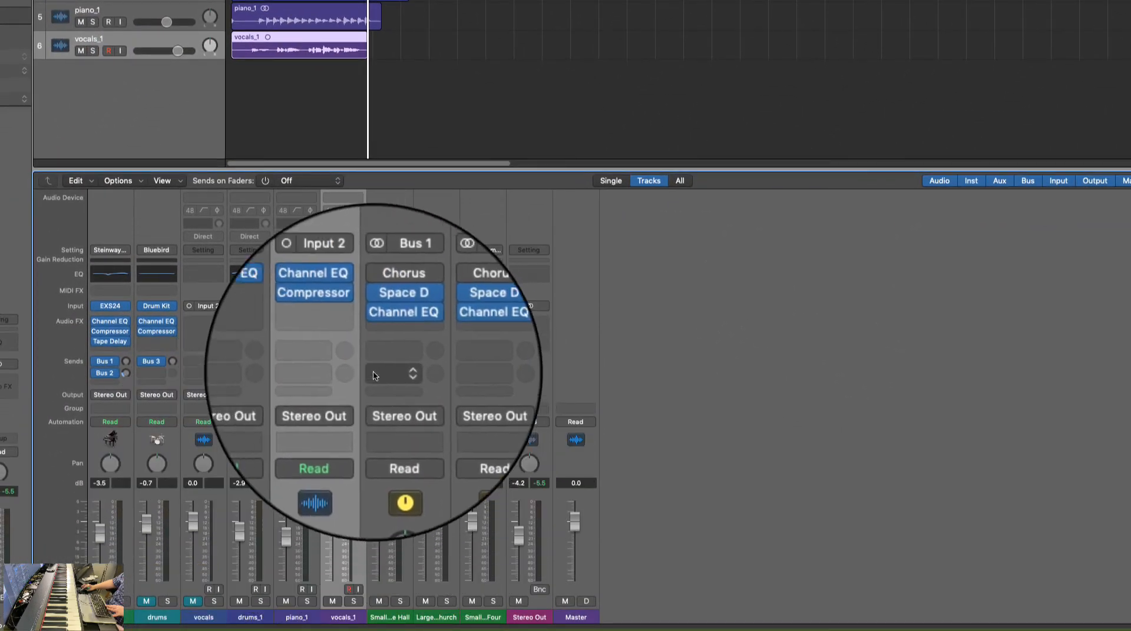
Route a vocals_1 send to Bus 4 and insert a Mono->Stereo ChromaVerb on Aux 4
left_click(393, 374)
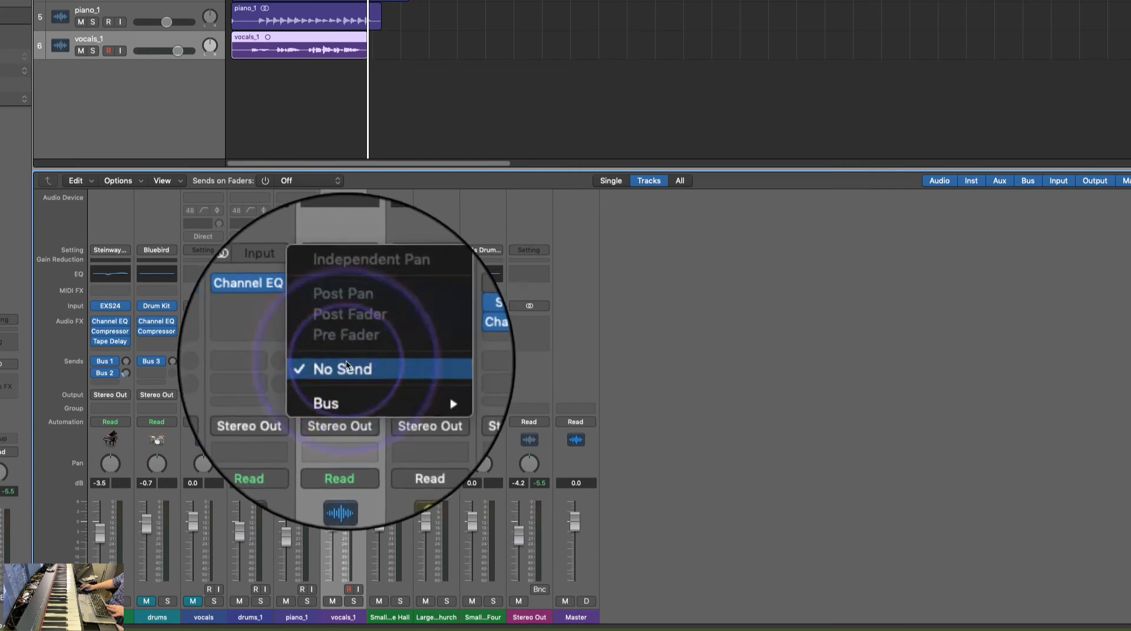
left_click(325, 404)
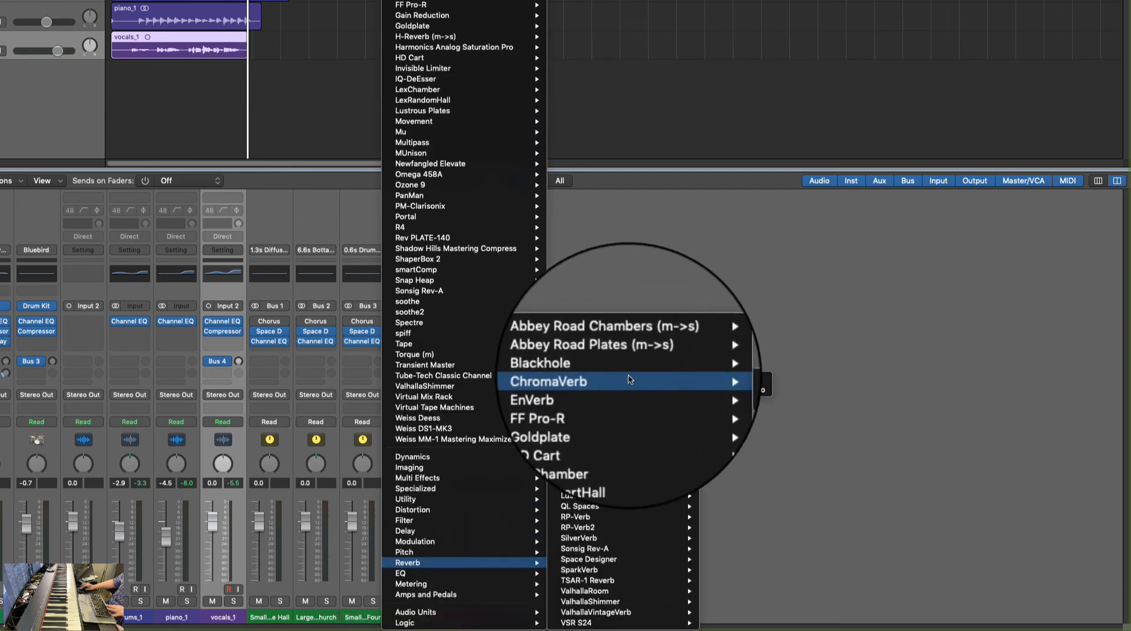
mouse_move(620, 381)
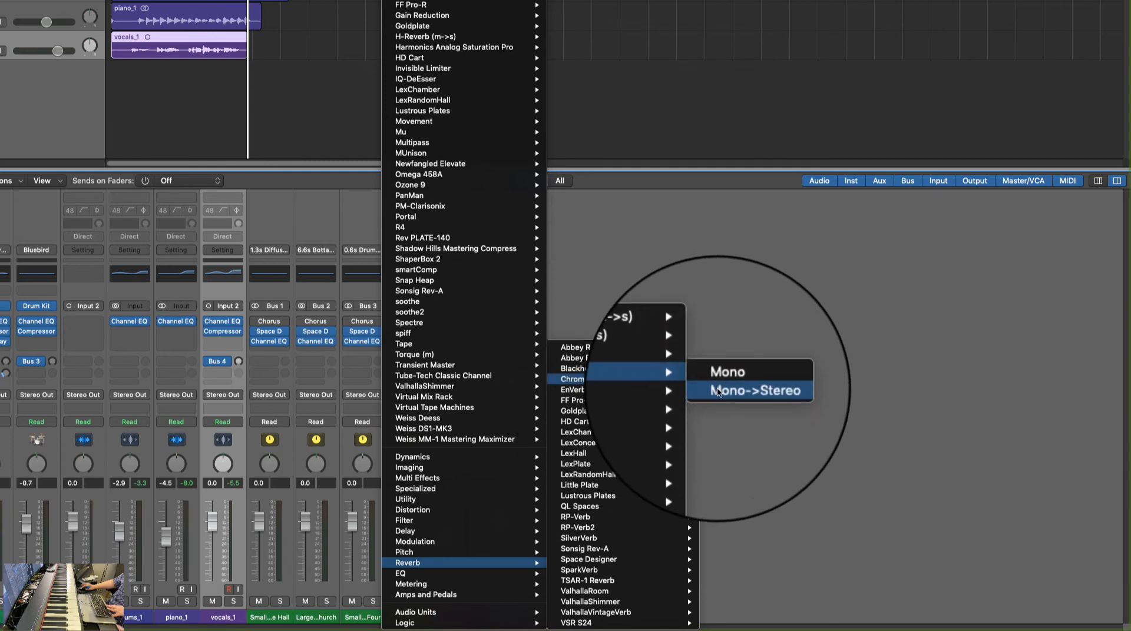
left_click(748, 391)
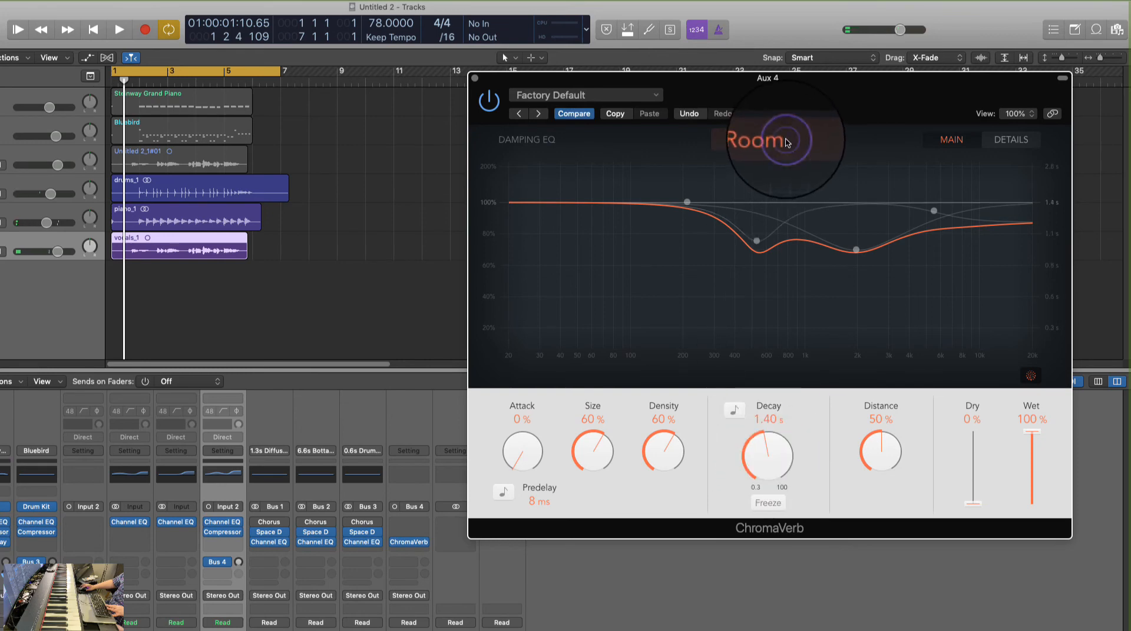
Check the ChromaVerb Room type and raise its Decay from 1.40 s to 1.80 s
left_click(769, 139)
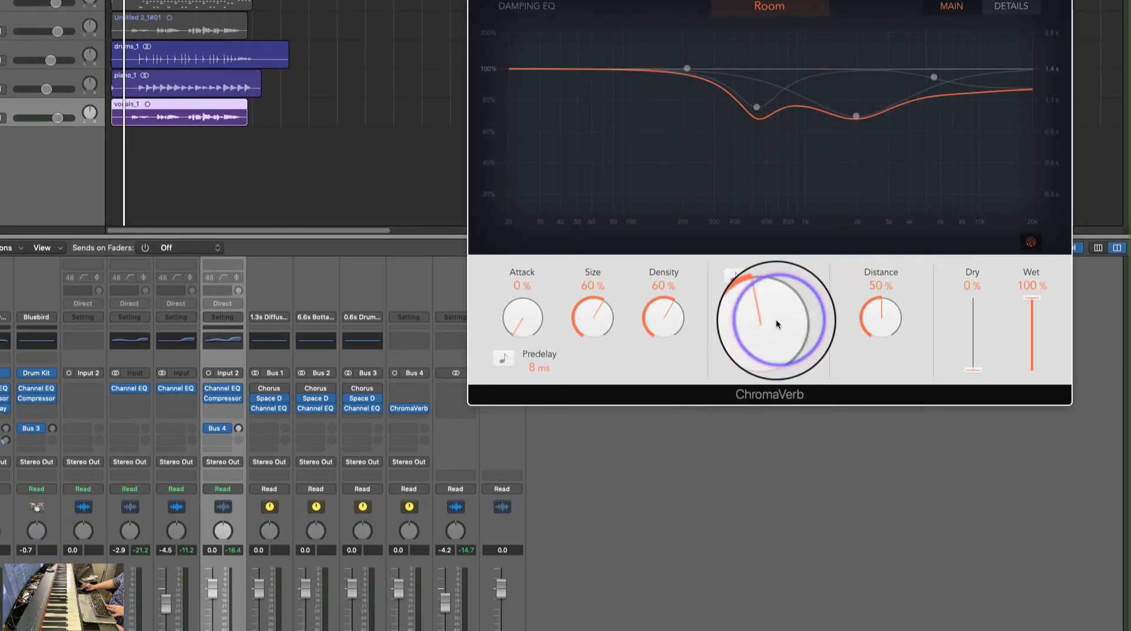
left_click_drag(775, 321, 786, 308)
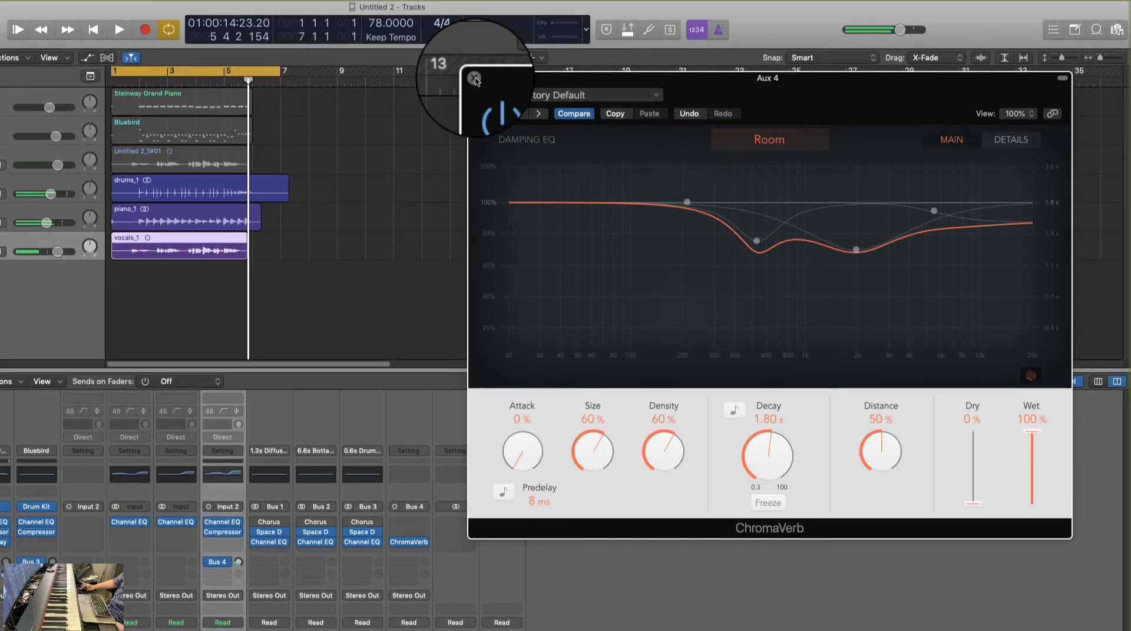
Close the ChromaVerb plug-in window, returning to the tracks and mixer
left_click(474, 80)
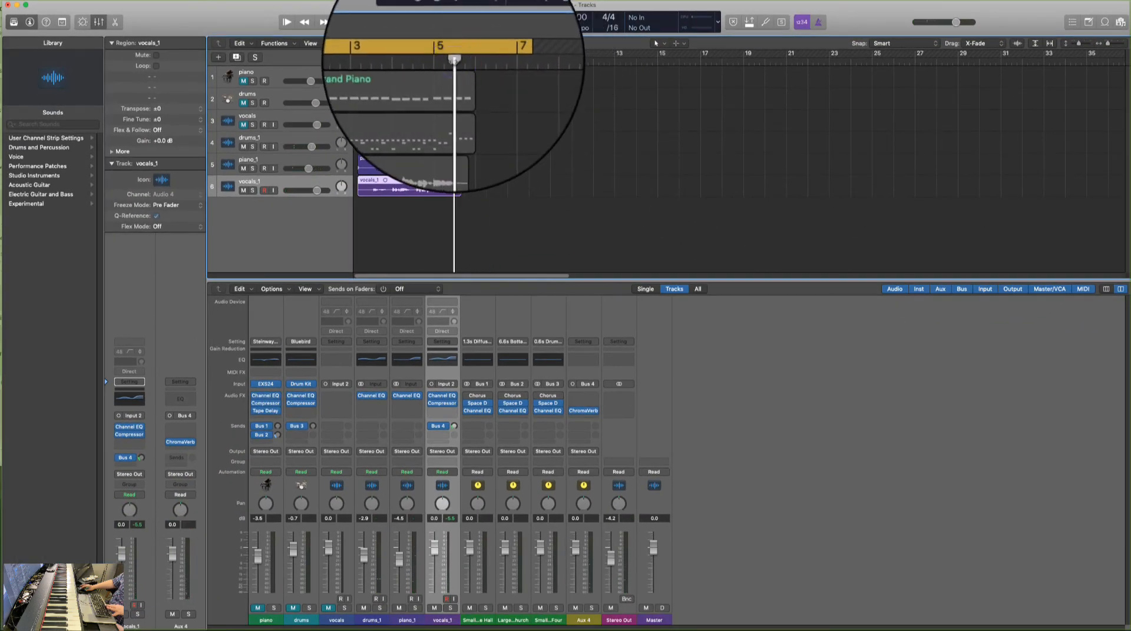
left_click(363, 22)
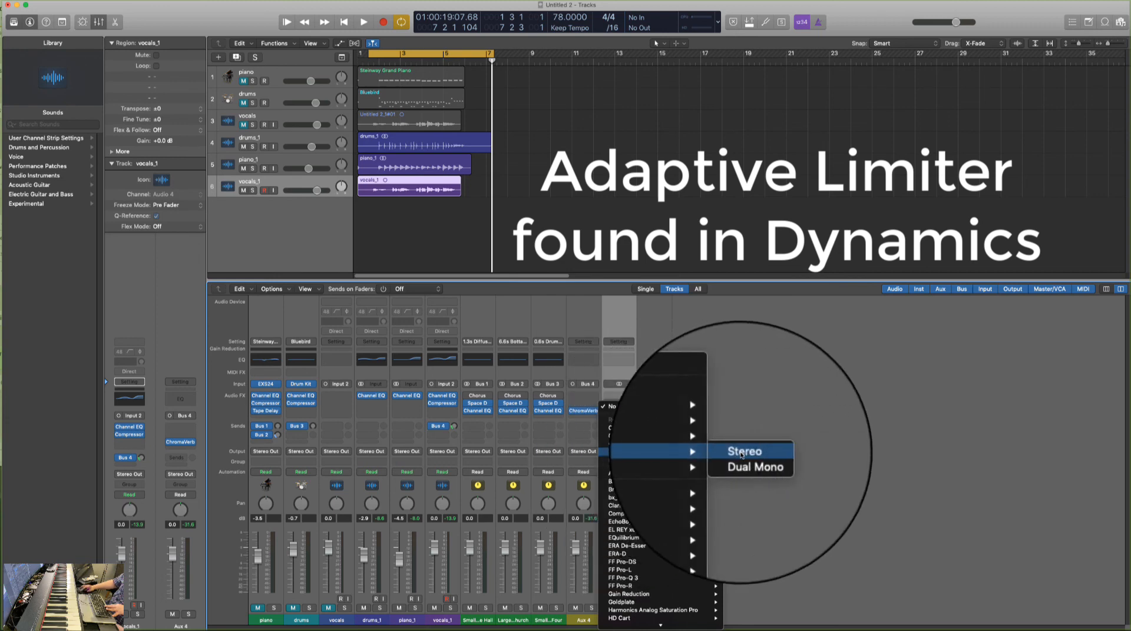
Insert a stereo Adaptive Limiter on Stereo Out and push its Gain to 6.8 dB
left_click(743, 451)
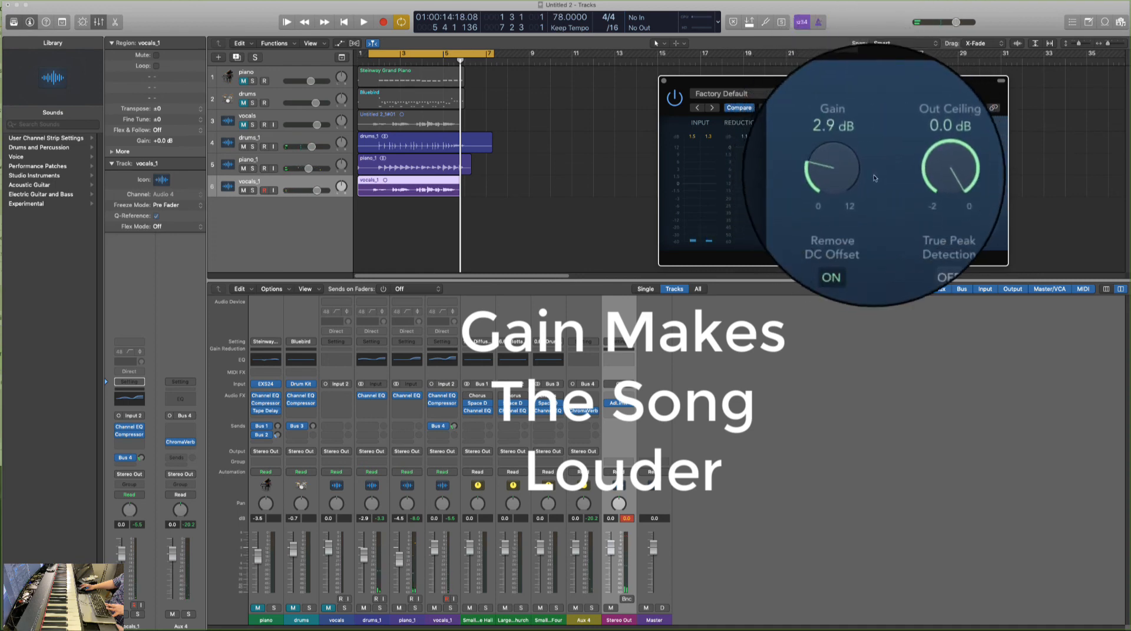
left_click_drag(830, 170, 840, 151)
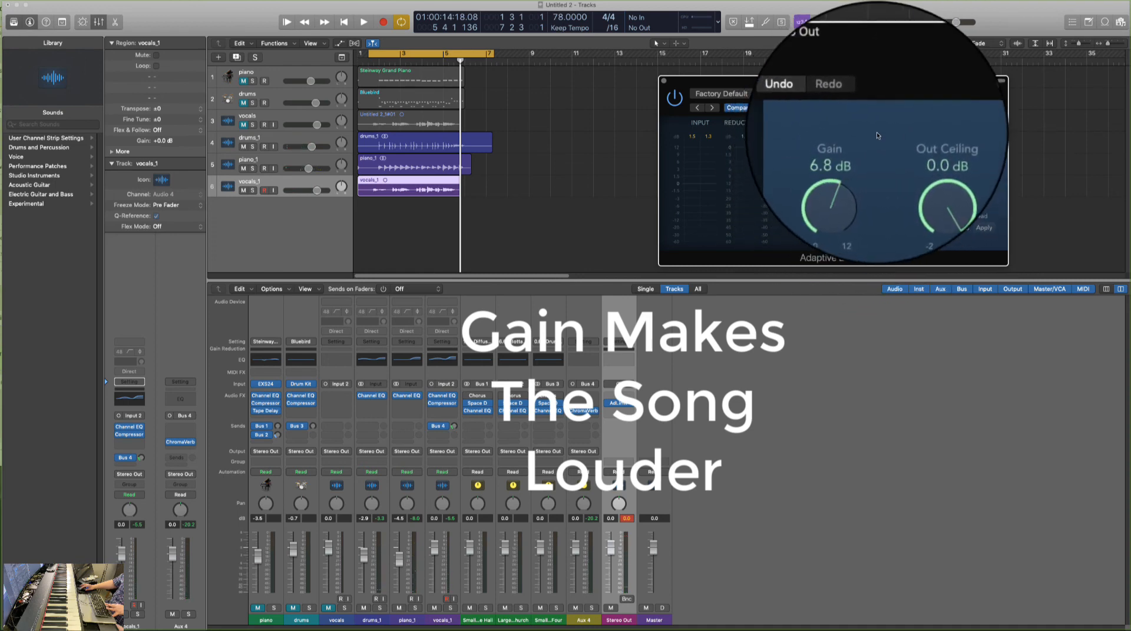
left_click_drag(829, 209, 829, 198)
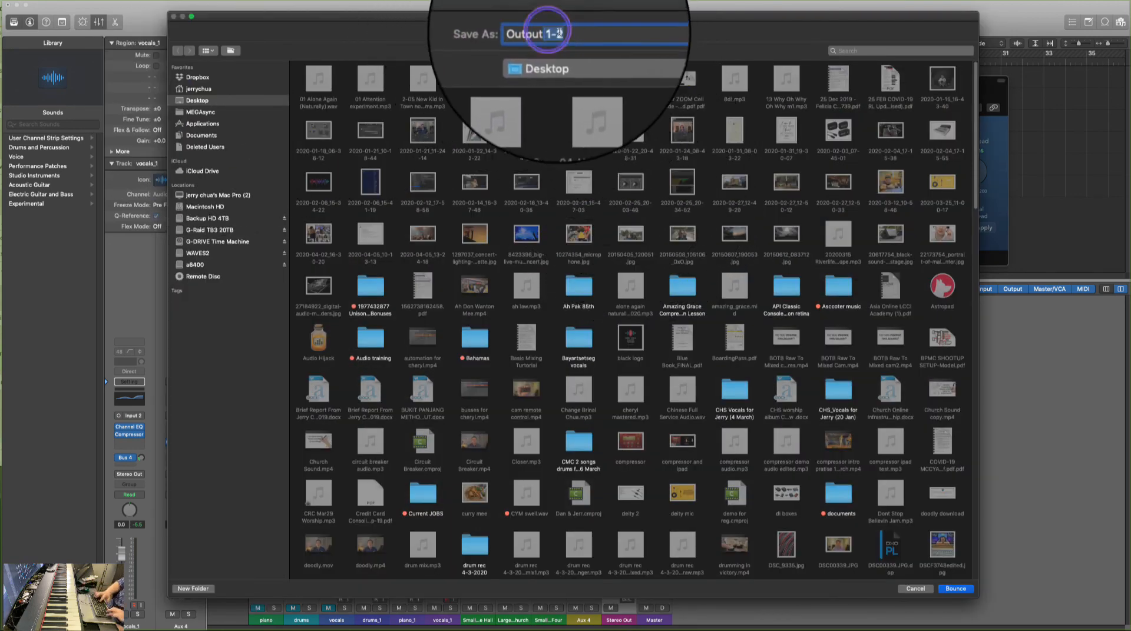
Name the bounce 'Hey Jude Demo' and bounce it to the Desktop
type("Hey")
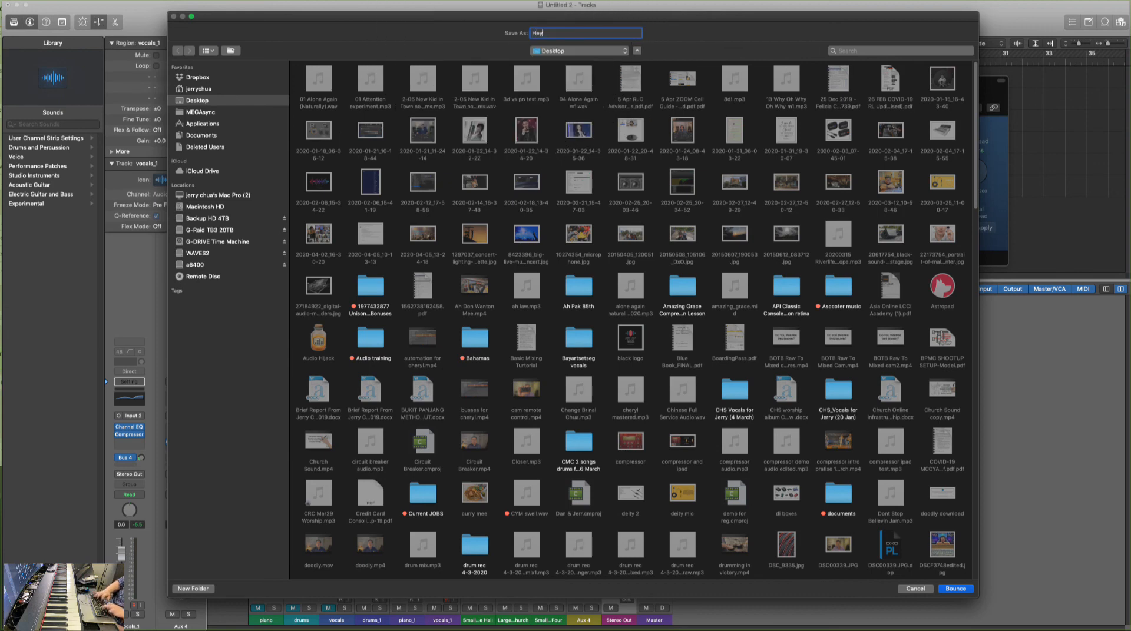
type("Jude Demo")
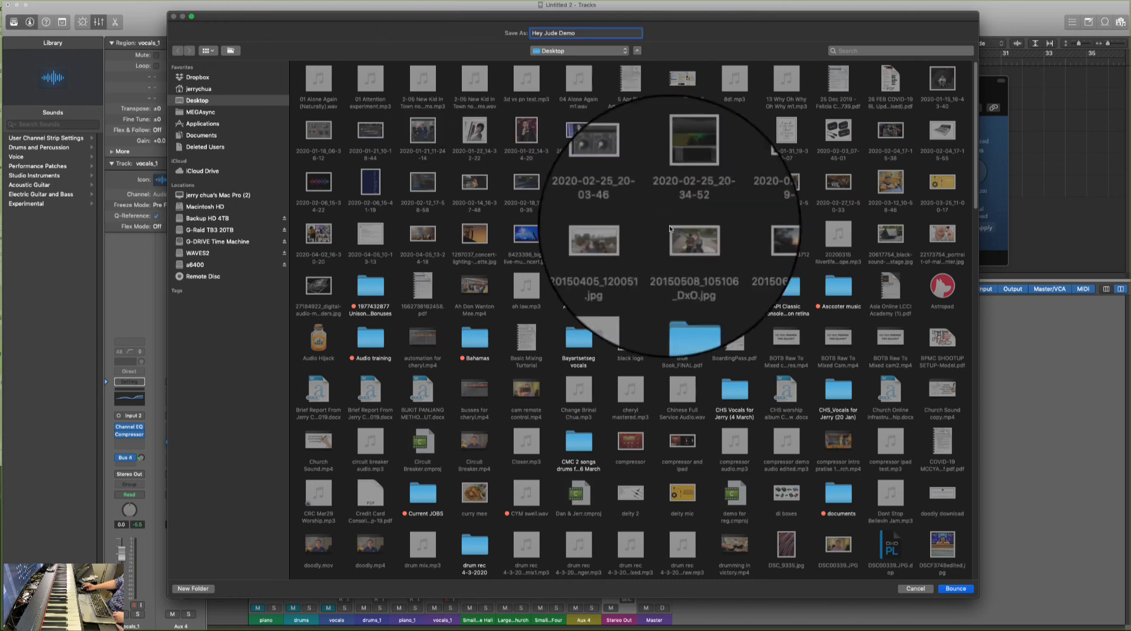
left_click(954, 589)
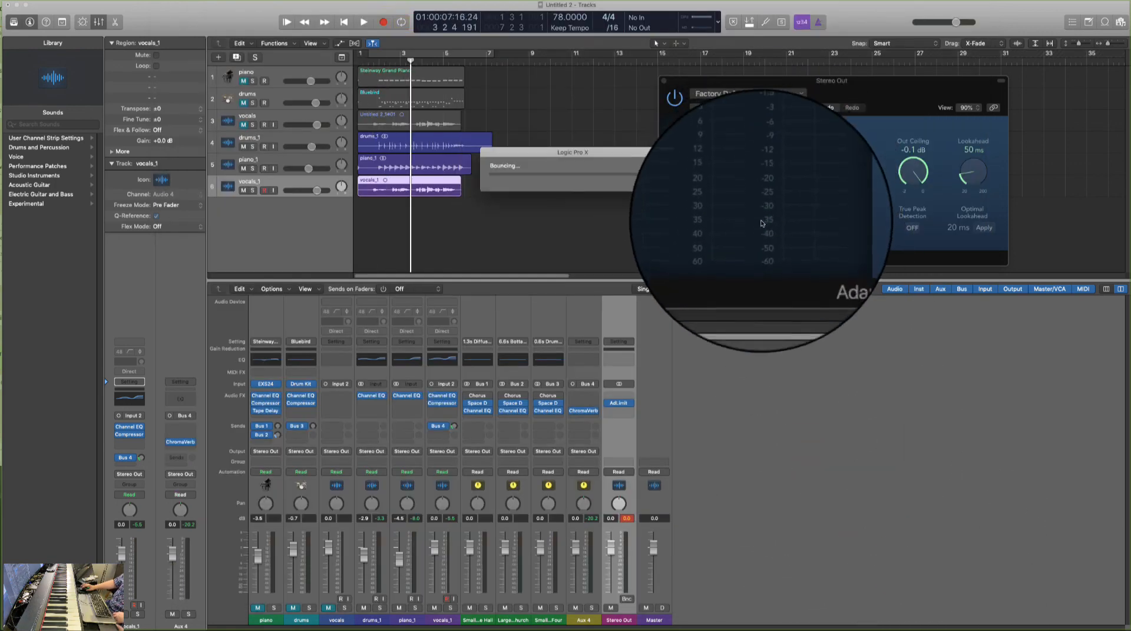